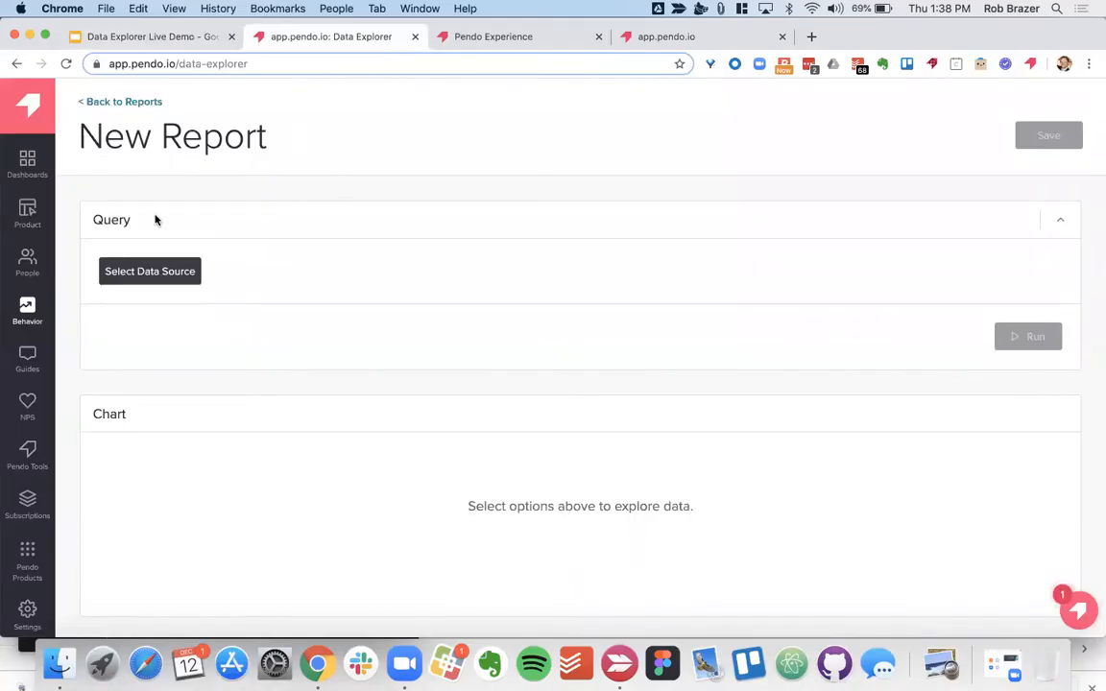
mouse_move(42, 300)
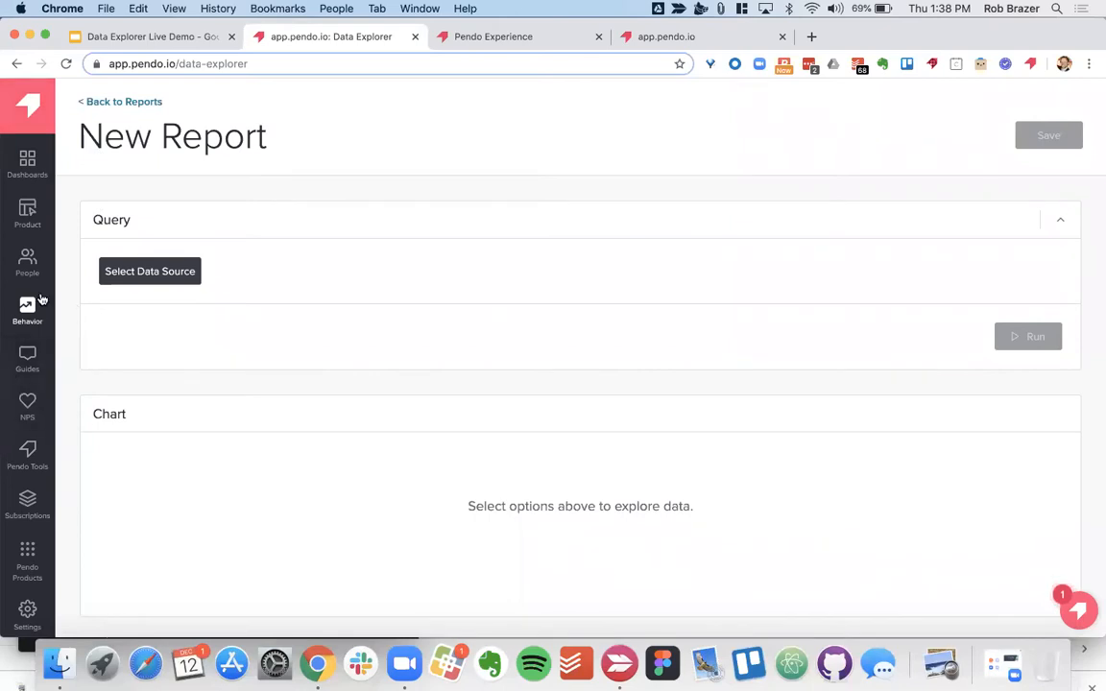
Return to the blank Data Explorer report and count Page Views of the Contacts page from PendoExperience.
click(27, 307)
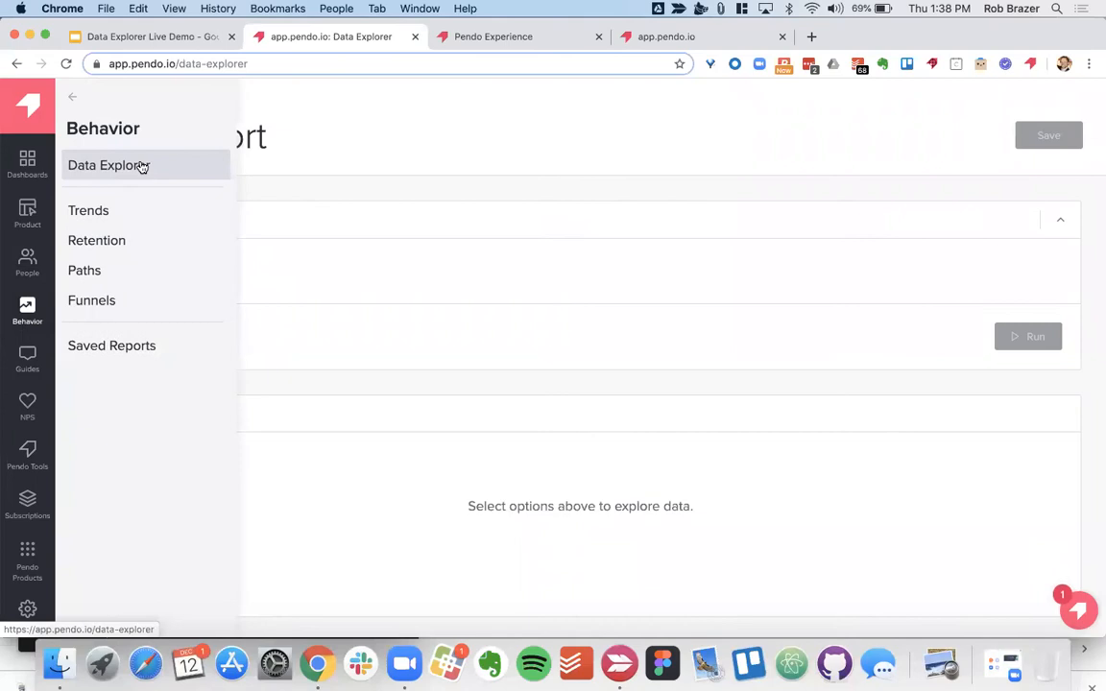
click(106, 165)
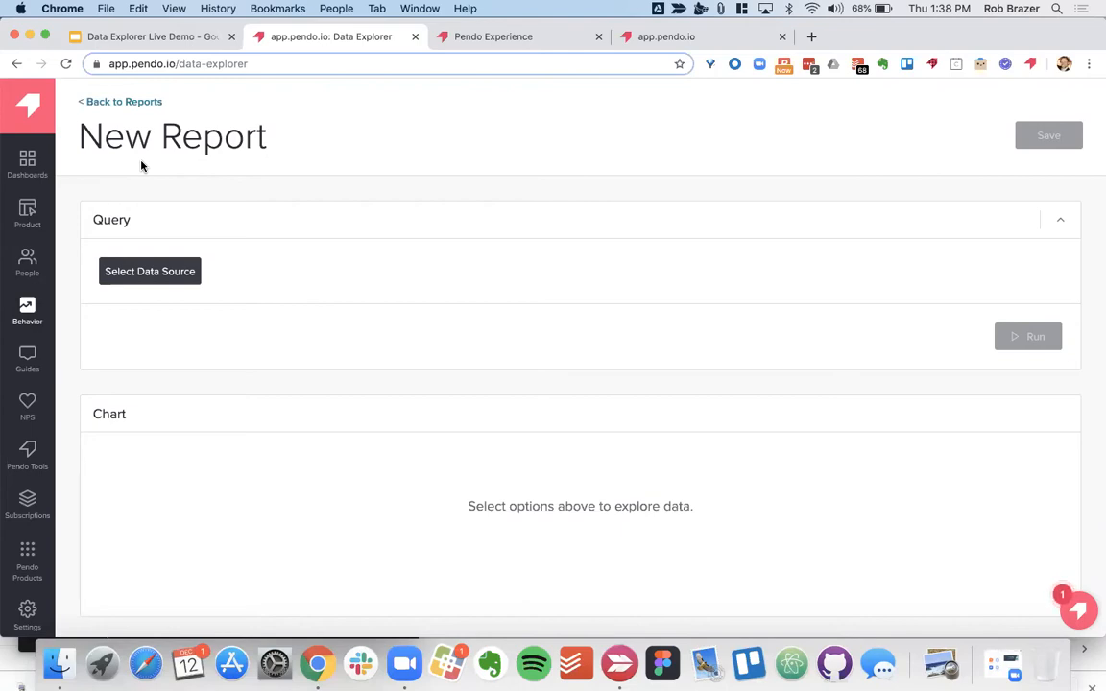
mouse_move(150, 271)
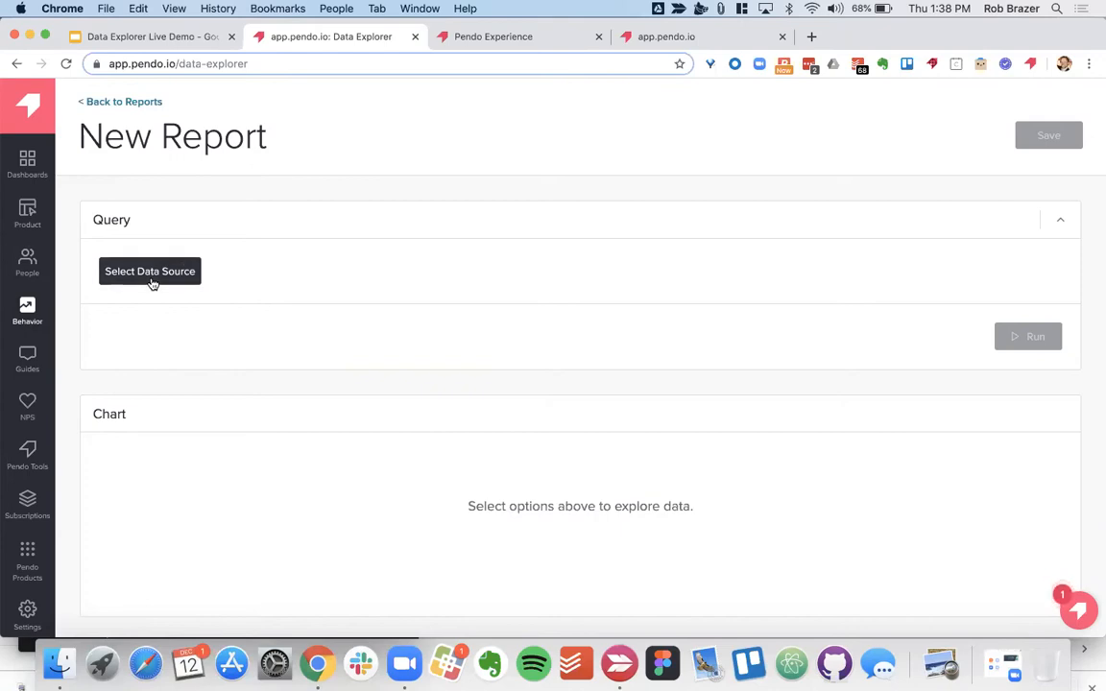
click(149, 270)
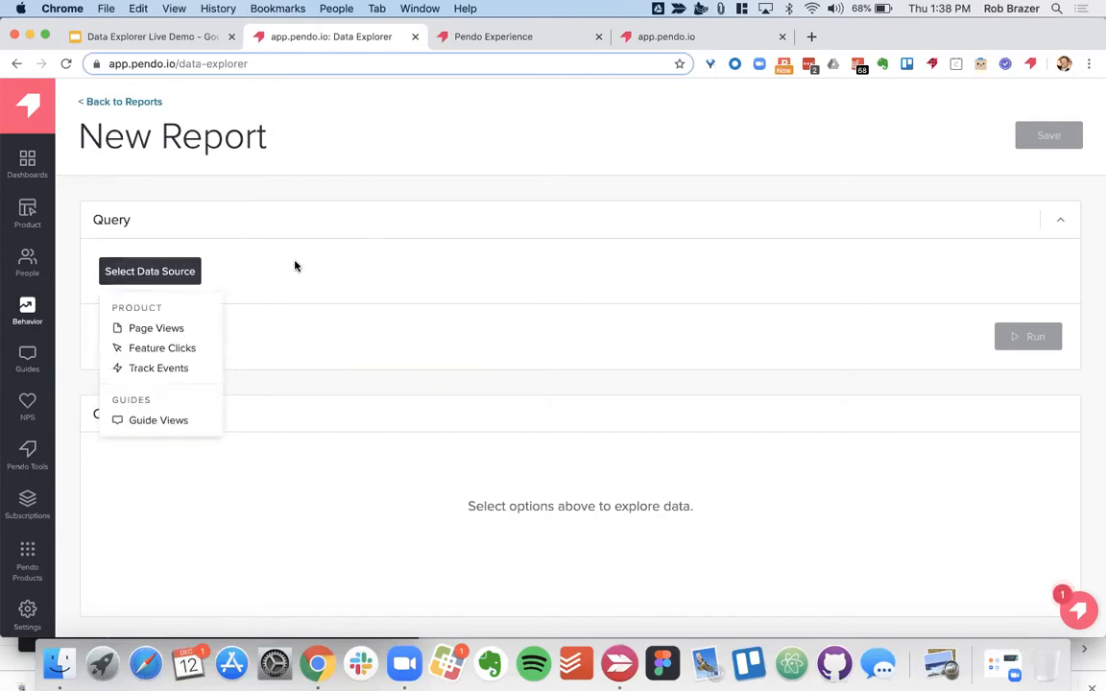
click(156, 327)
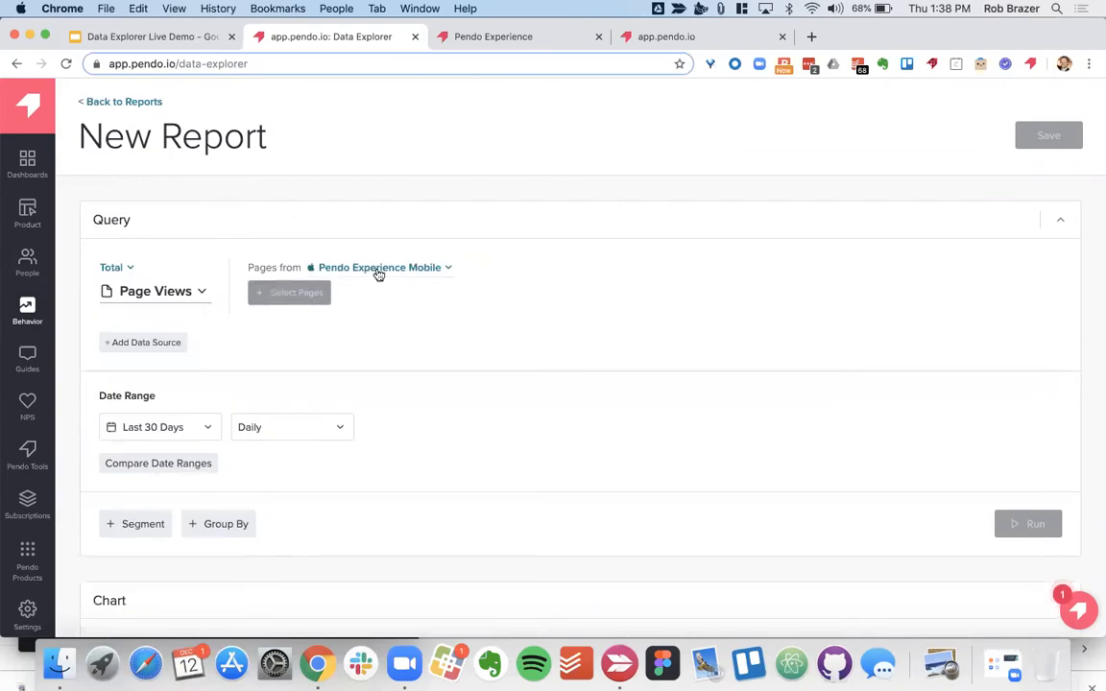
click(379, 267)
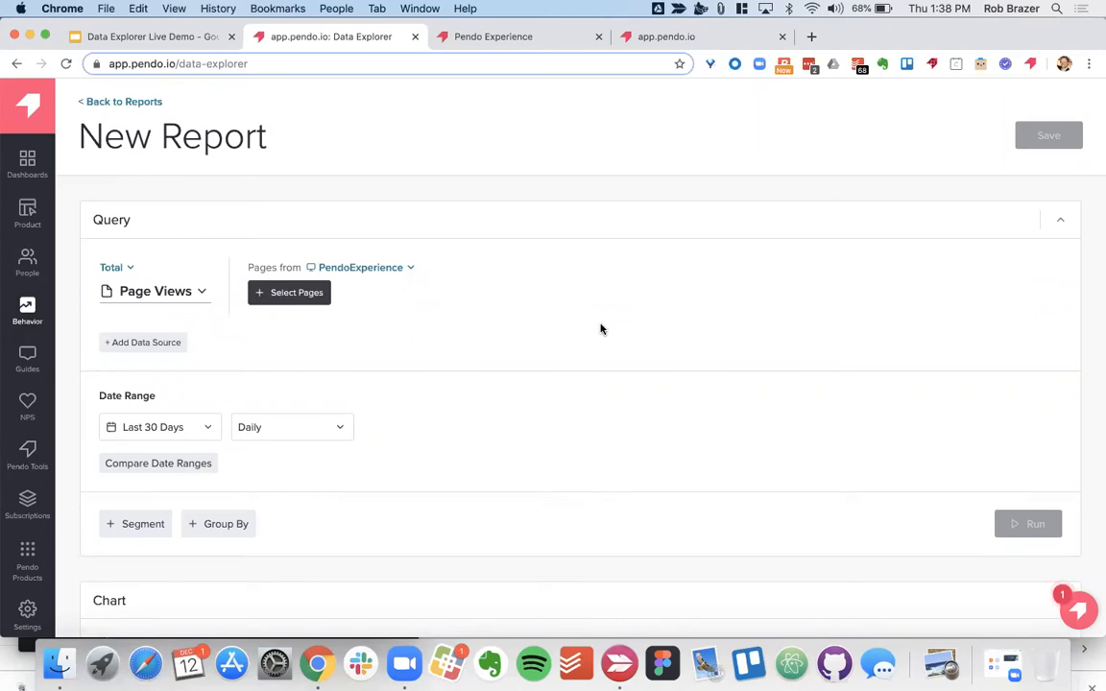
click(289, 292)
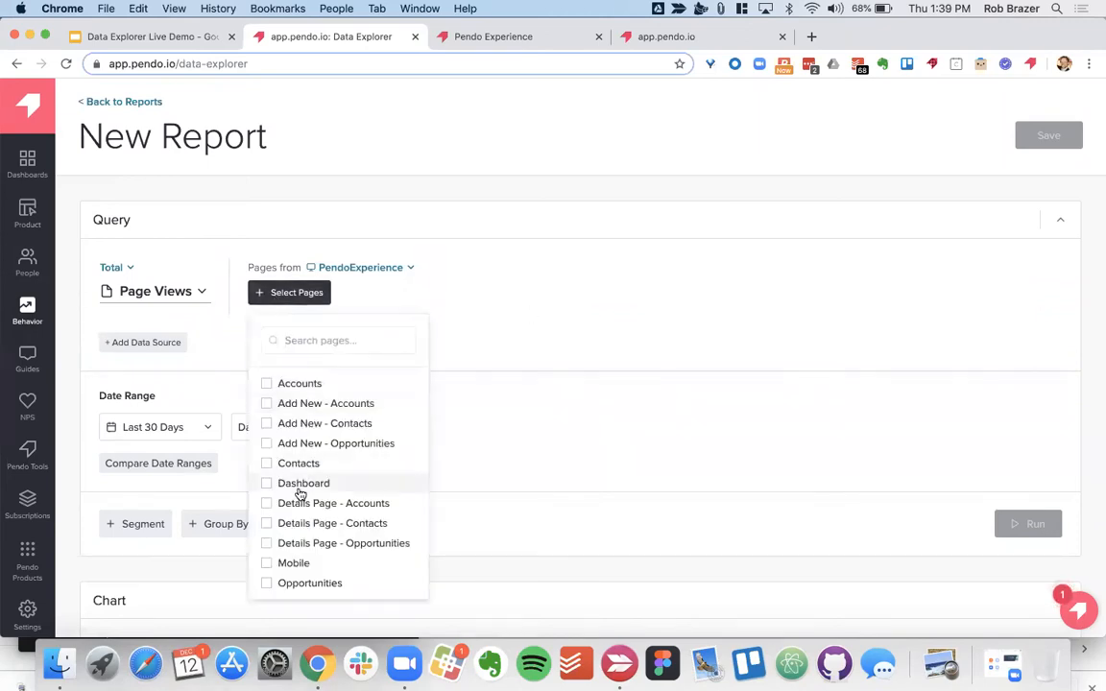
click(298, 463)
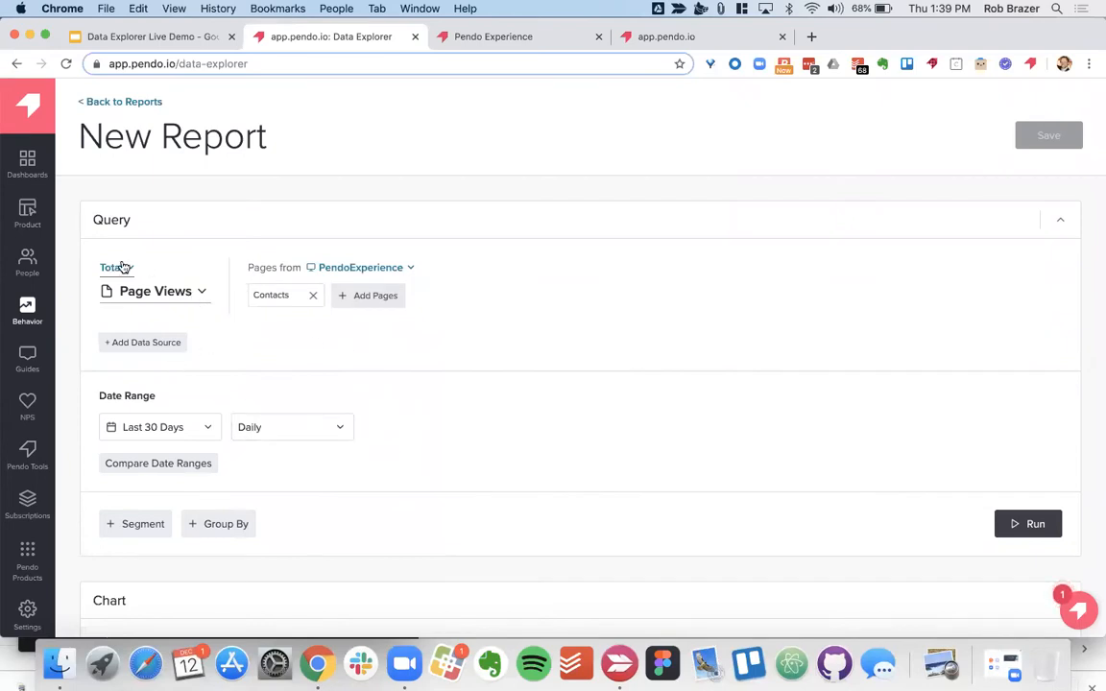
Keep the Total aggregation and add further pages to the page selection.
click(116, 268)
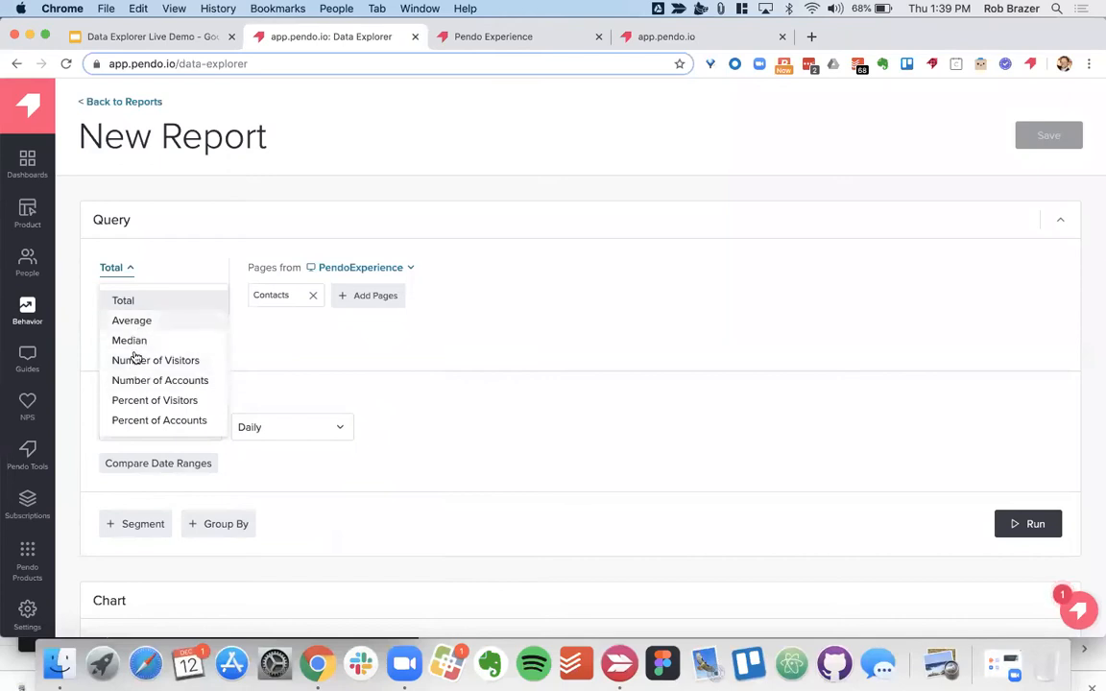
mouse_move(182, 378)
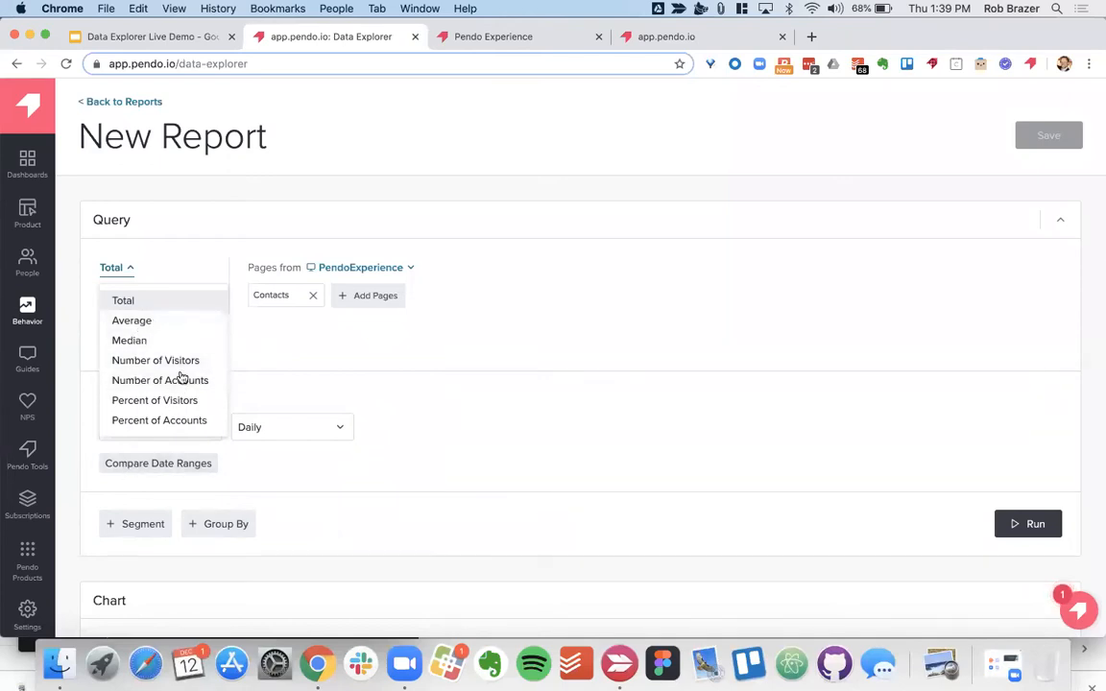
click(123, 300)
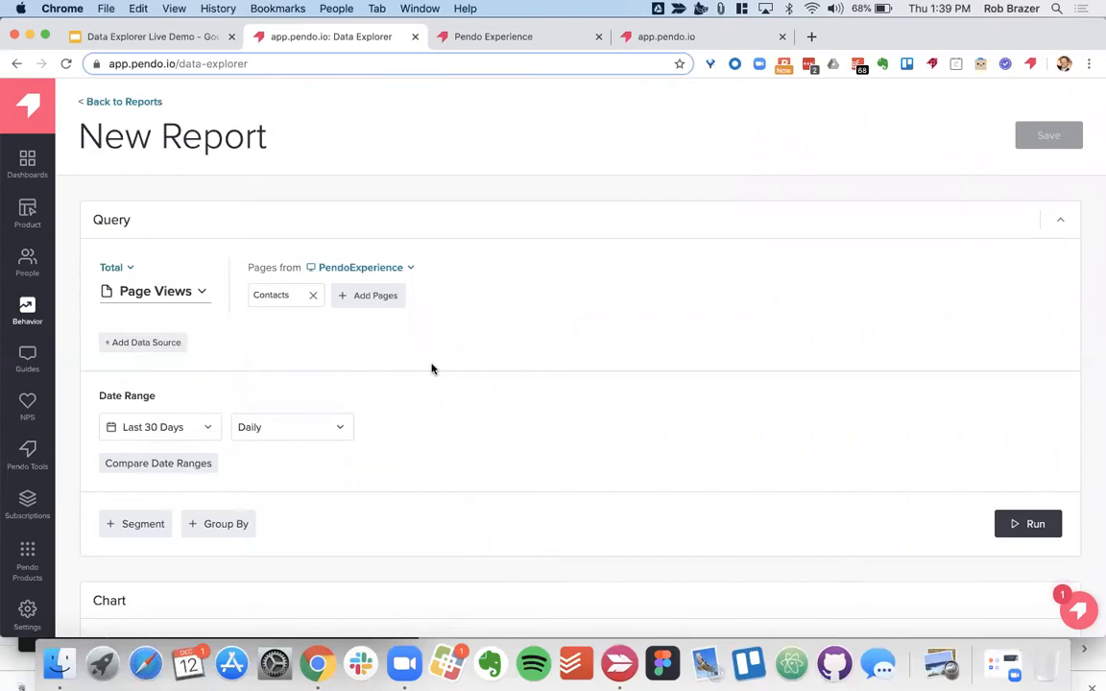
click(374, 295)
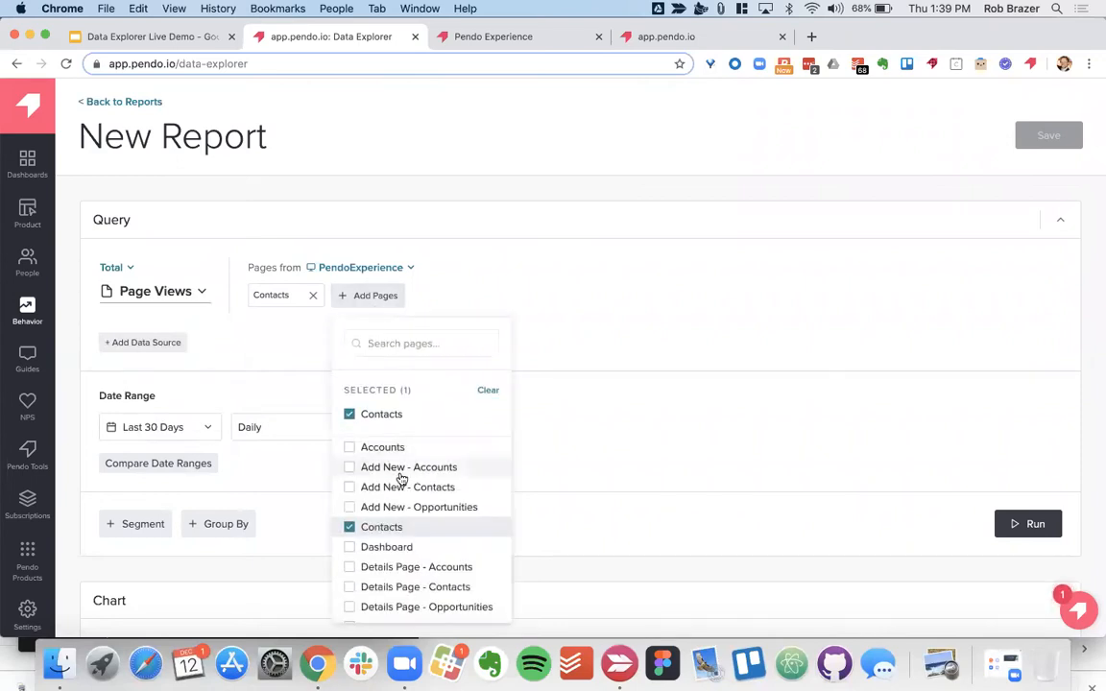
click(349, 447)
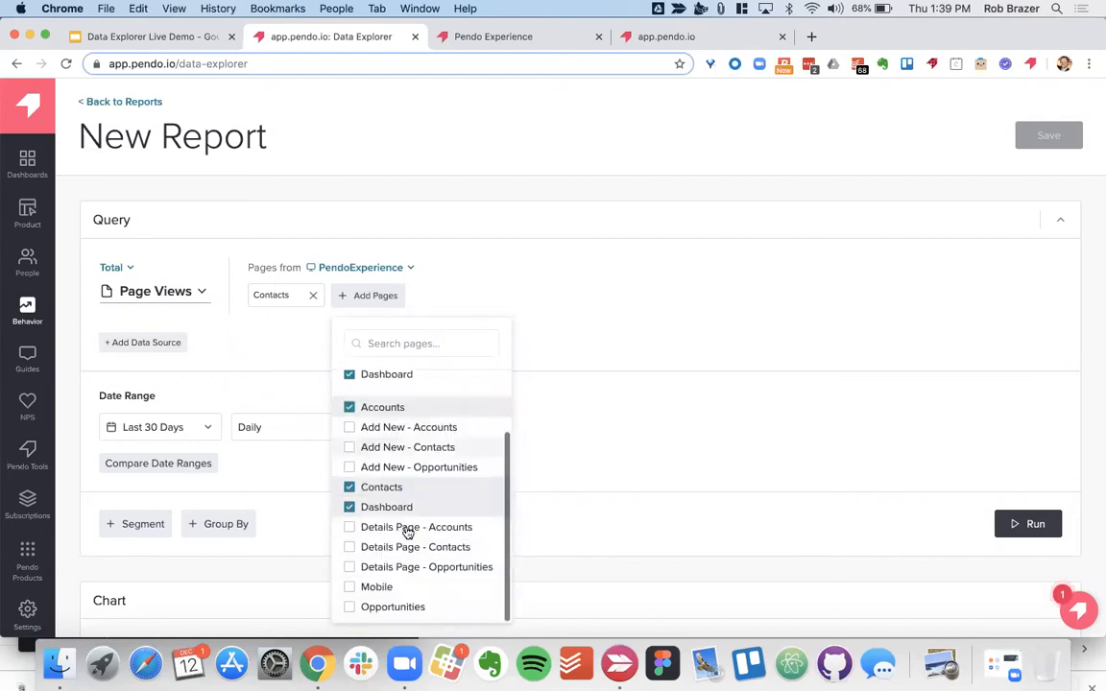
click(348, 587)
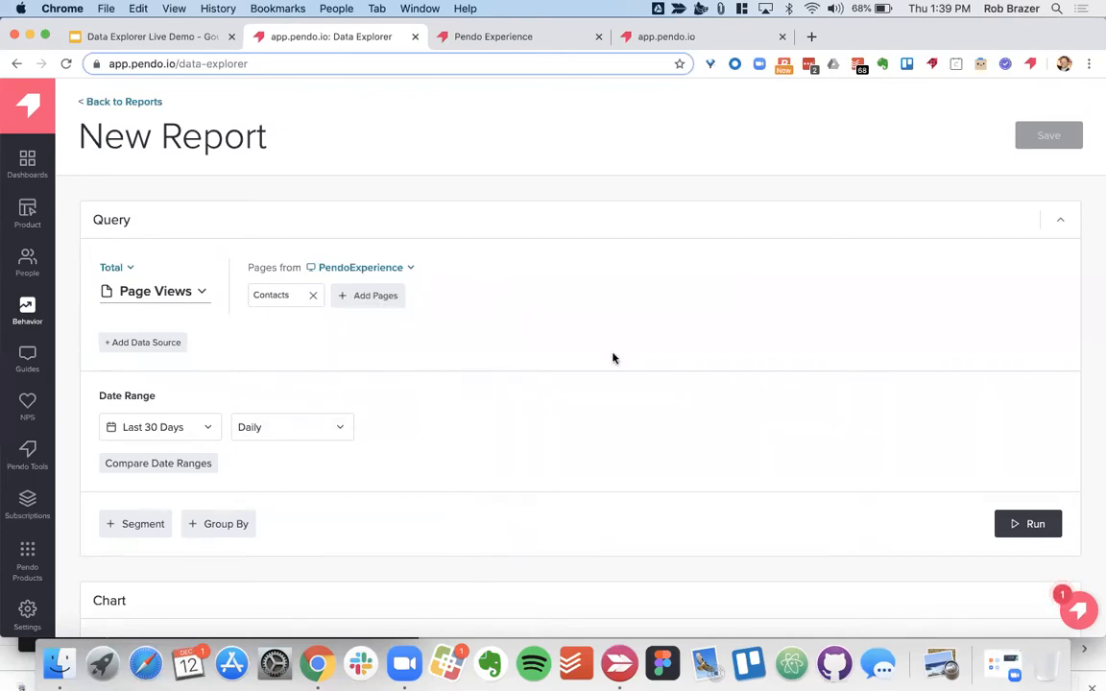
mouse_move(254, 391)
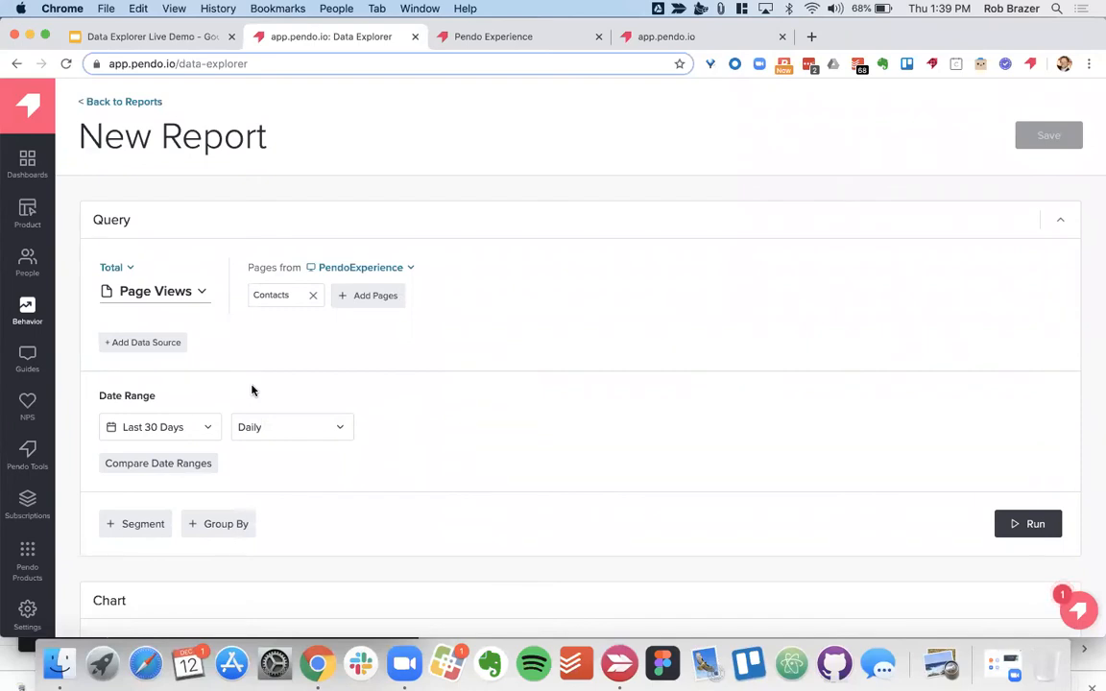
Keep the last 30 days but group the Contacts page views weekly instead of daily.
click(159, 426)
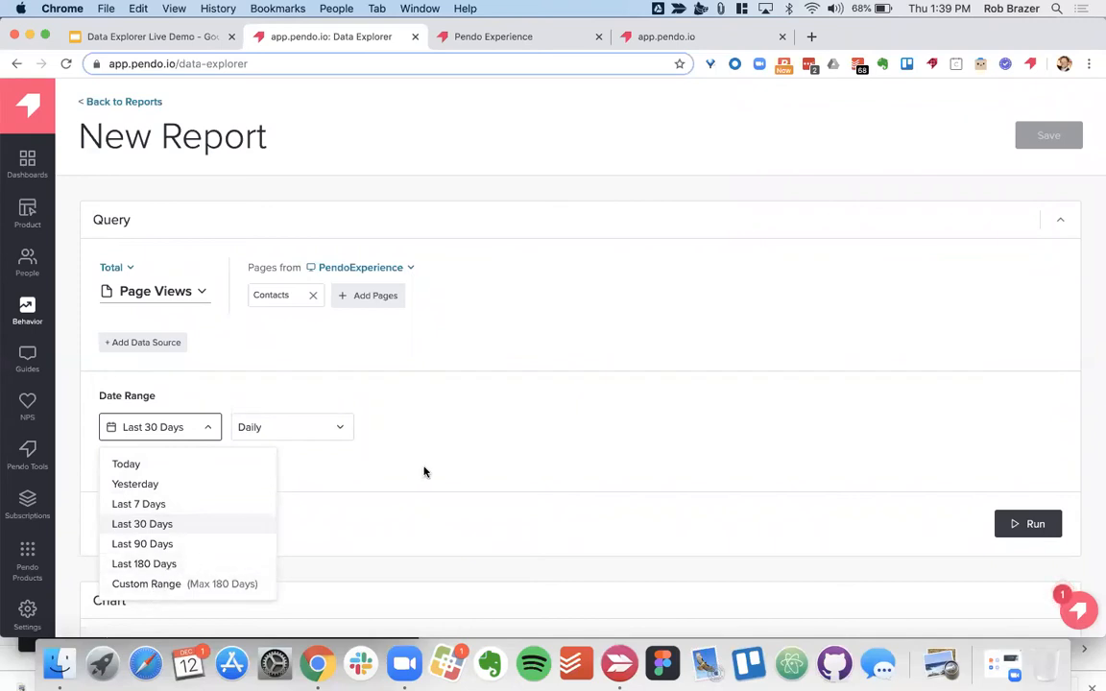
click(291, 426)
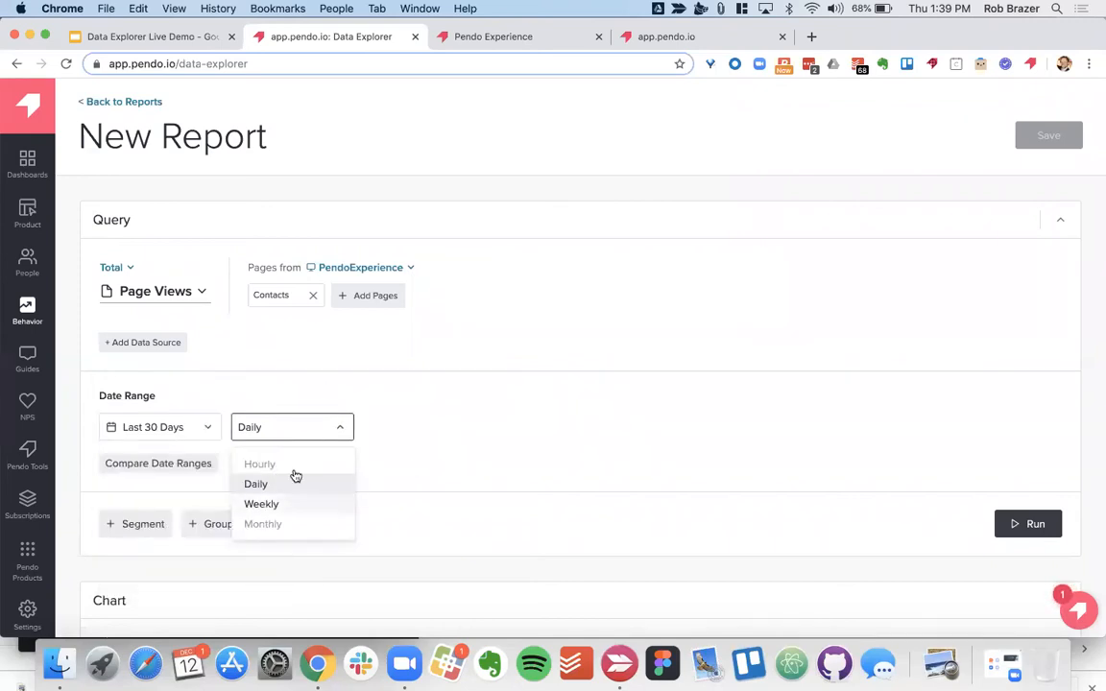
mouse_move(267, 493)
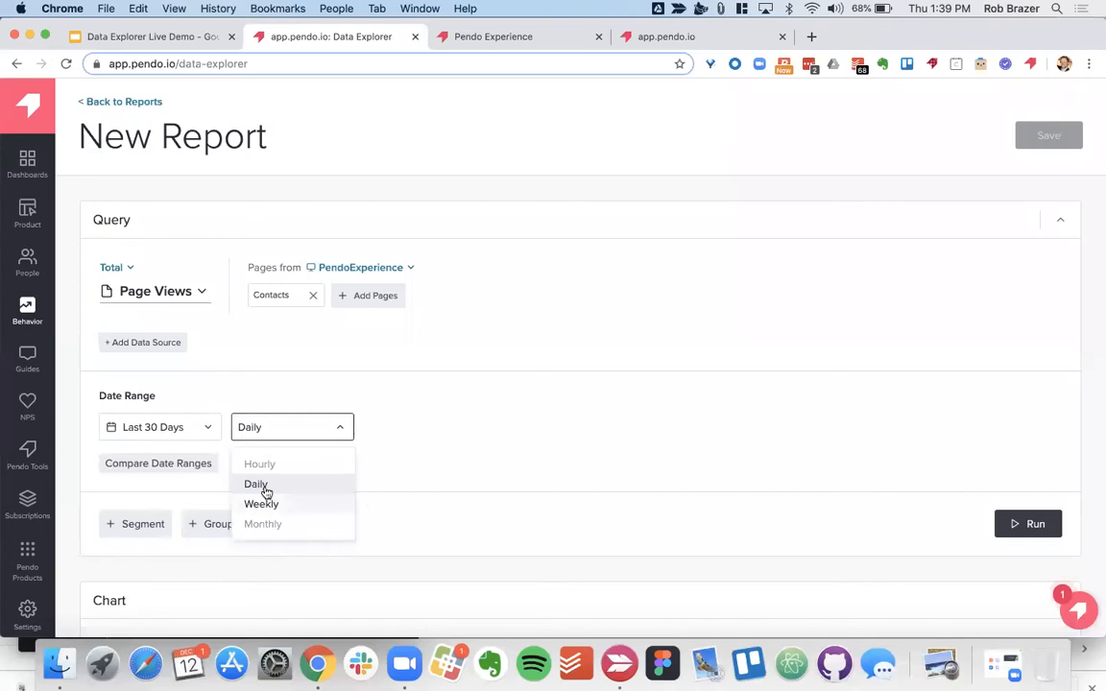
mouse_move(261, 442)
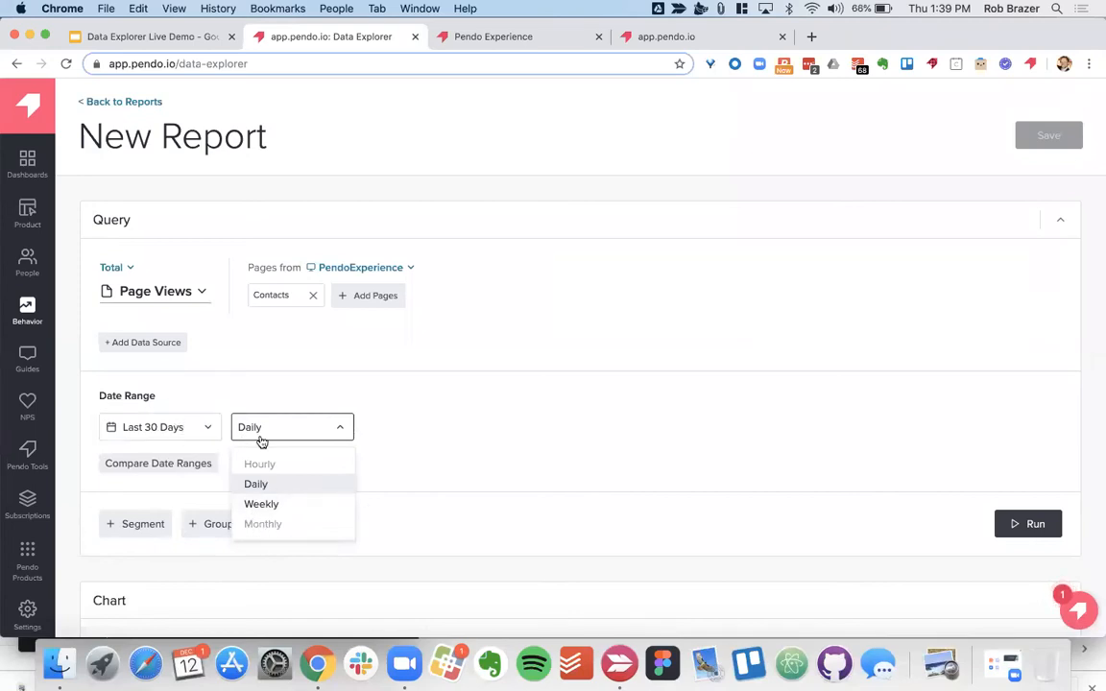
mouse_move(214, 461)
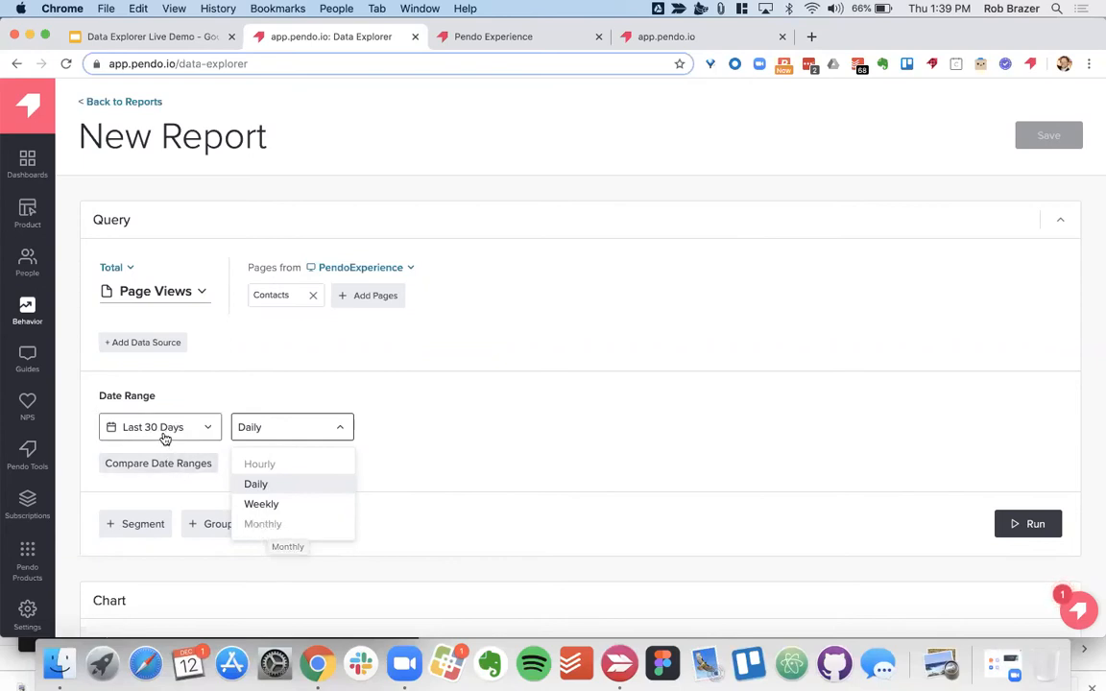
mouse_move(278, 504)
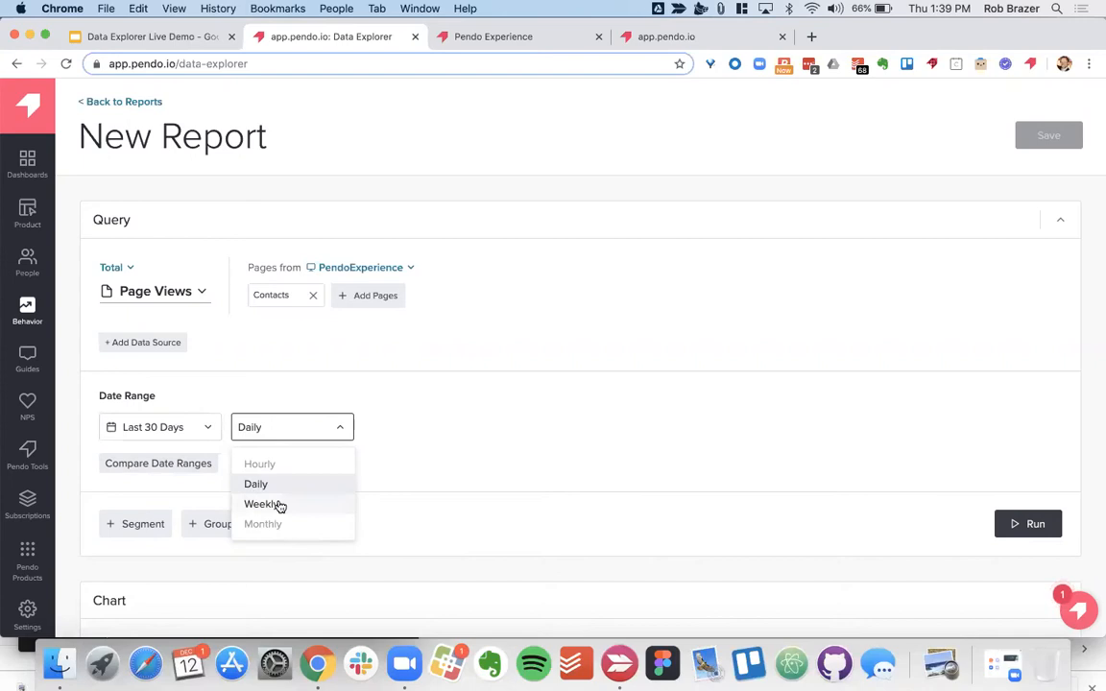
click(261, 504)
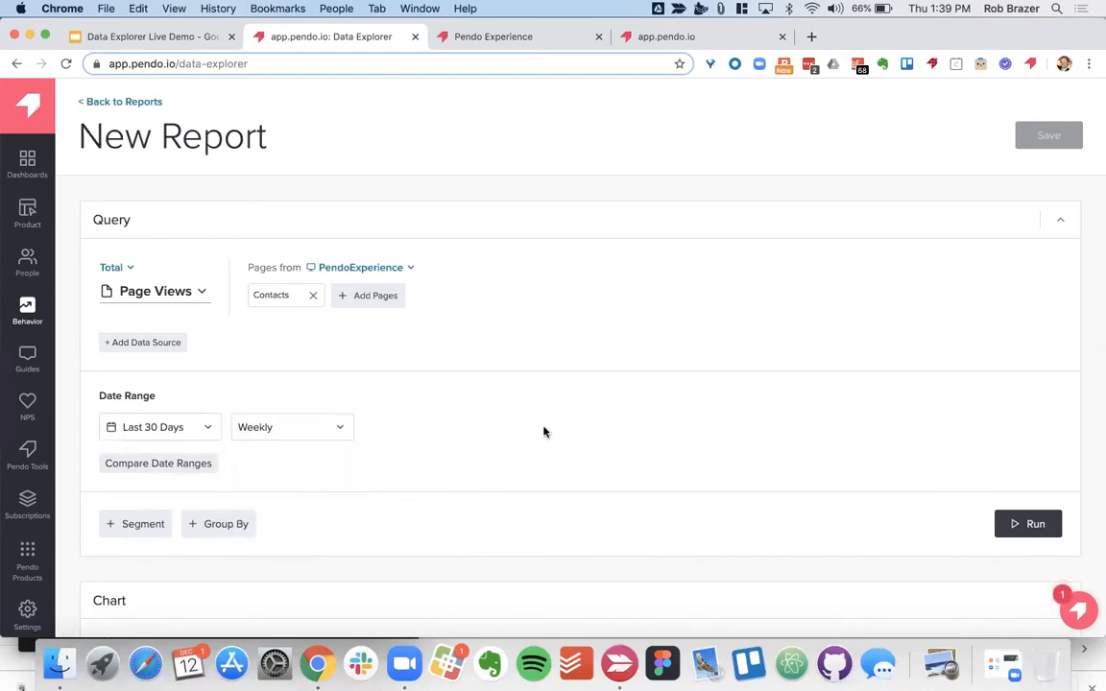
Group the page views by the visitor metadata Professional Role and run the query.
scroll(down, 3)
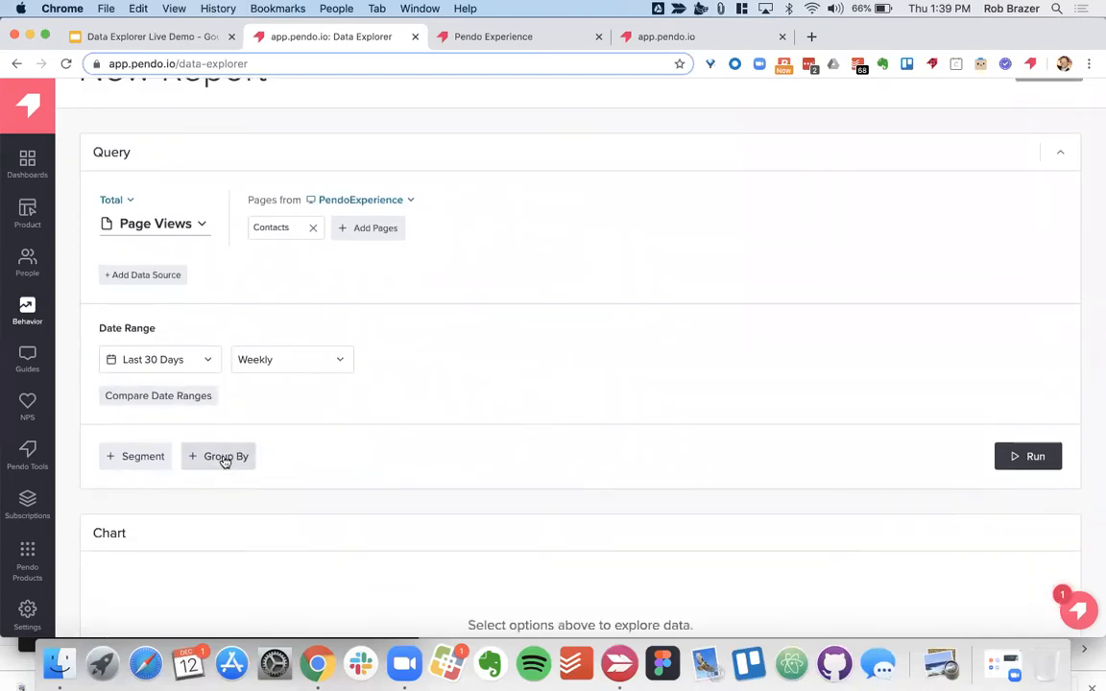
click(225, 456)
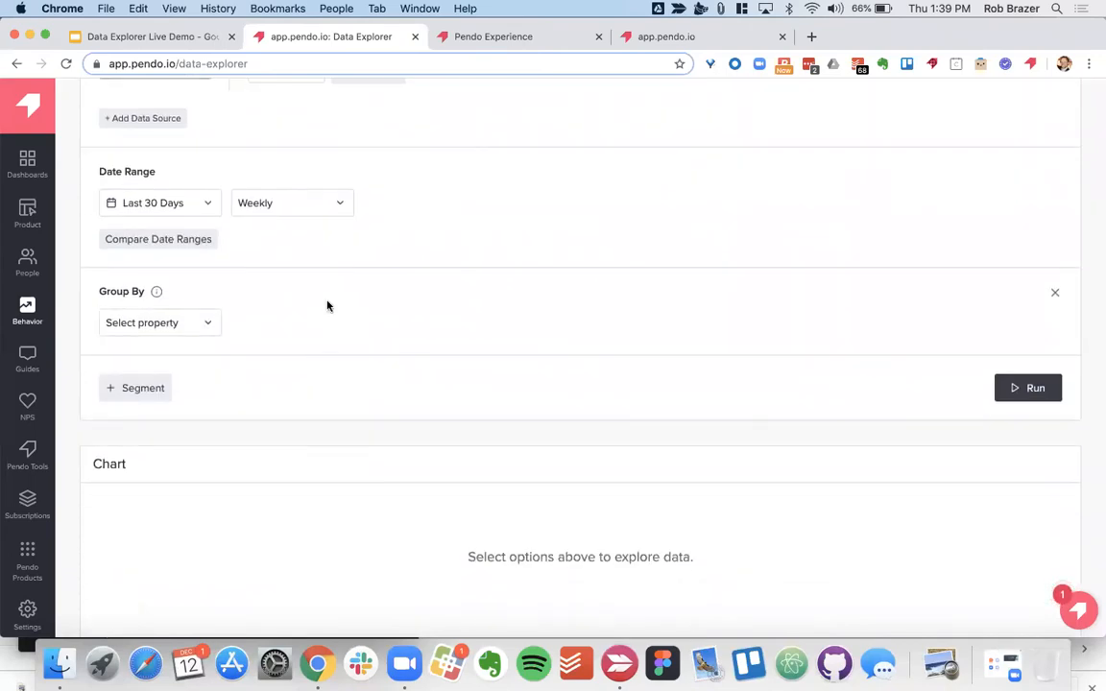
mouse_move(296, 345)
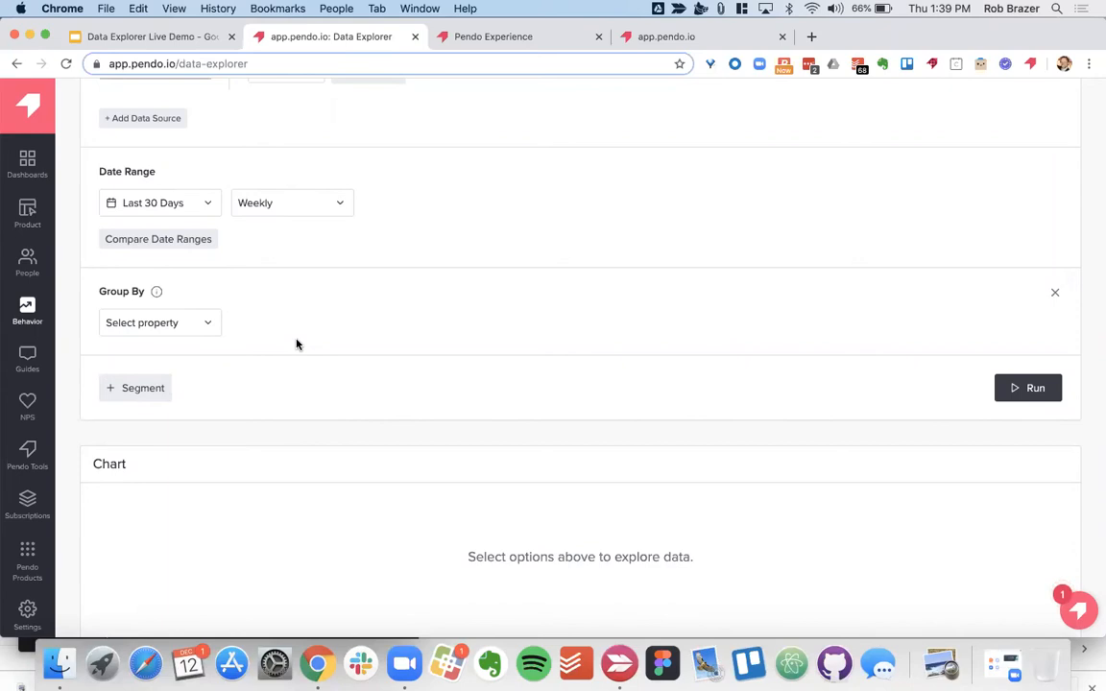
mouse_move(379, 329)
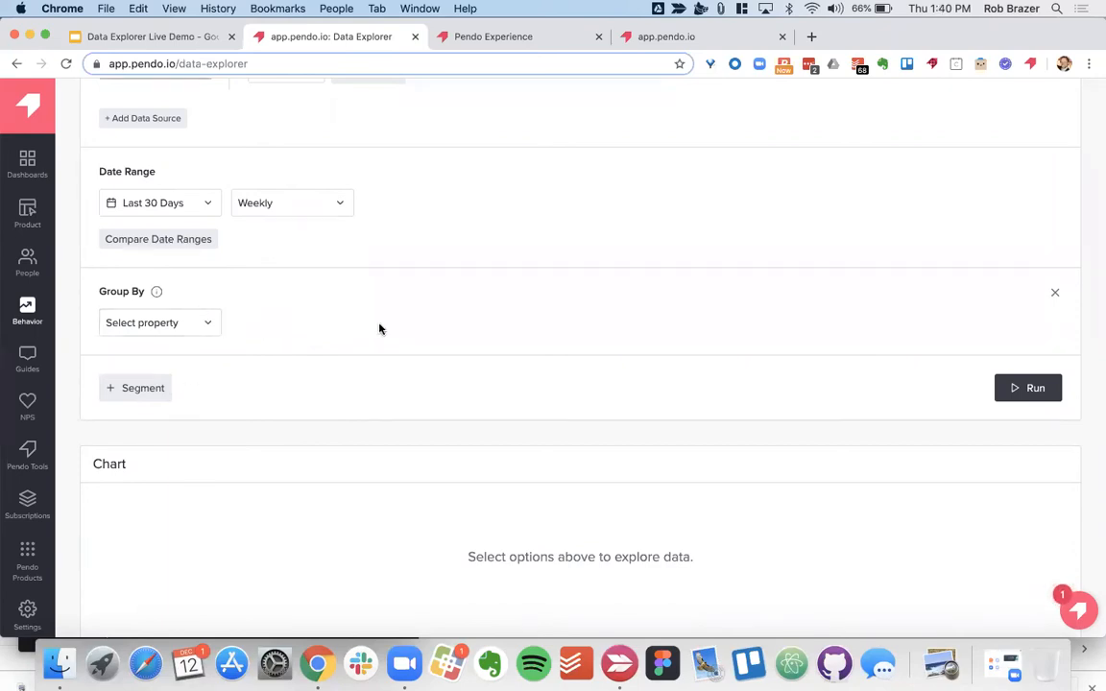
mouse_move(362, 333)
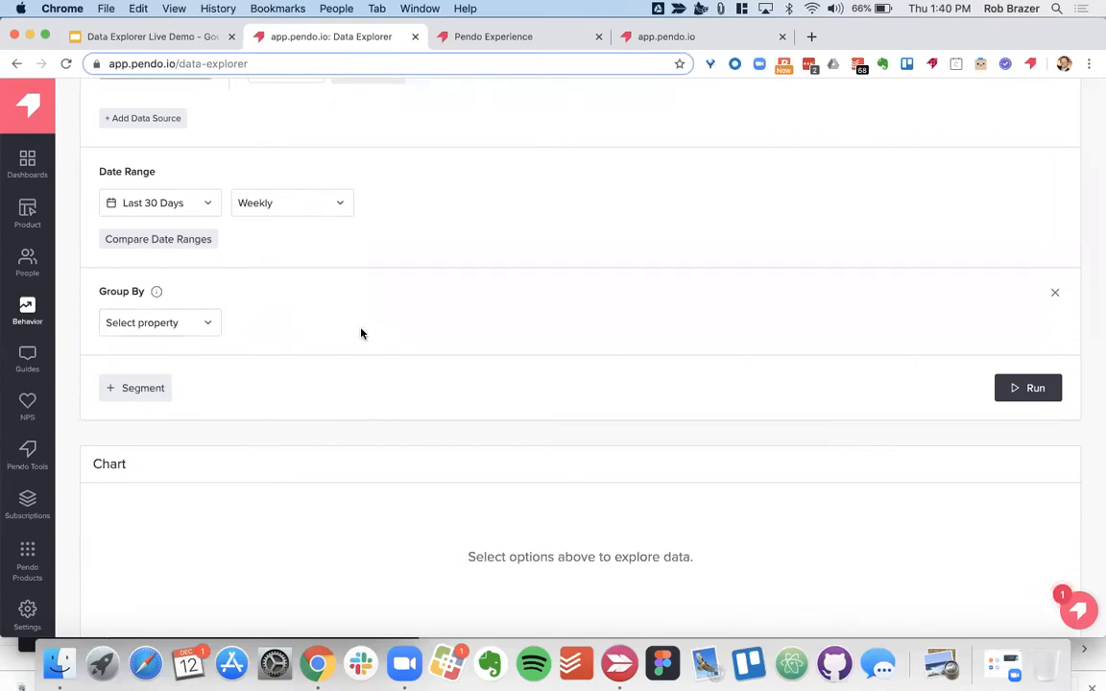
click(158, 323)
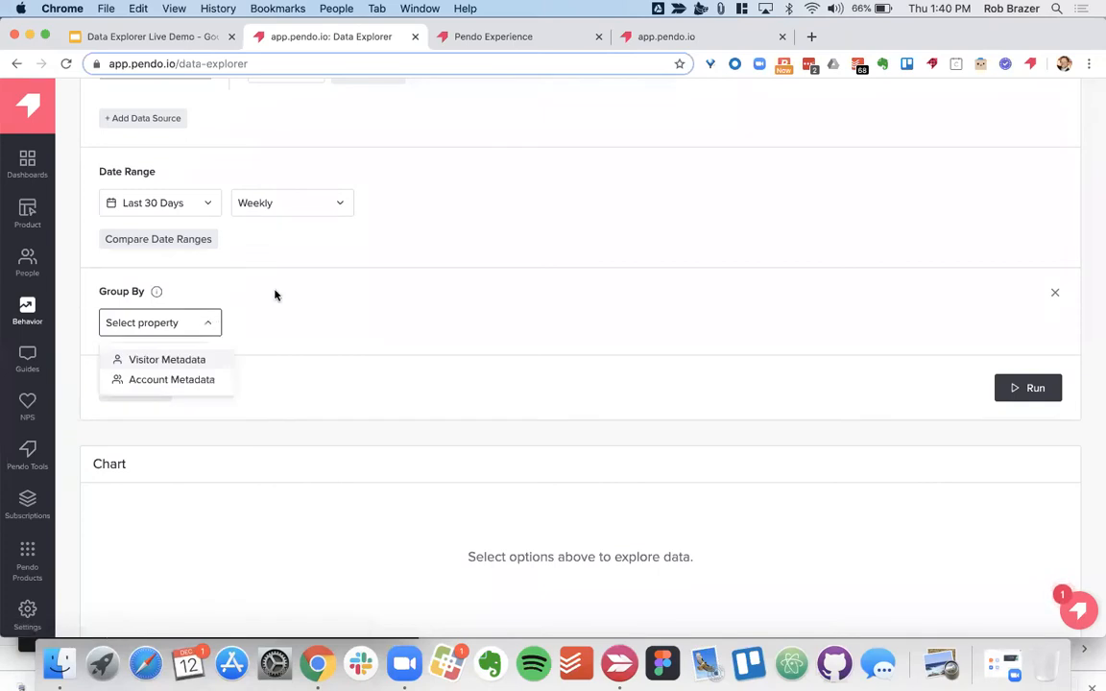
mouse_move(166, 359)
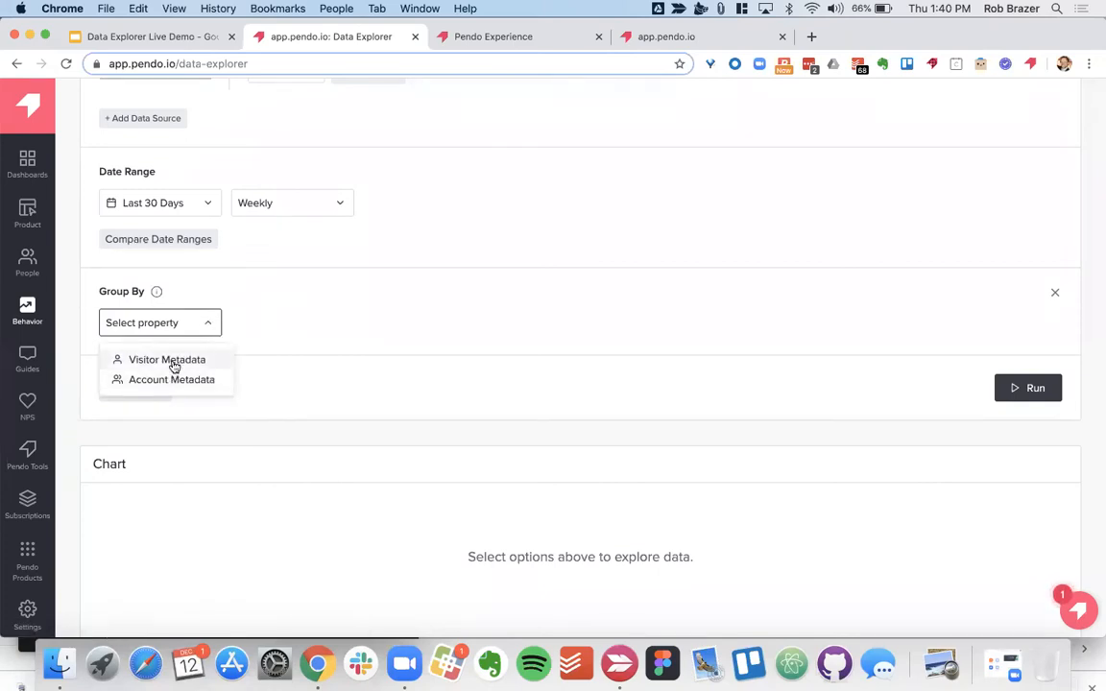
click(166, 359)
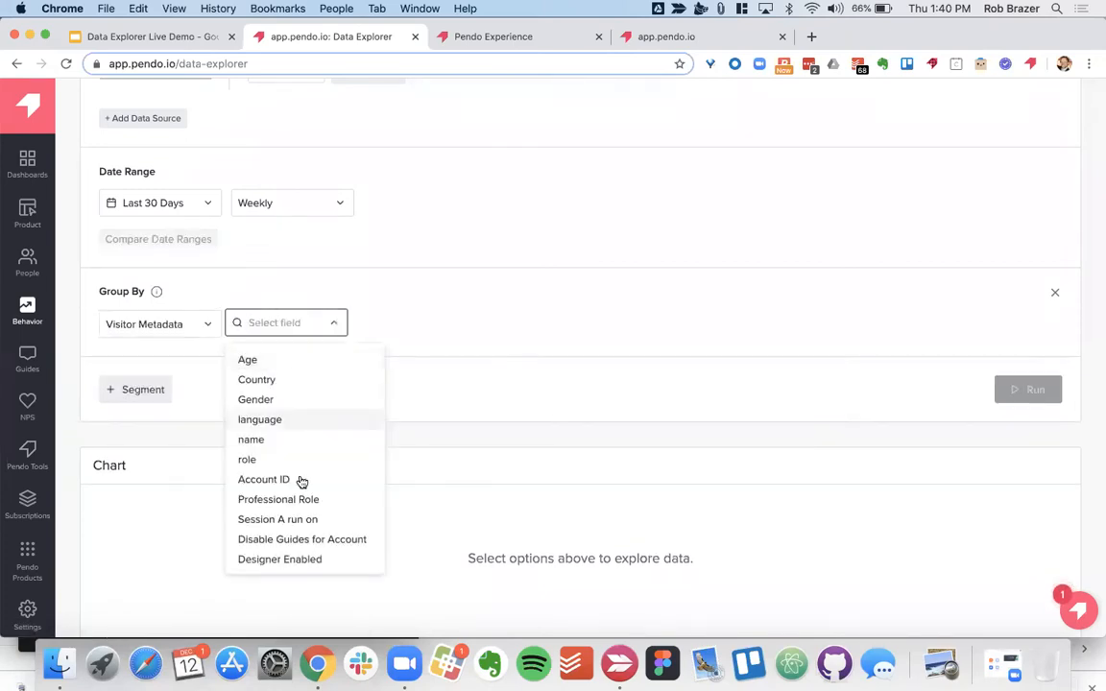
click(279, 499)
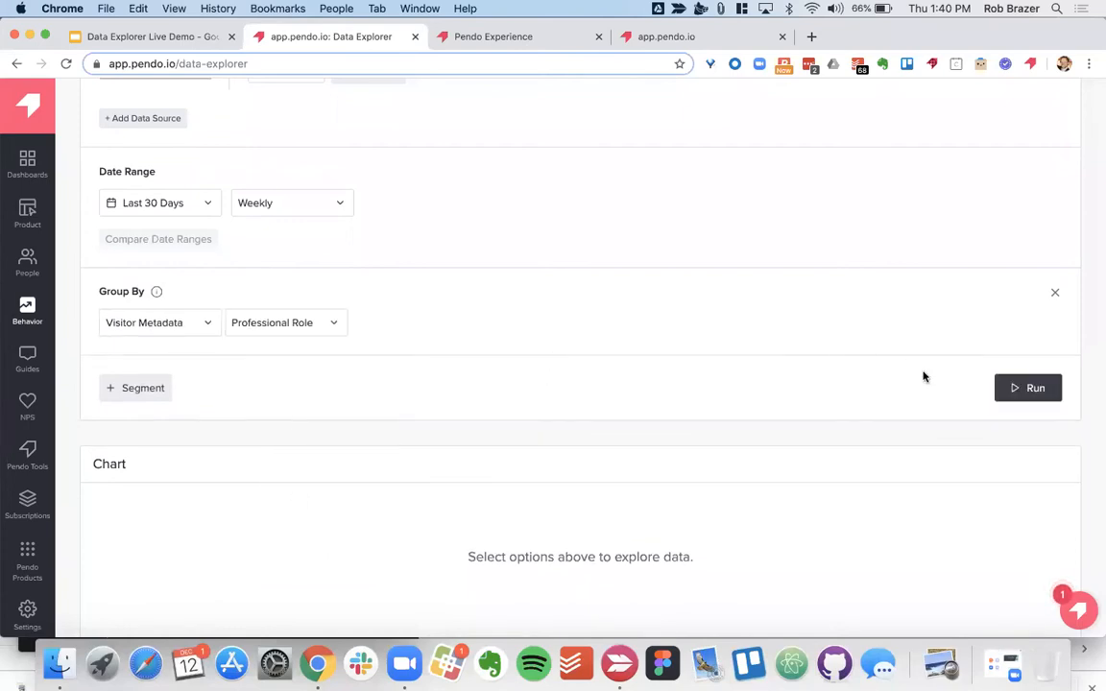
click(1028, 388)
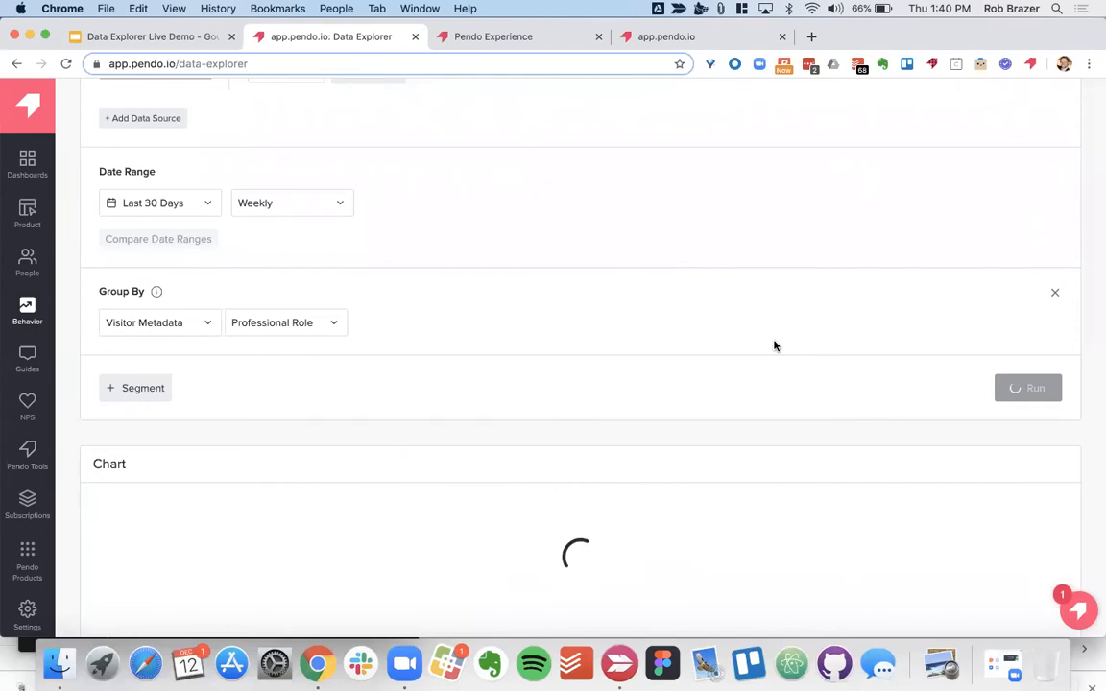
Scroll down to the line chart of weekly Contacts page views per Professional Role.
scroll(down, 3)
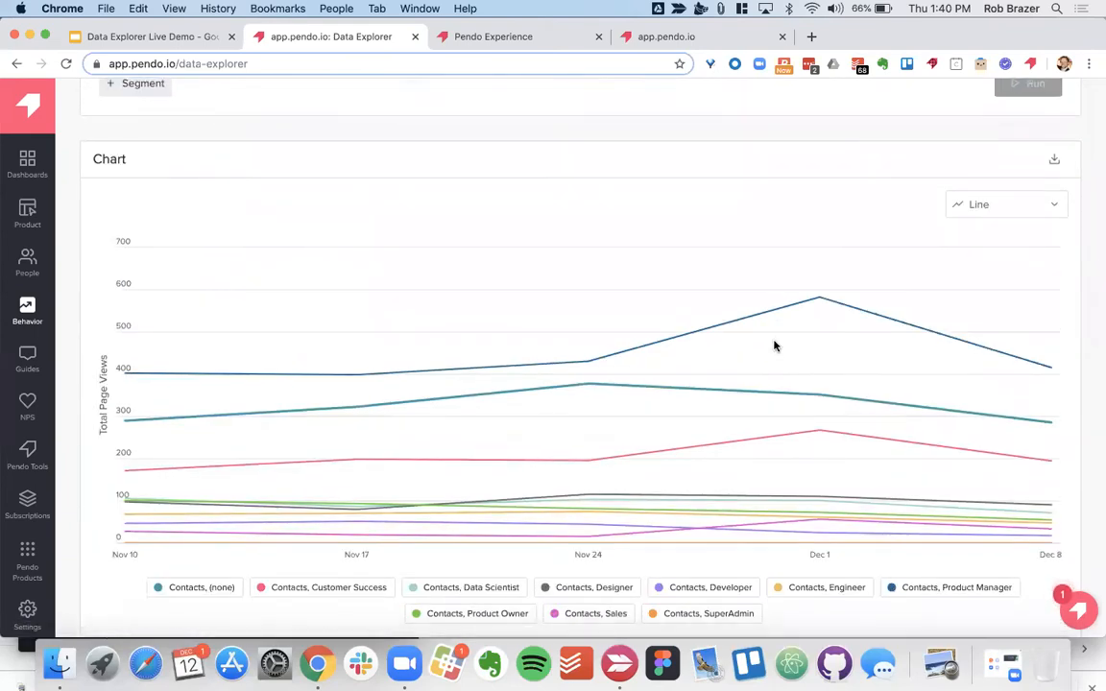
scroll(down, 3)
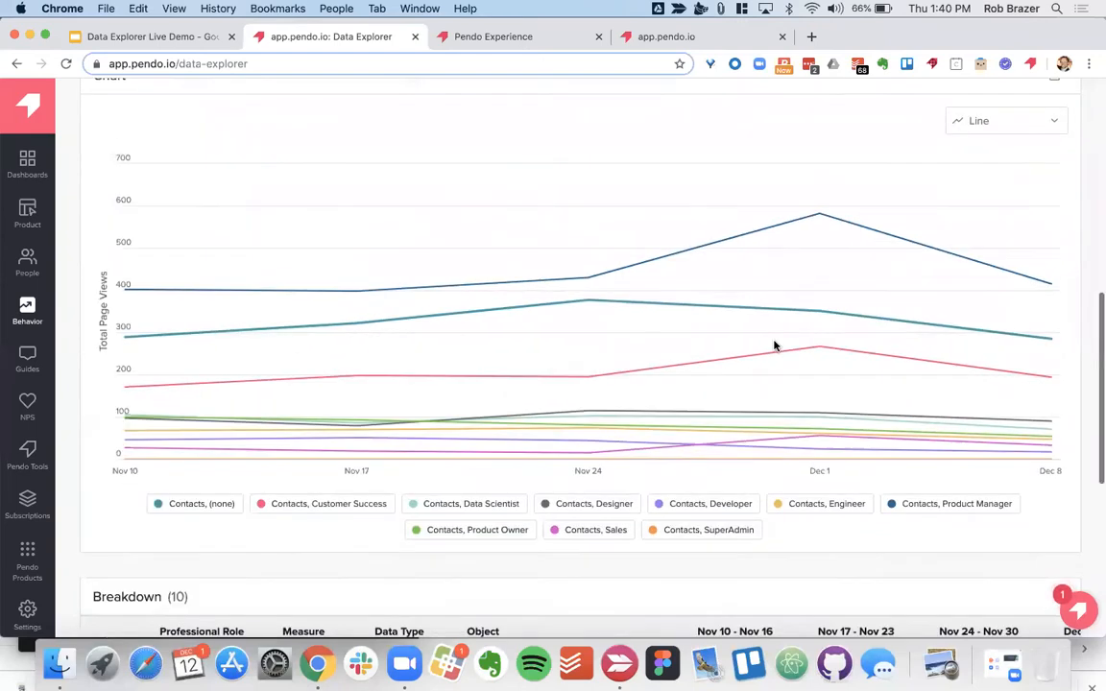
scroll(down, 3)
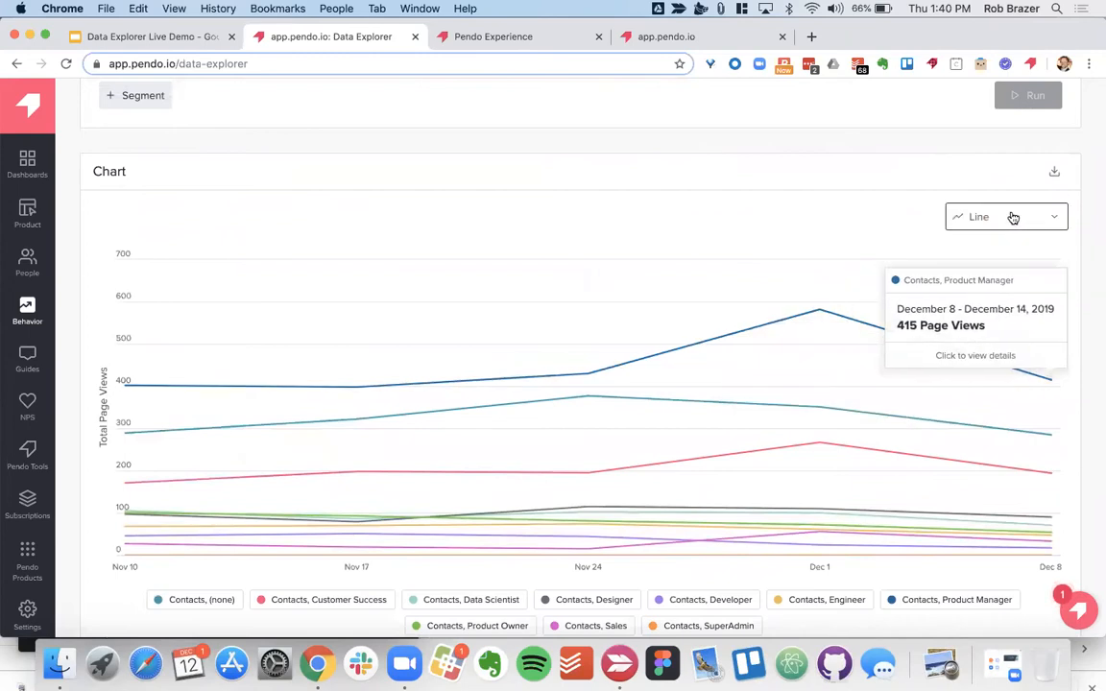
mouse_move(342, 250)
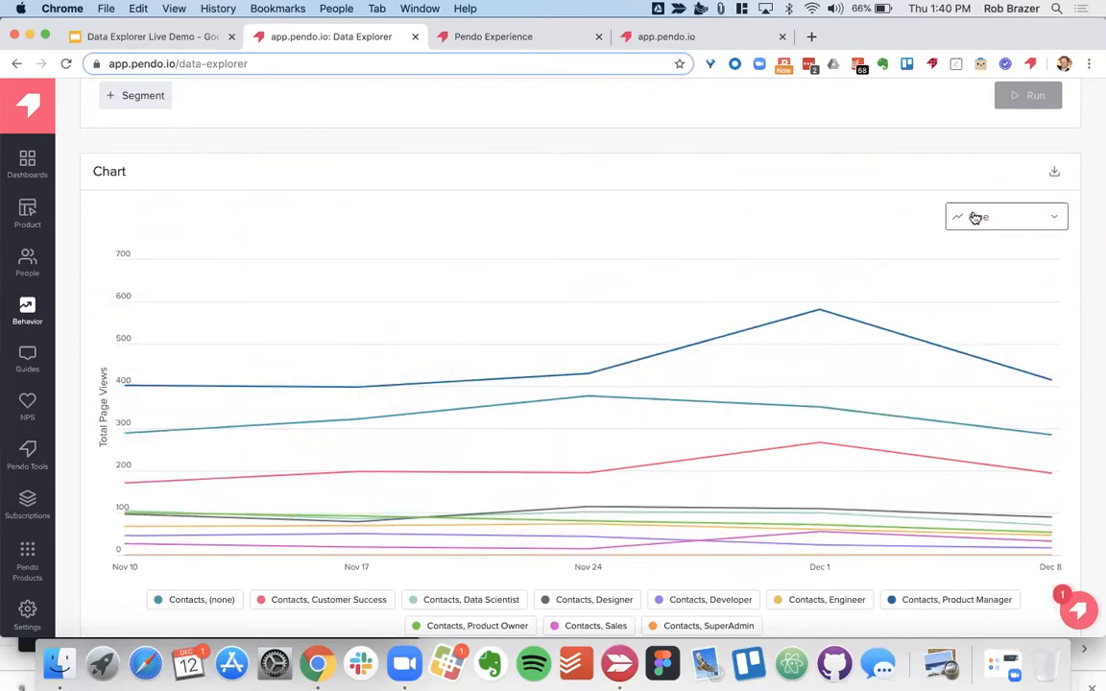
Show the role breakdown as an area chart, stacked then unstacked, then as columns.
click(1005, 216)
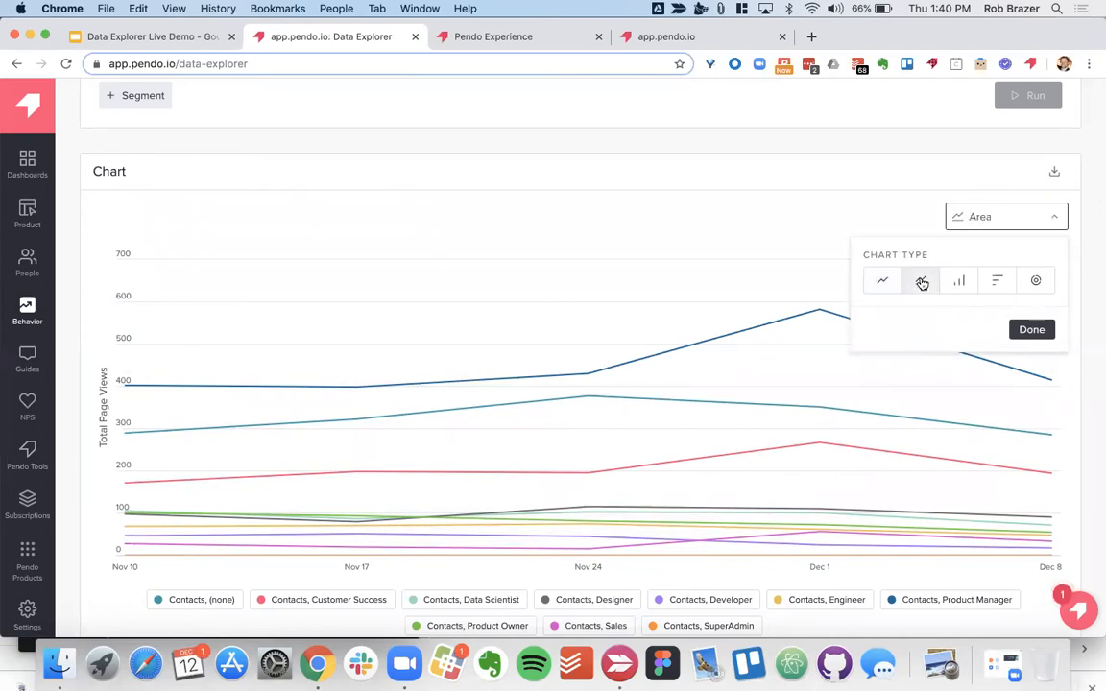
click(920, 280)
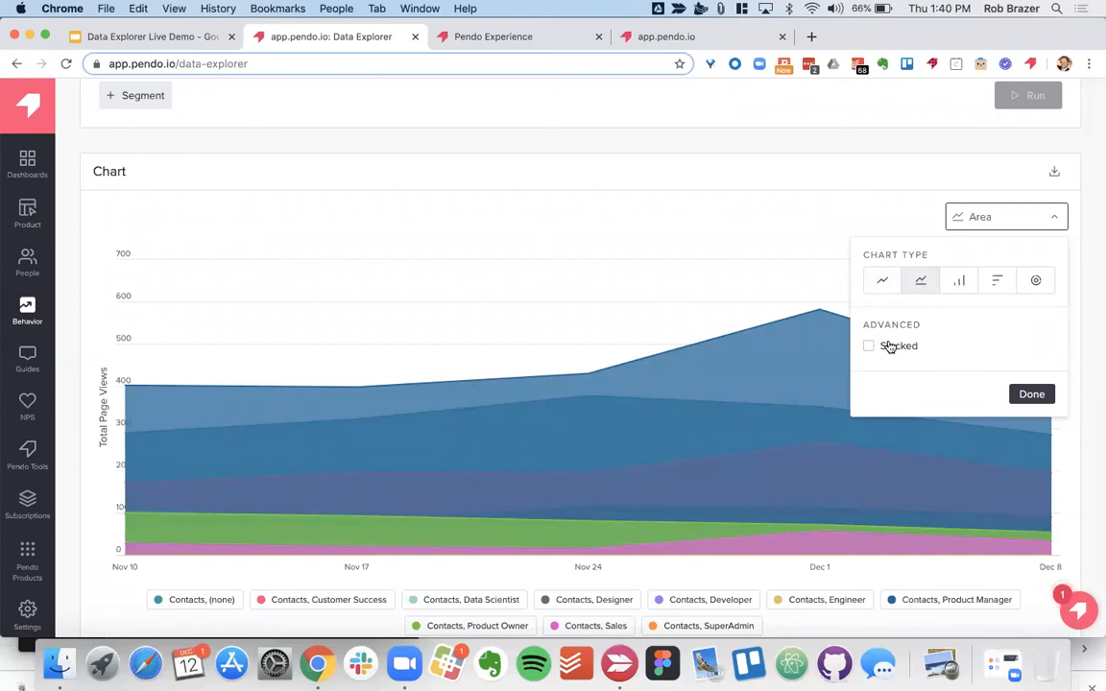
click(869, 346)
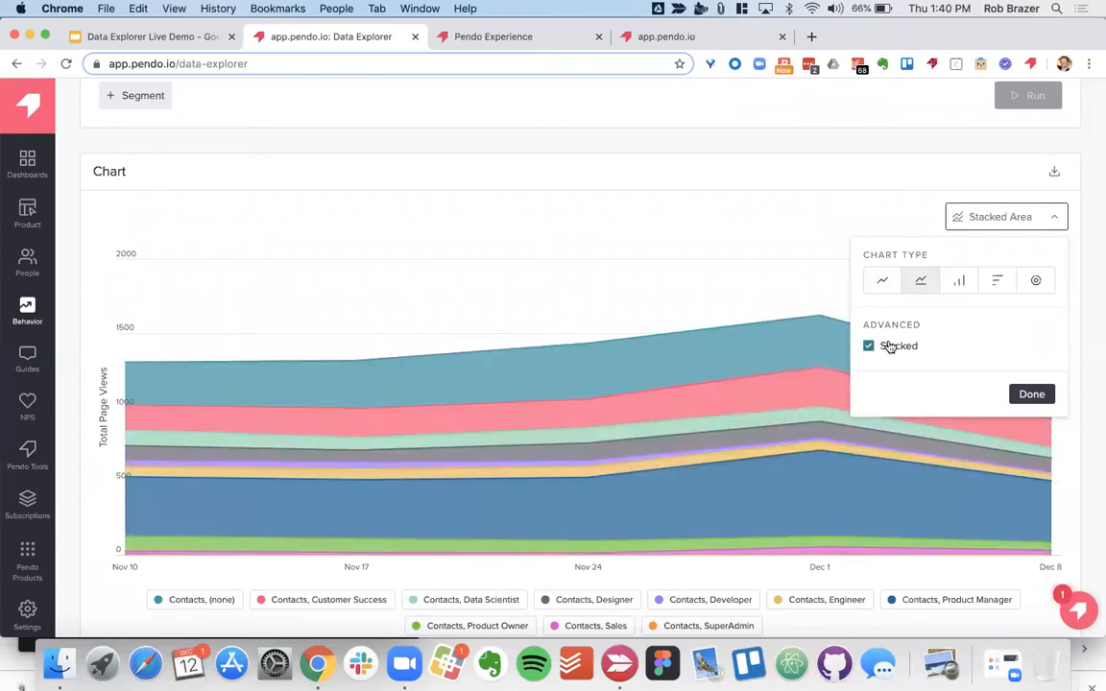
click(868, 345)
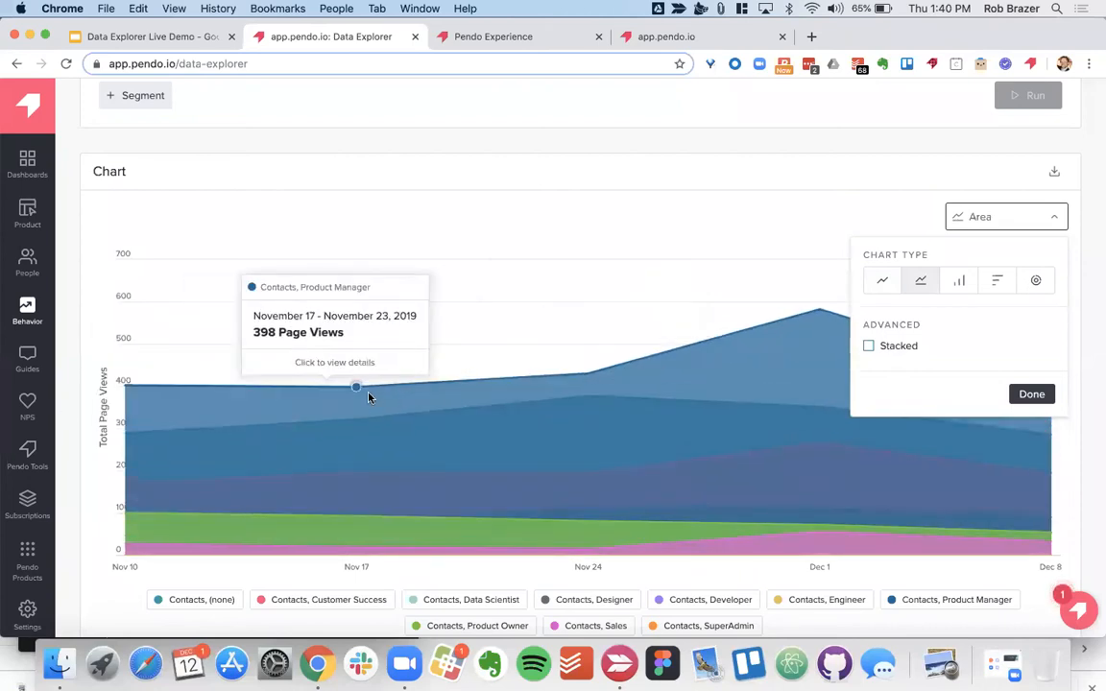
click(958, 281)
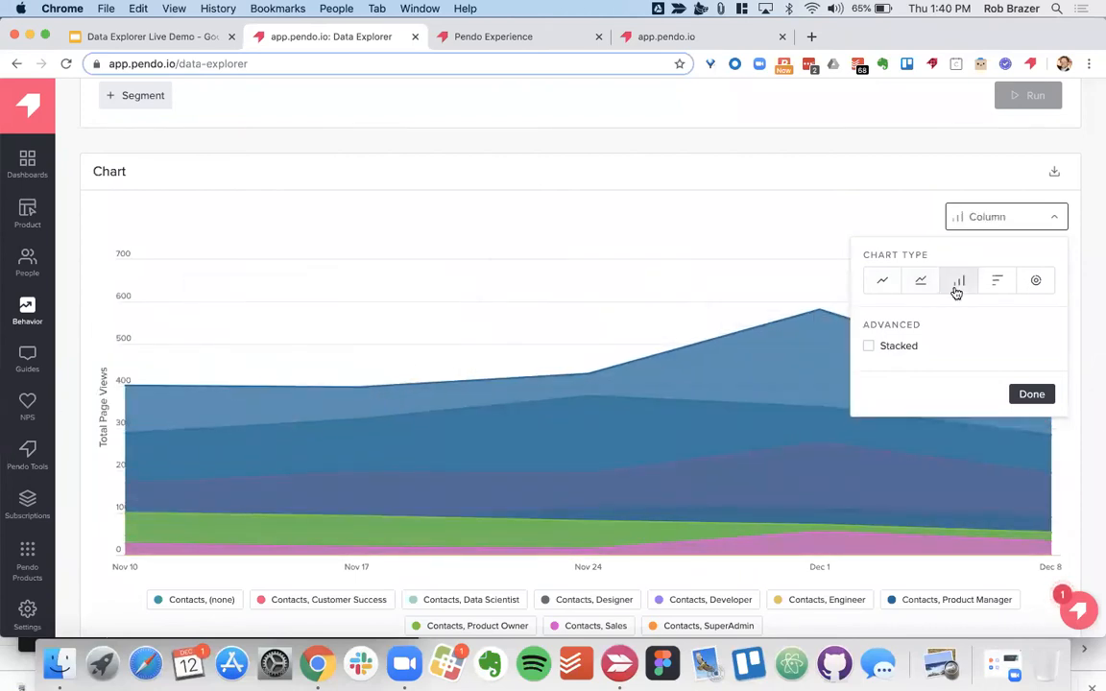
Try horizontal bars, a donut and lines, ending on the horizontal bar chart.
click(997, 280)
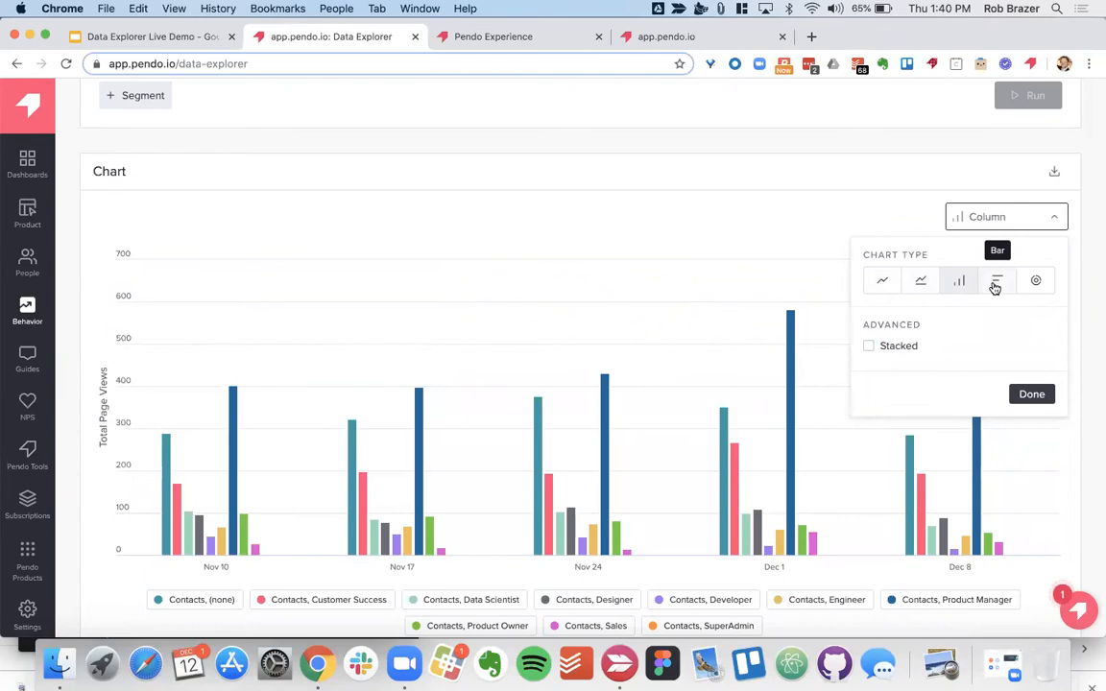
click(997, 281)
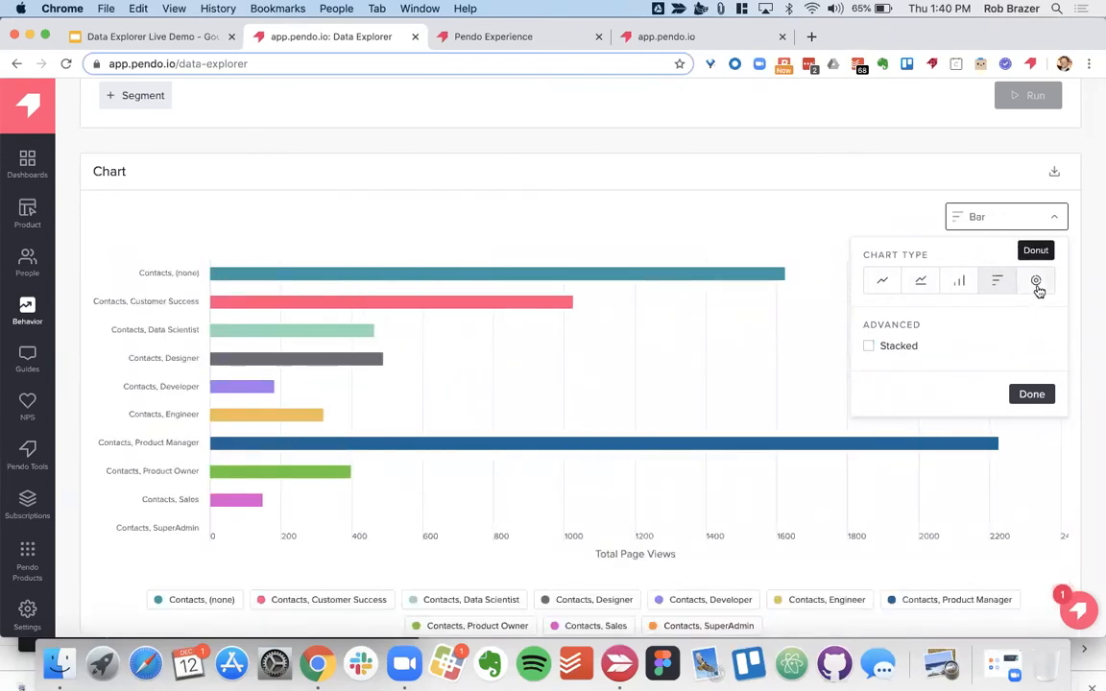
click(1036, 280)
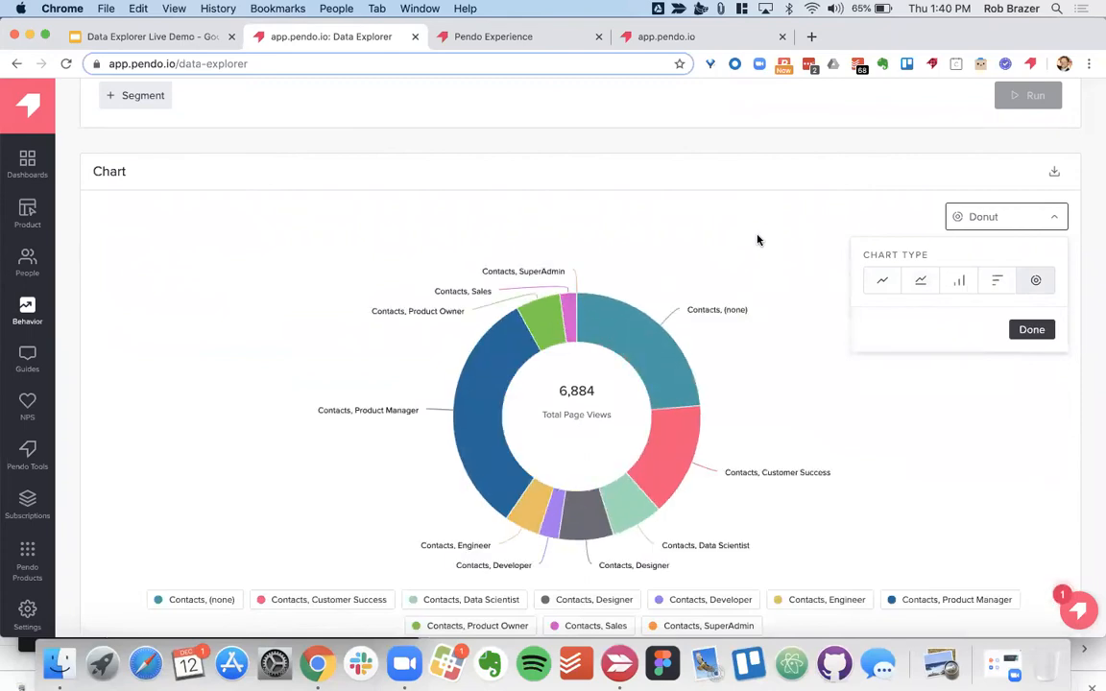
mouse_move(618, 225)
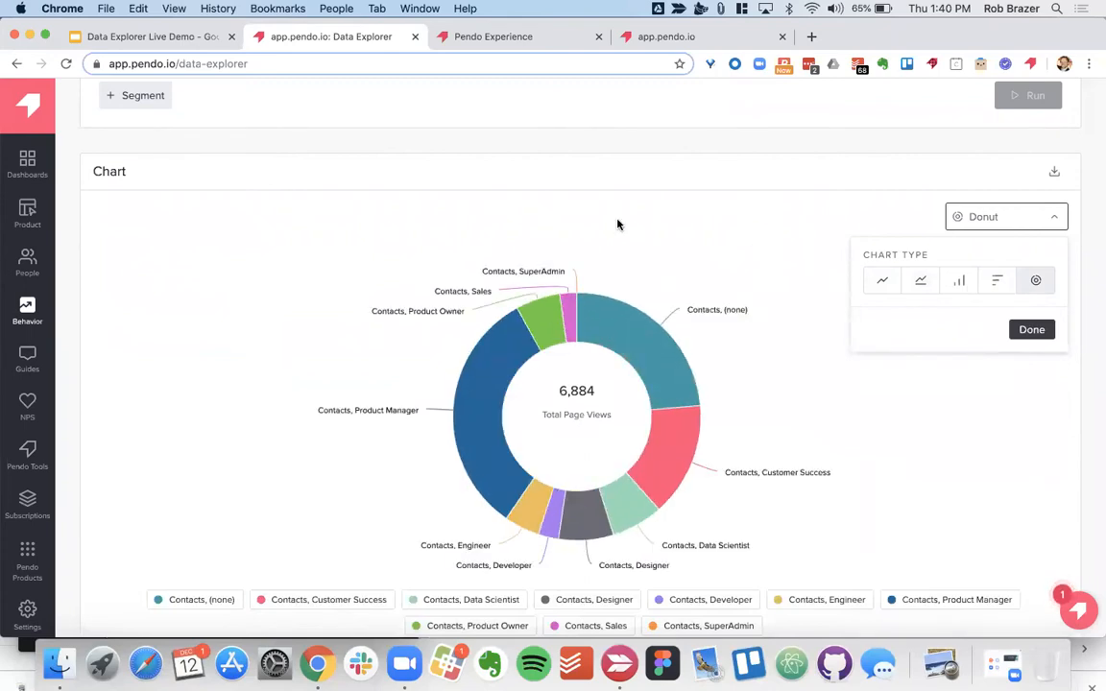
click(881, 279)
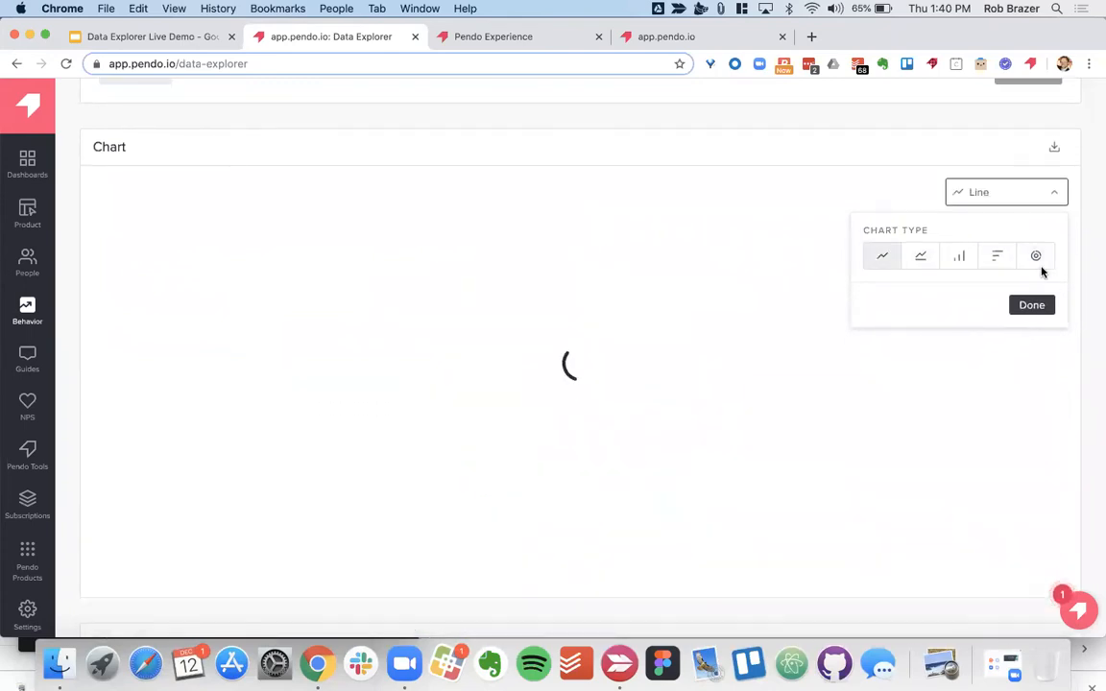
click(996, 256)
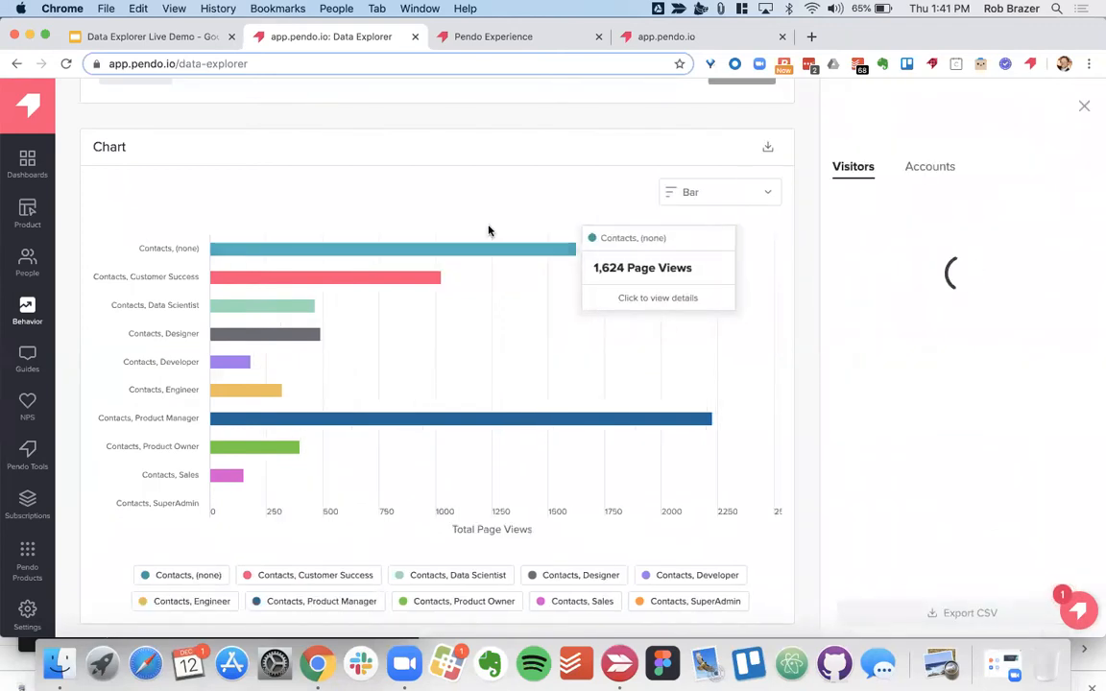
mouse_move(886, 233)
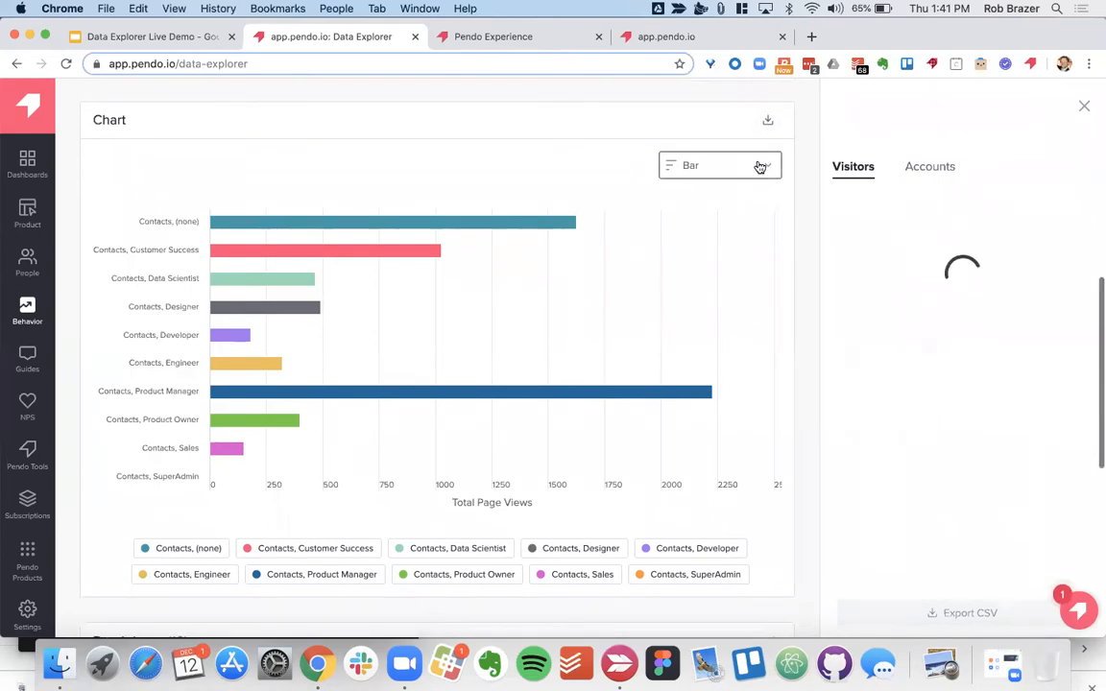
Scroll through the role breakdown report before starting a new, empty report.
scroll(down, 3)
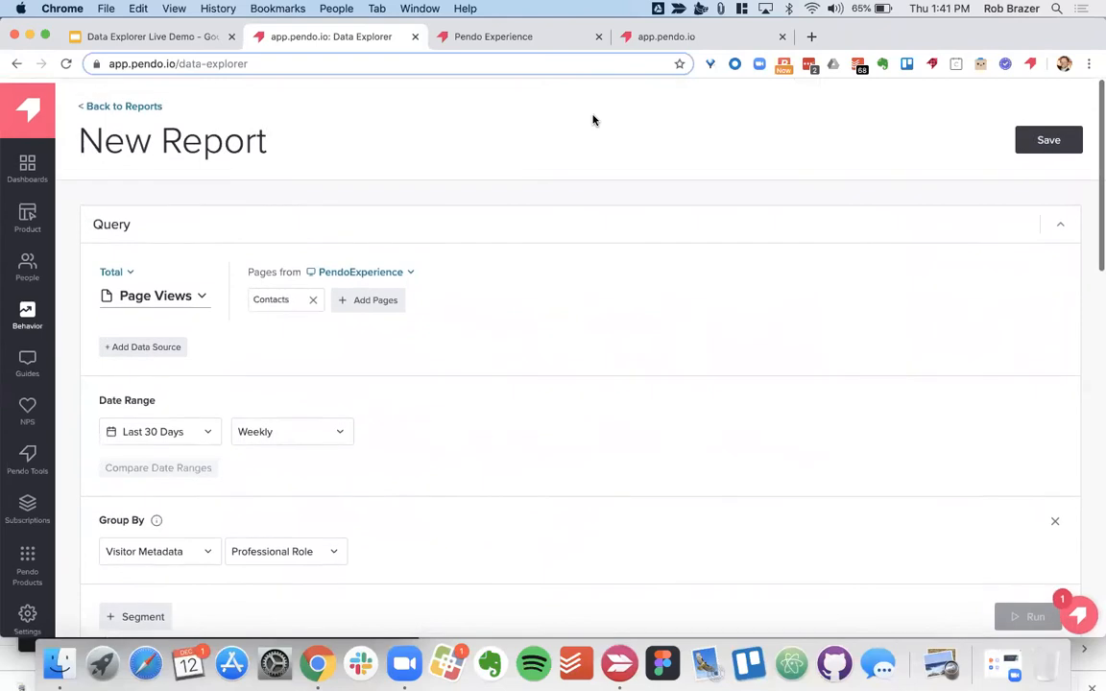
scroll(down, 3)
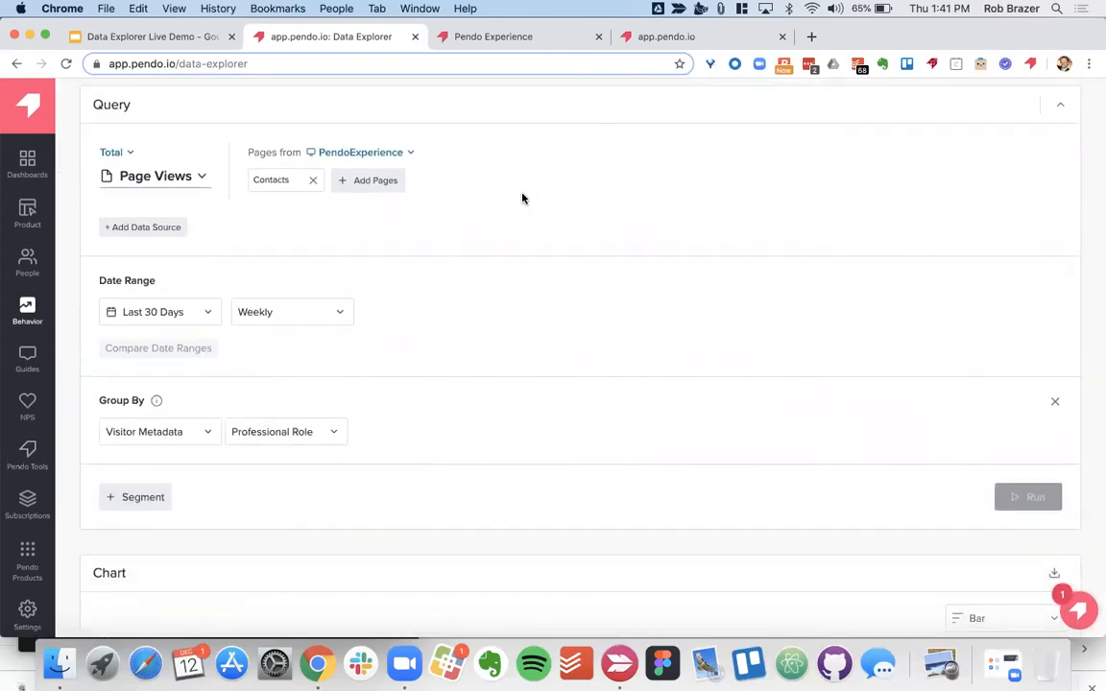
mouse_move(681, 231)
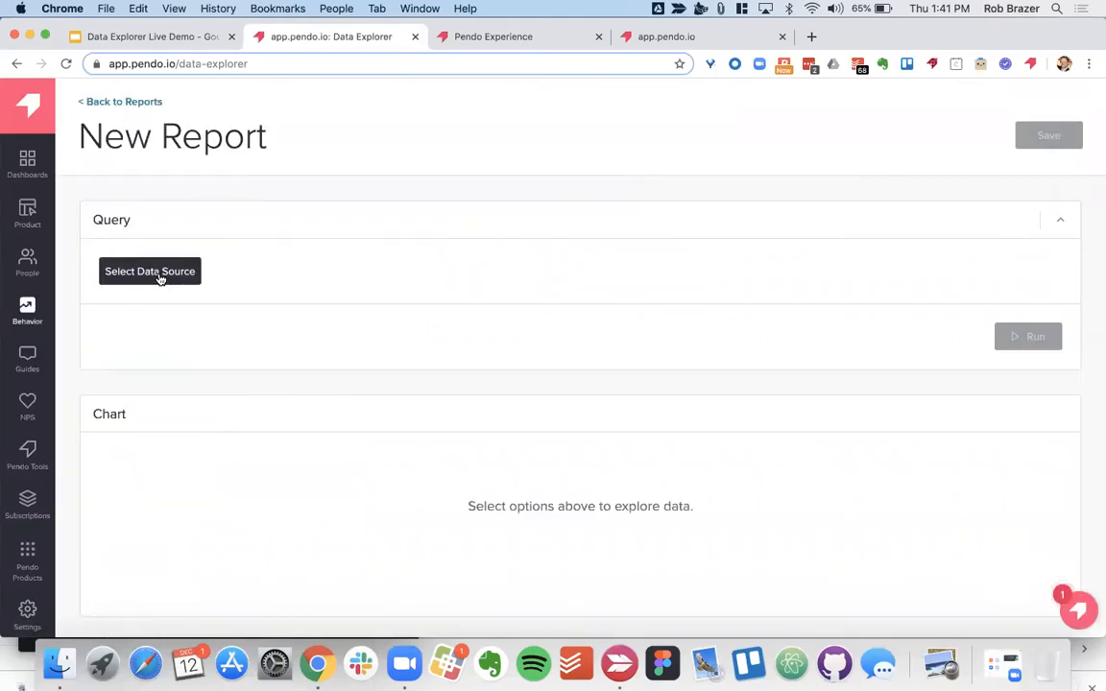
Make the new report use guide views pulled from the PendoExperience app.
click(150, 270)
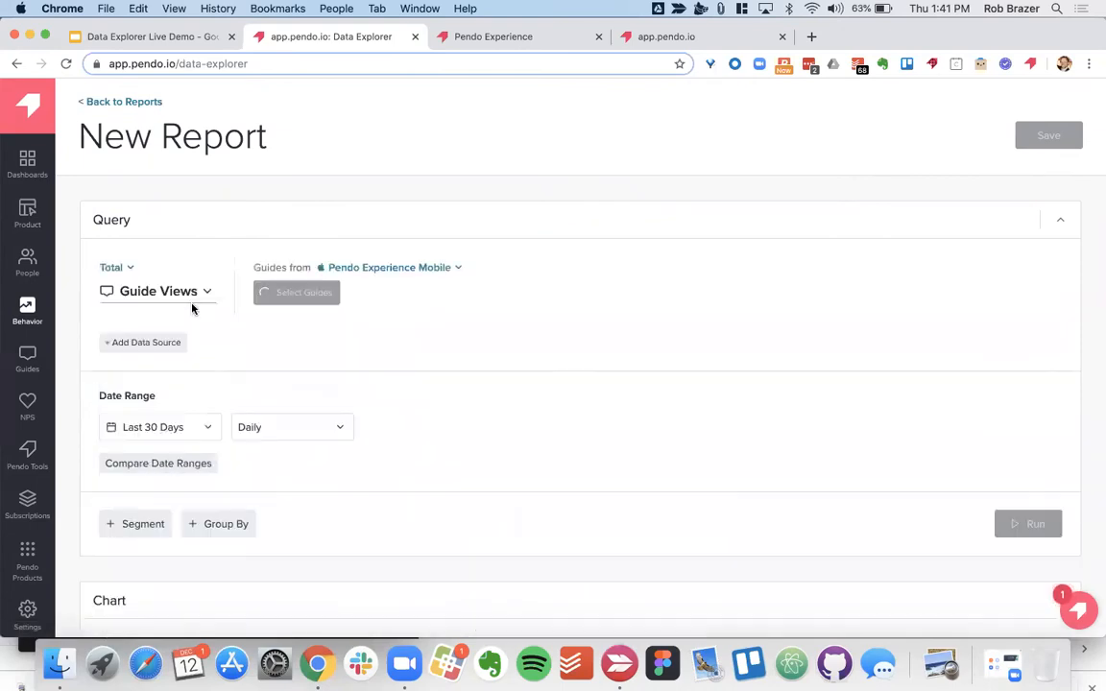
click(143, 342)
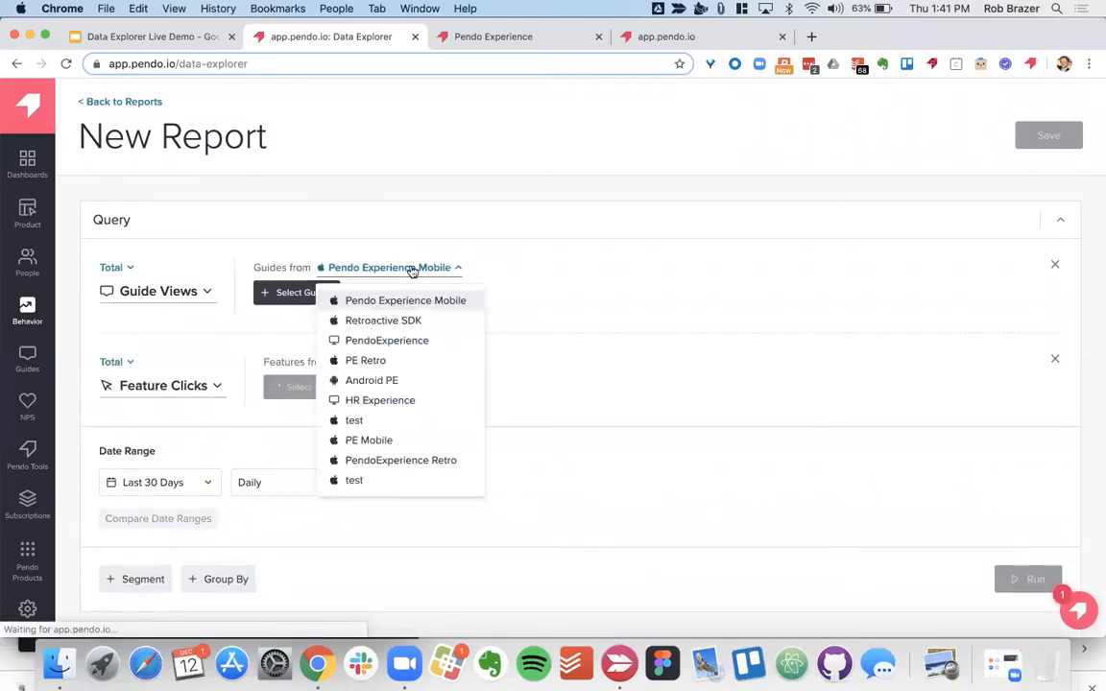
click(387, 340)
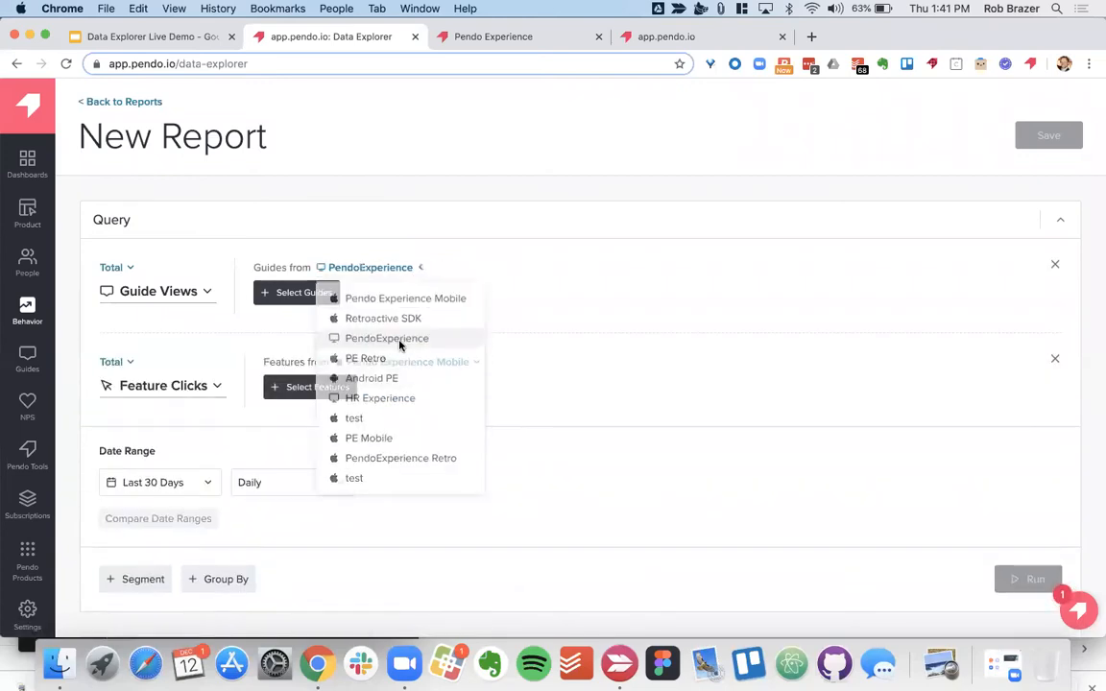
click(387, 338)
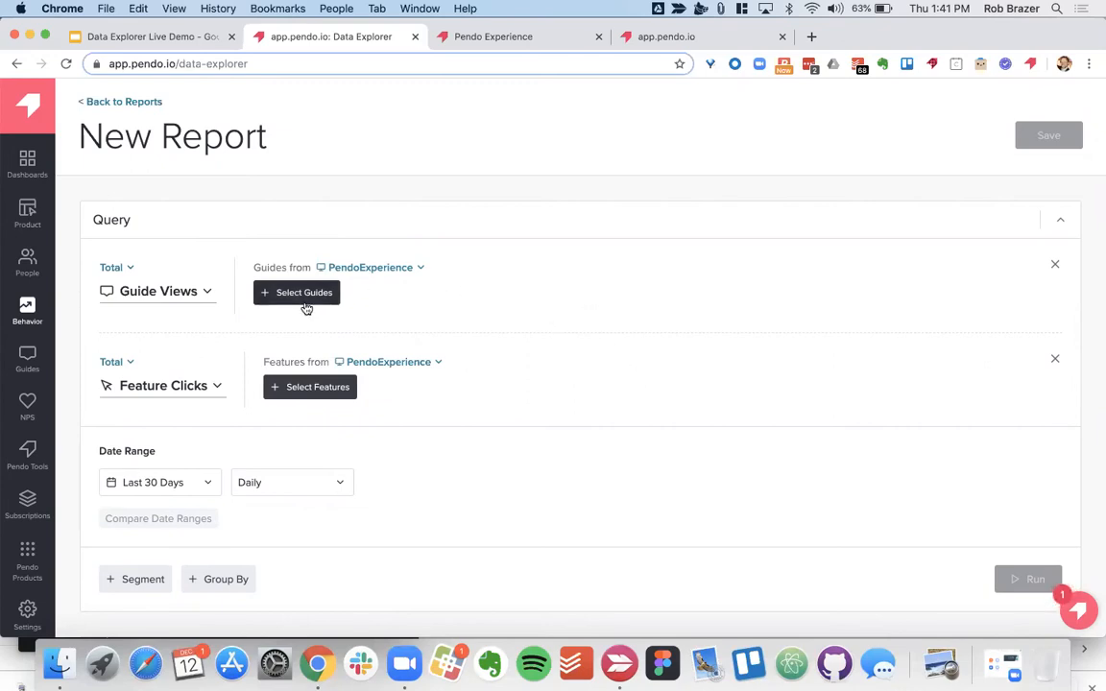
Search 'launch' to pick the Launch Guide Heart - FA guide and the Launch Guide Heart feature.
click(297, 292)
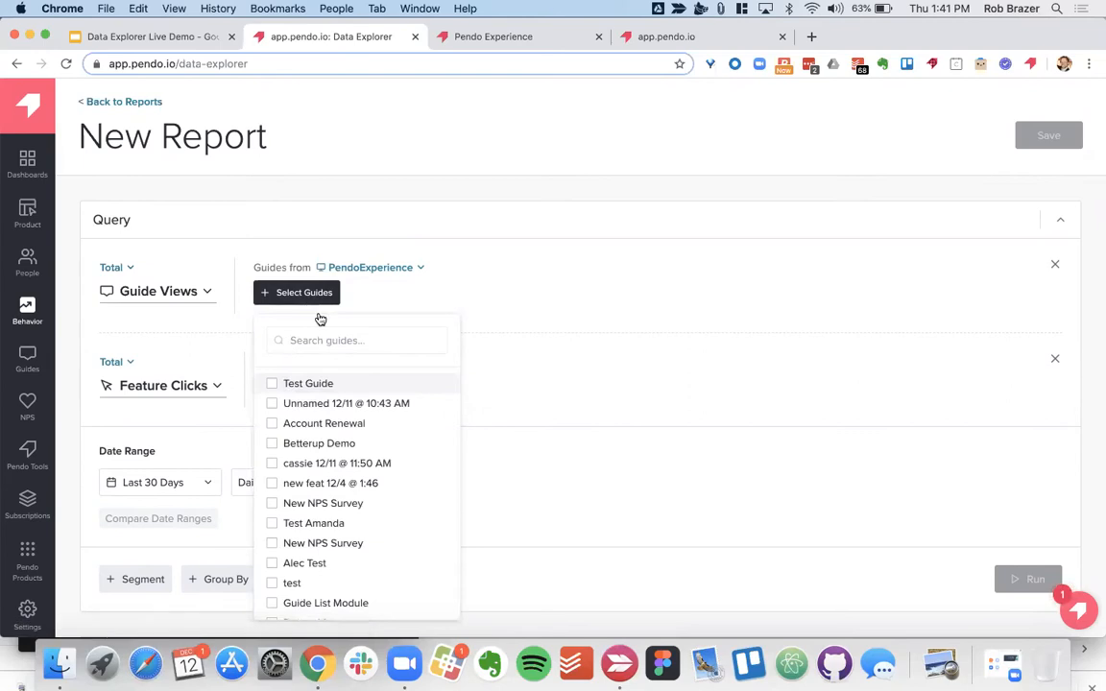
text(laun)
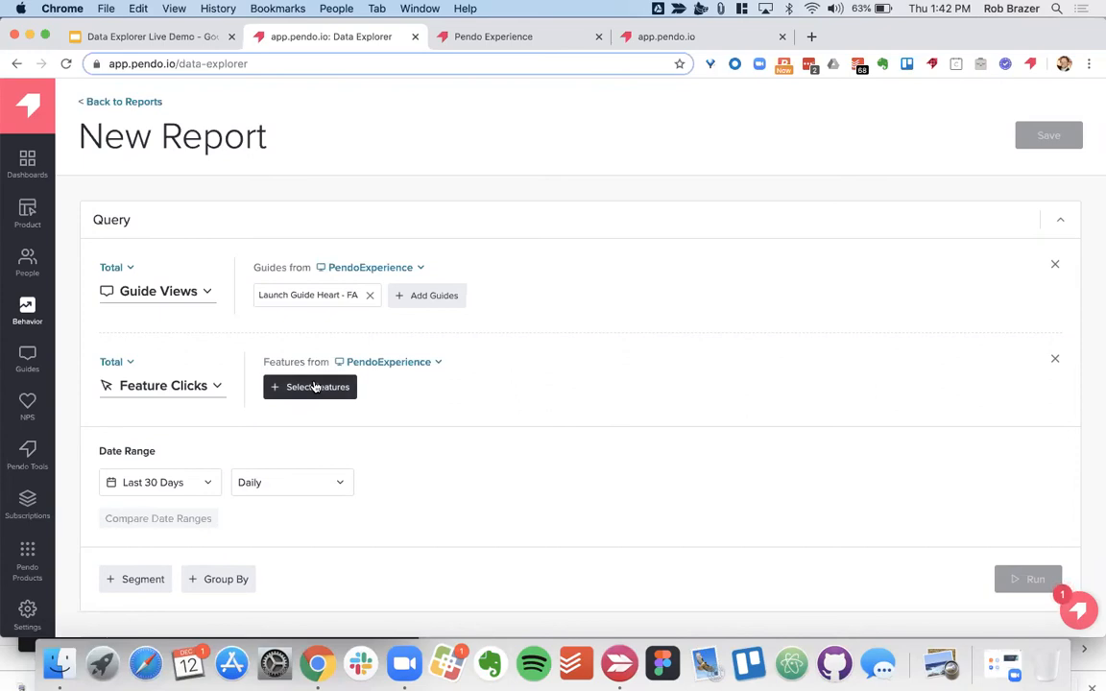
text(launch)
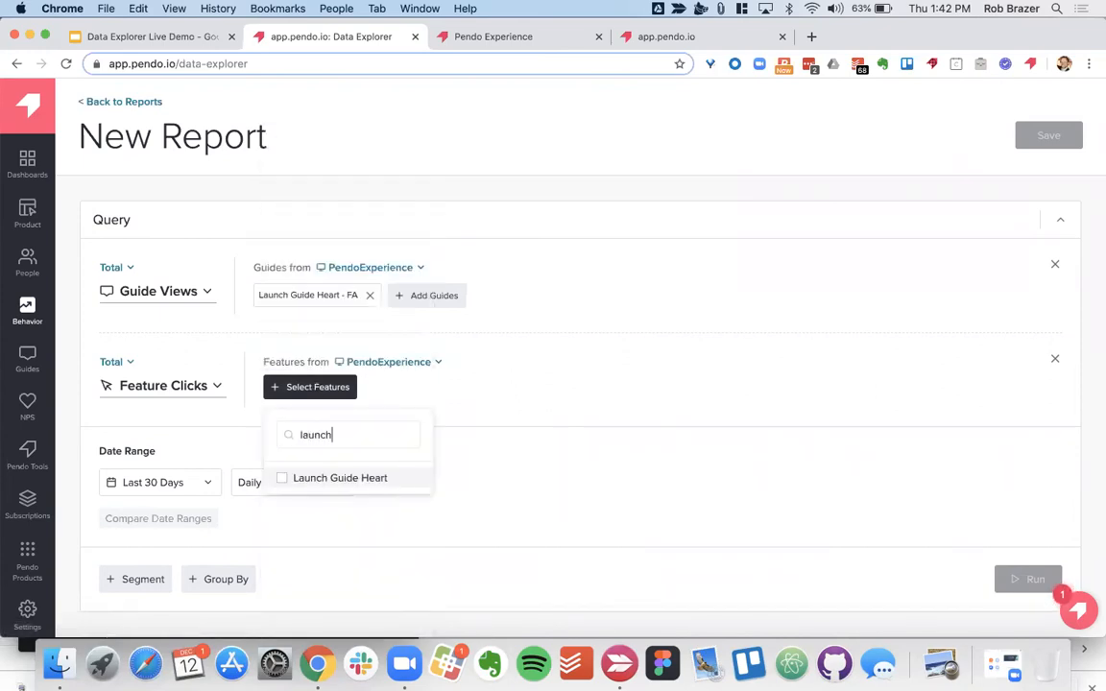
click(340, 478)
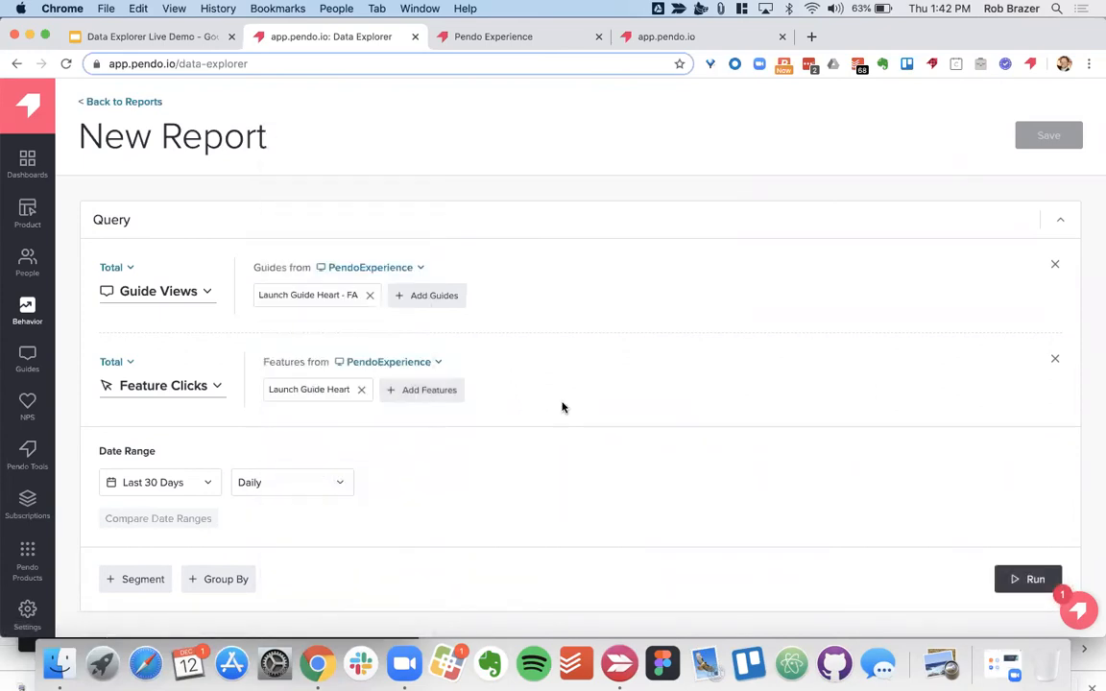
scroll(down, 3)
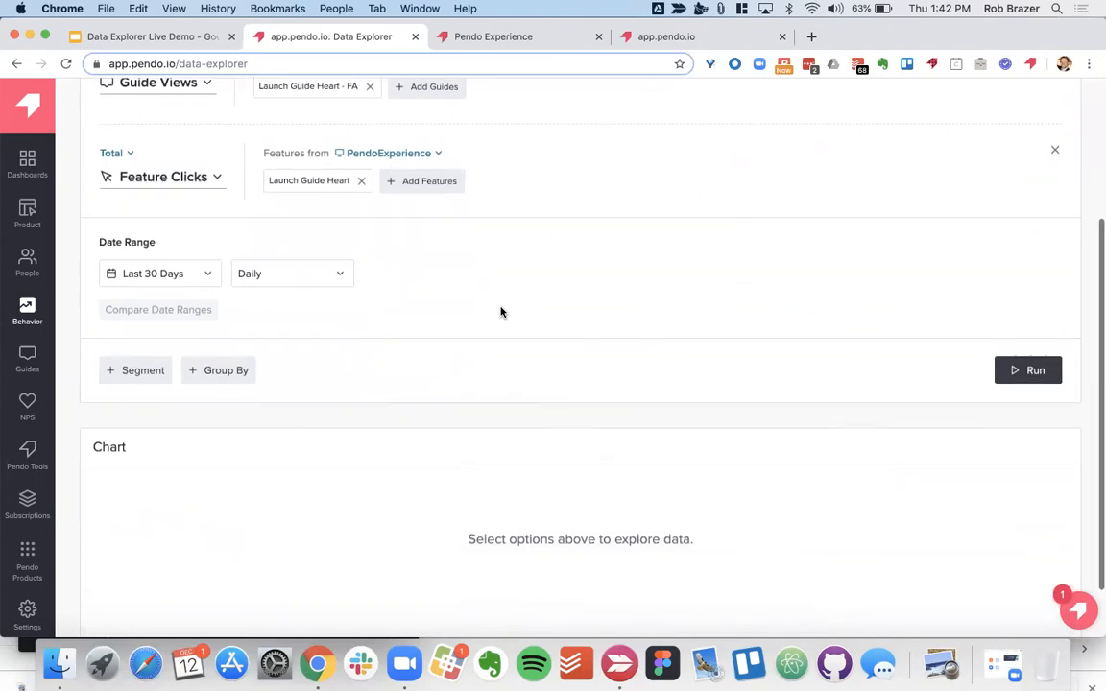
Set a weekly custom range of Jun 15 – Oct 12, 2019 and run the query.
click(291, 274)
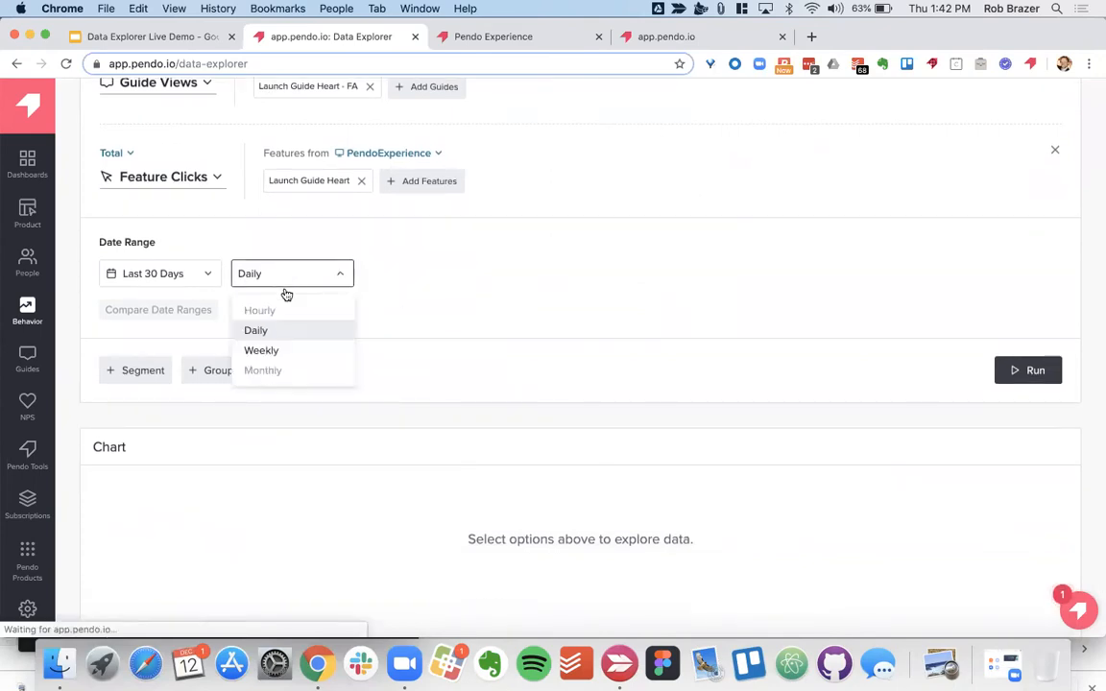
click(160, 273)
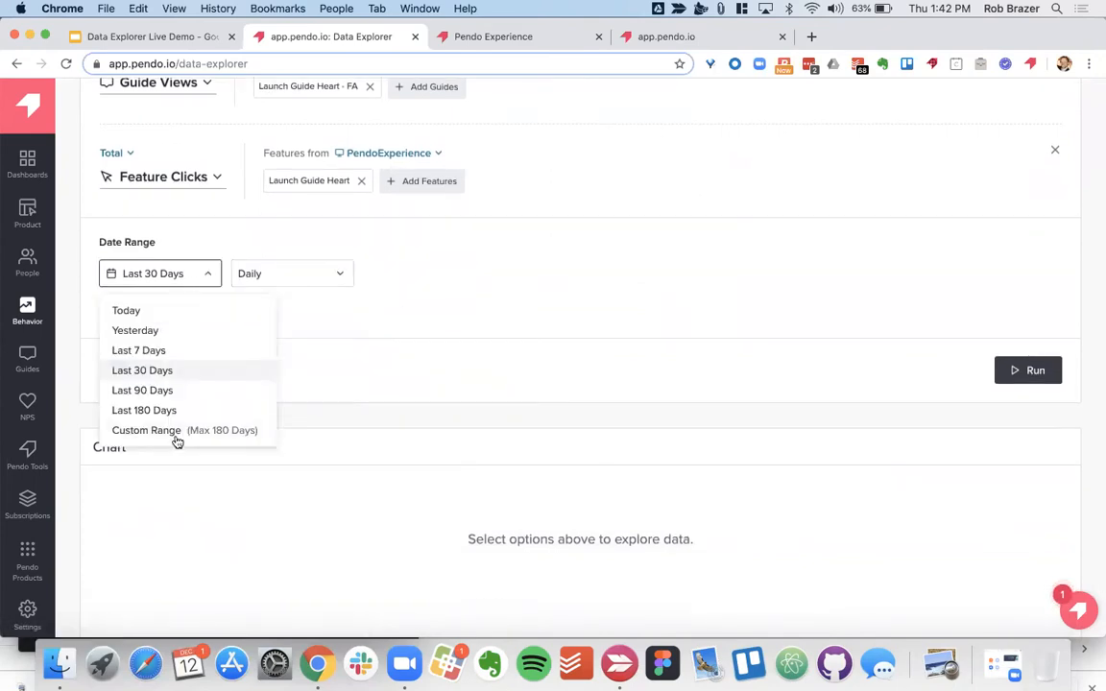
click(146, 430)
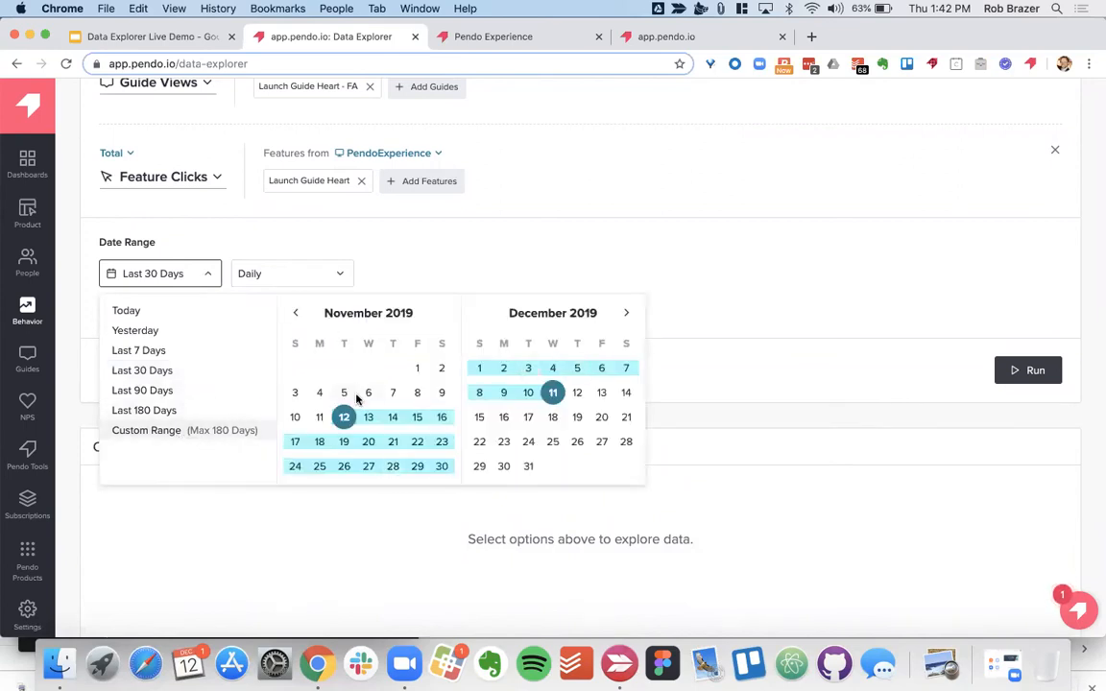
click(142, 410)
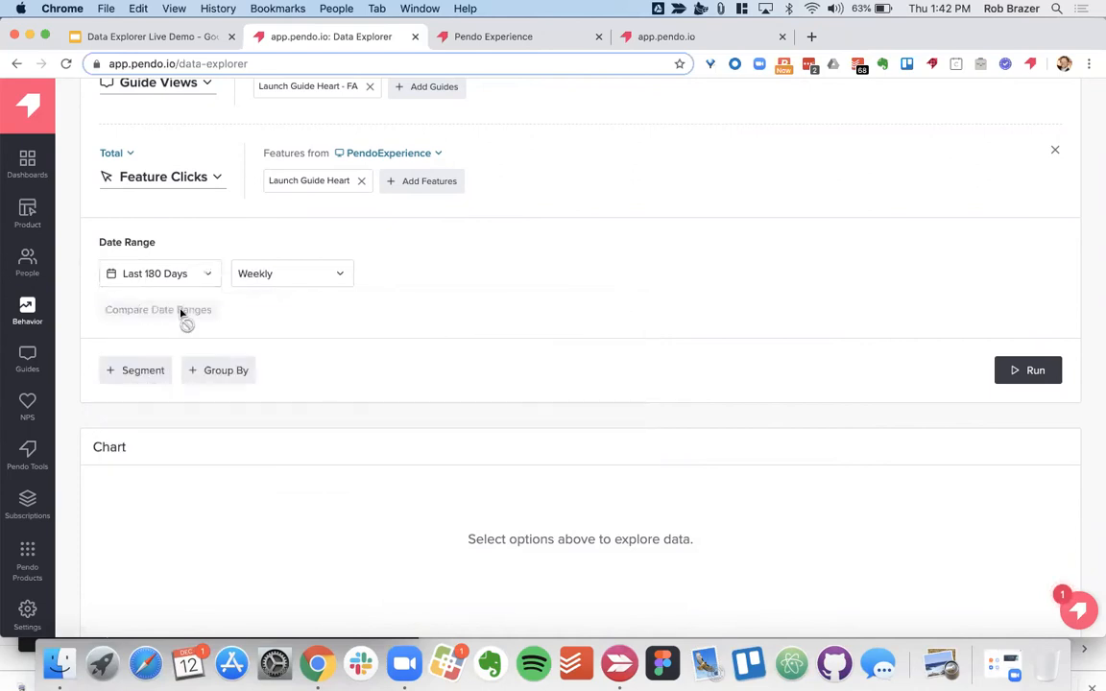
click(159, 273)
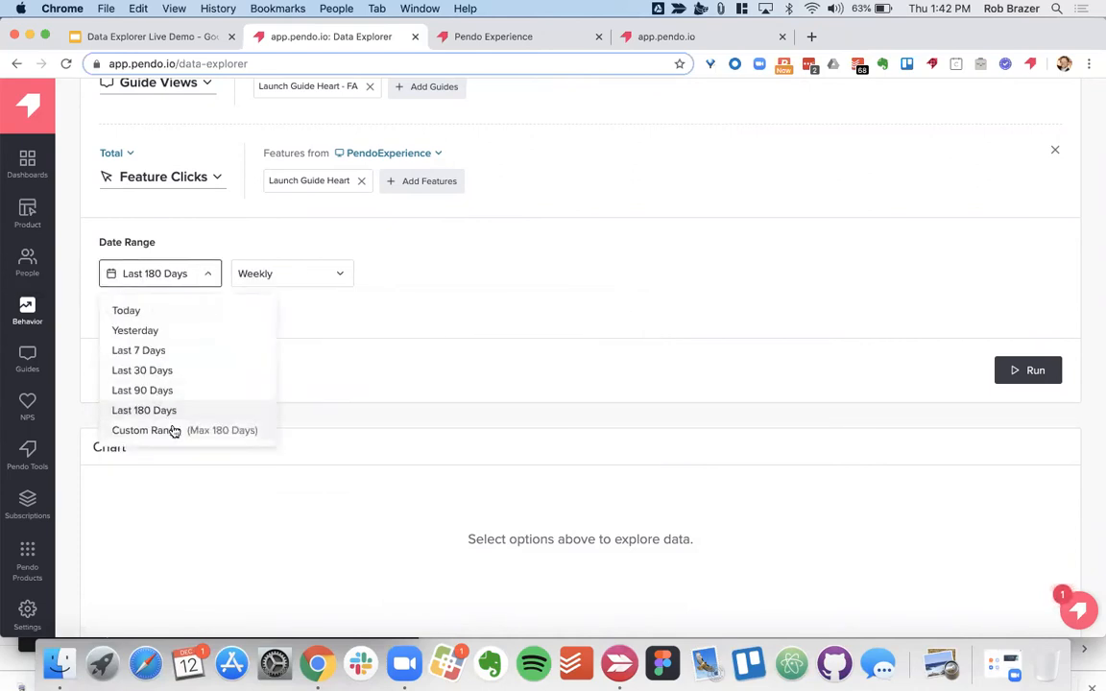
click(146, 430)
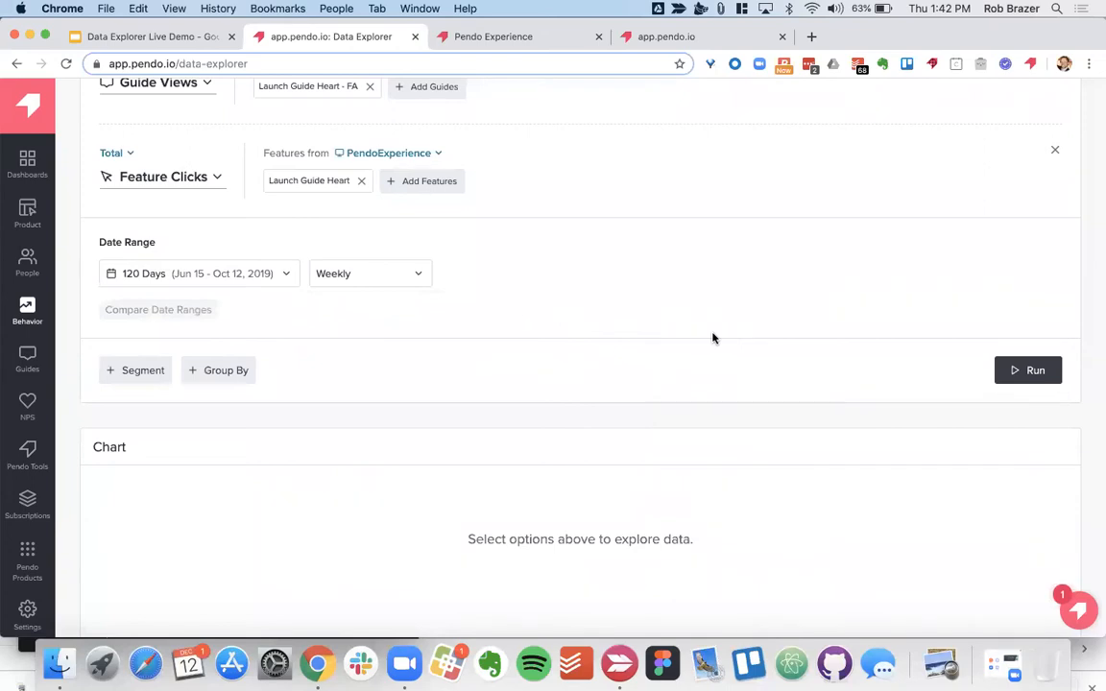
mouse_move(432, 322)
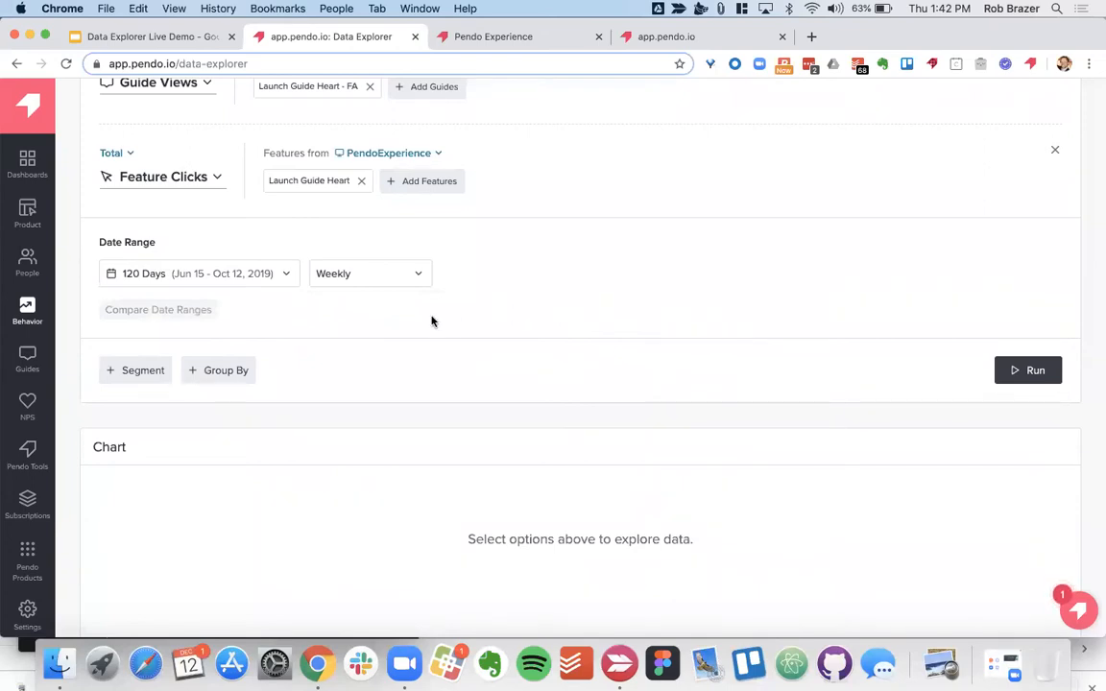
click(1027, 370)
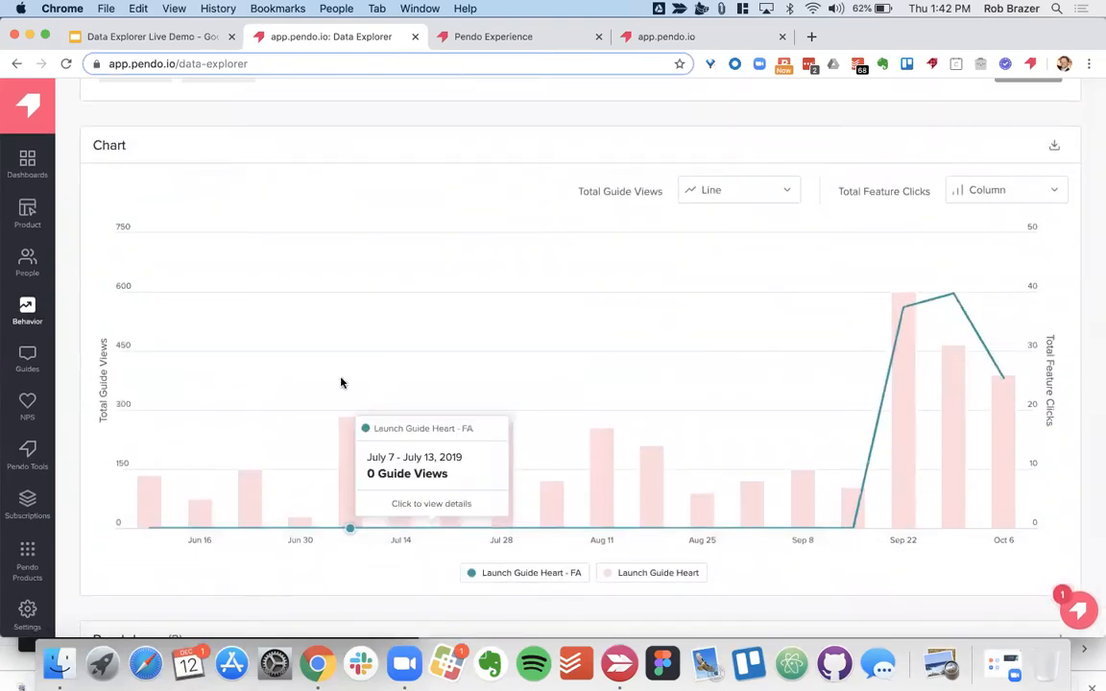
mouse_move(257, 527)
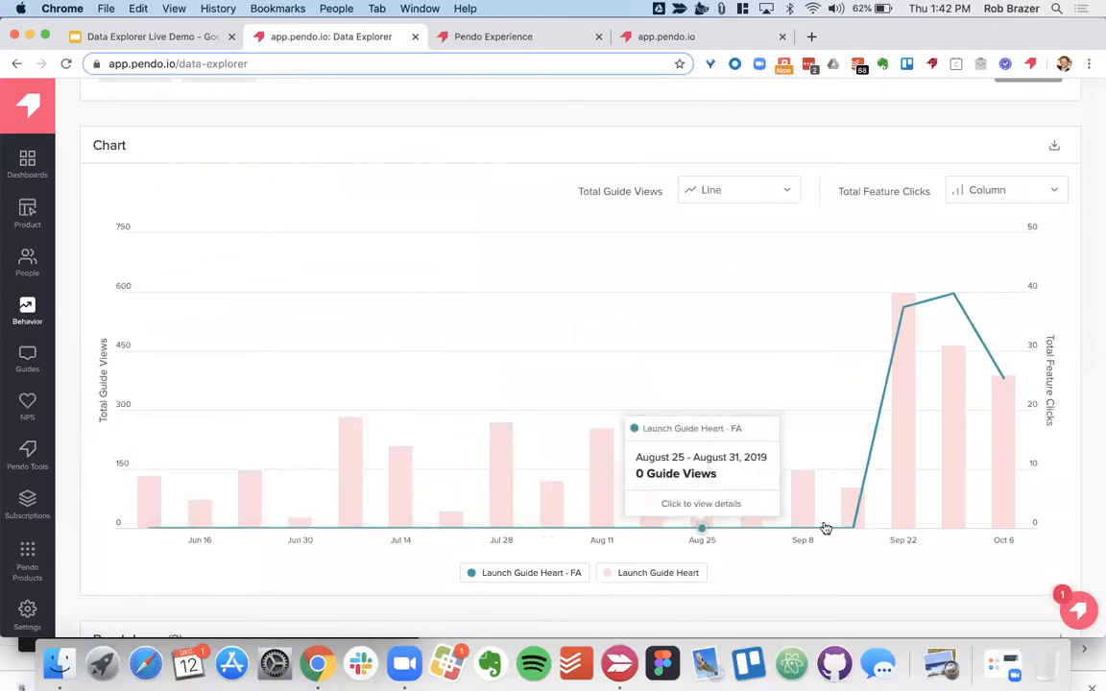
mouse_move(852, 528)
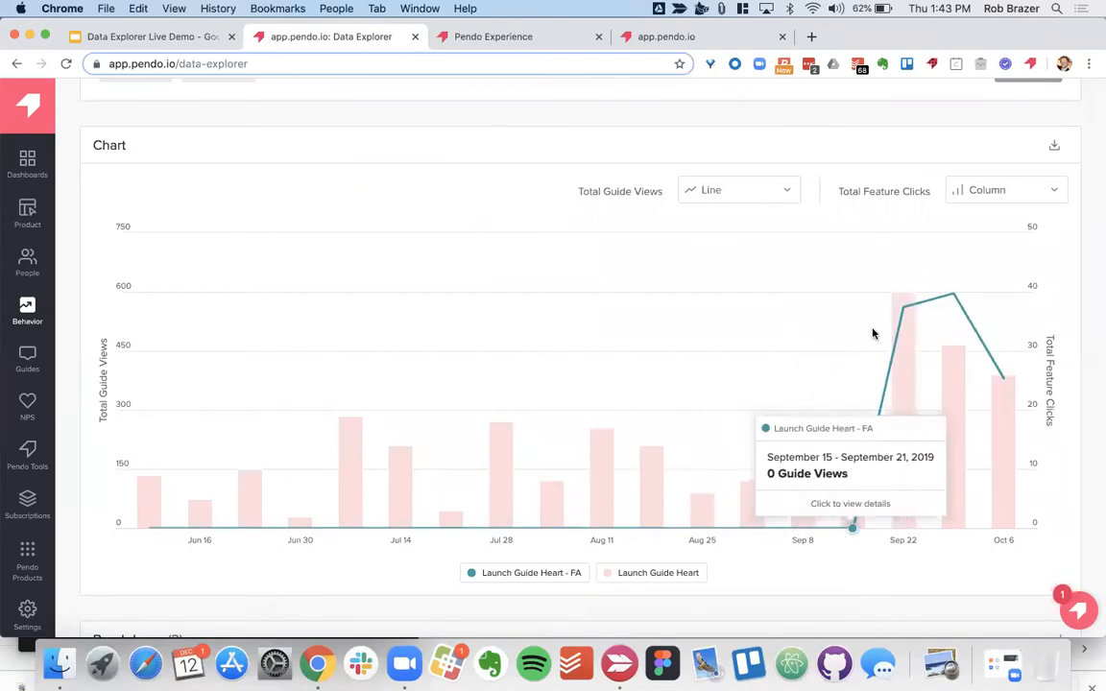
mouse_move(910, 471)
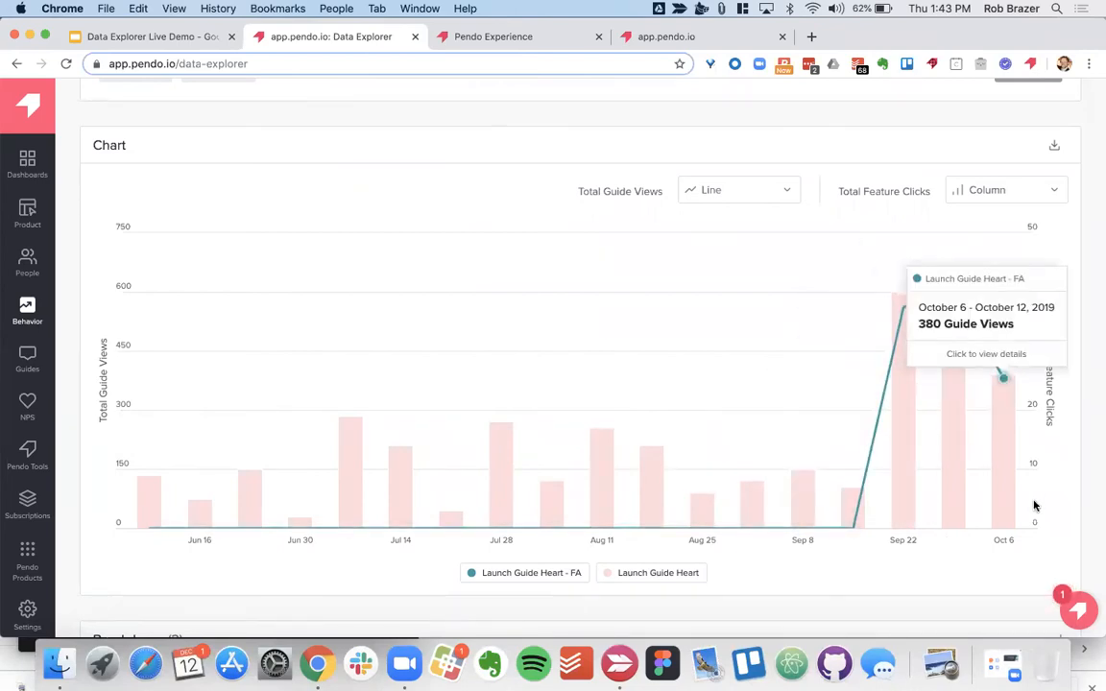
mouse_move(909, 464)
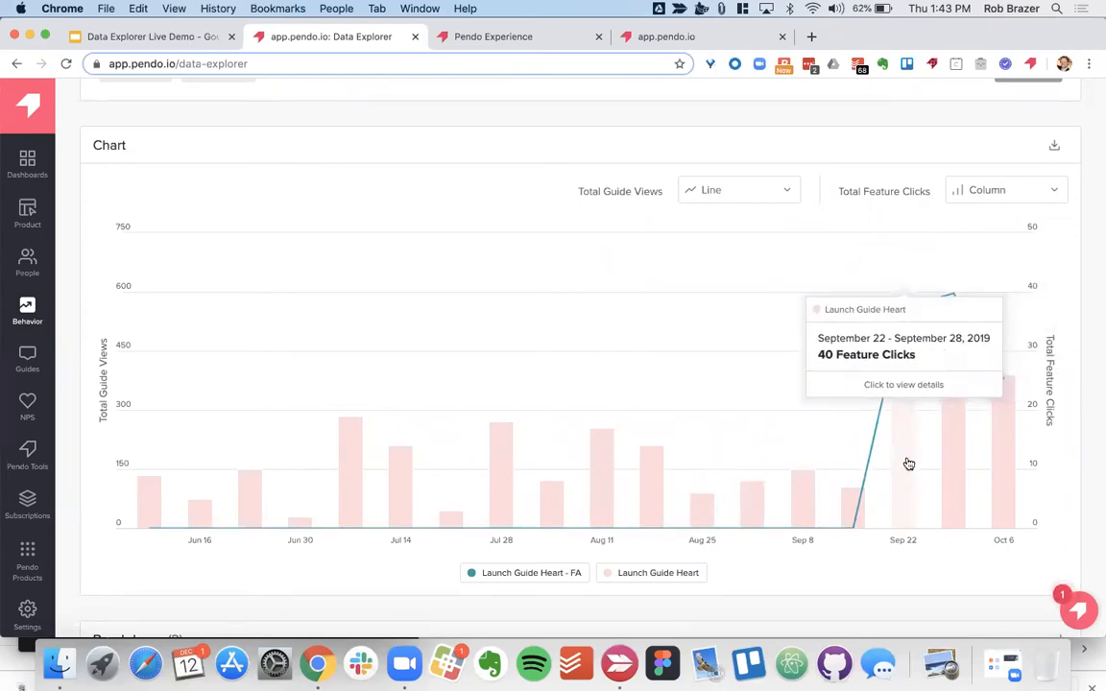
Inspect the Sep 22 week's feature clicks: 26 visitors and 17 accounts, then close the details.
click(904, 384)
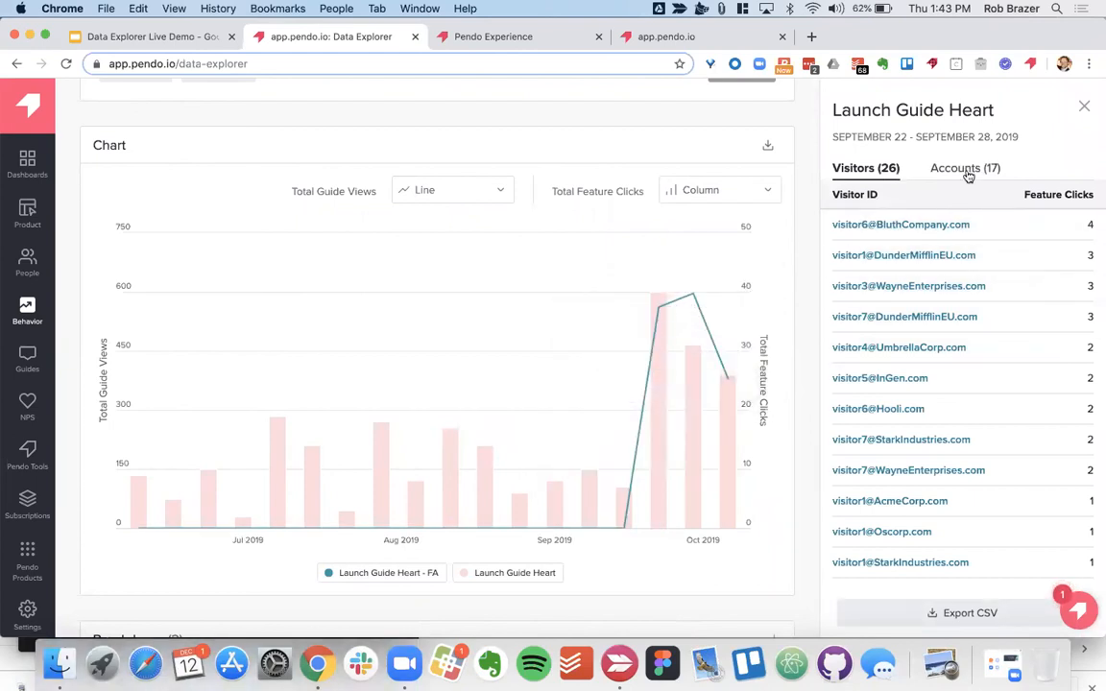
click(965, 168)
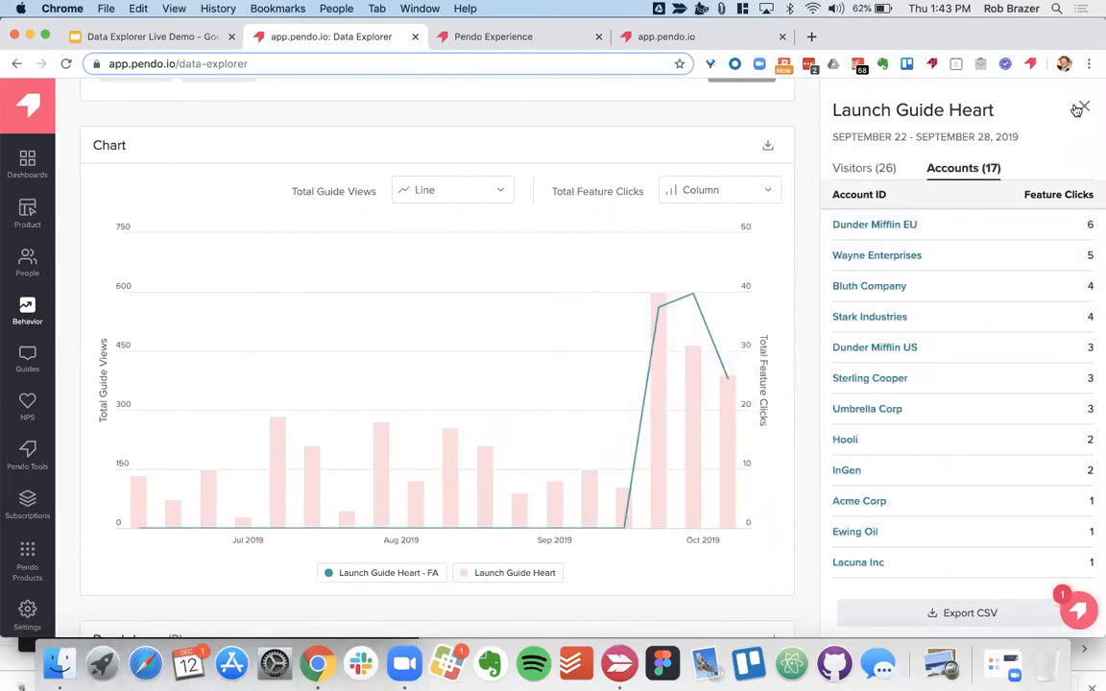
click(1081, 106)
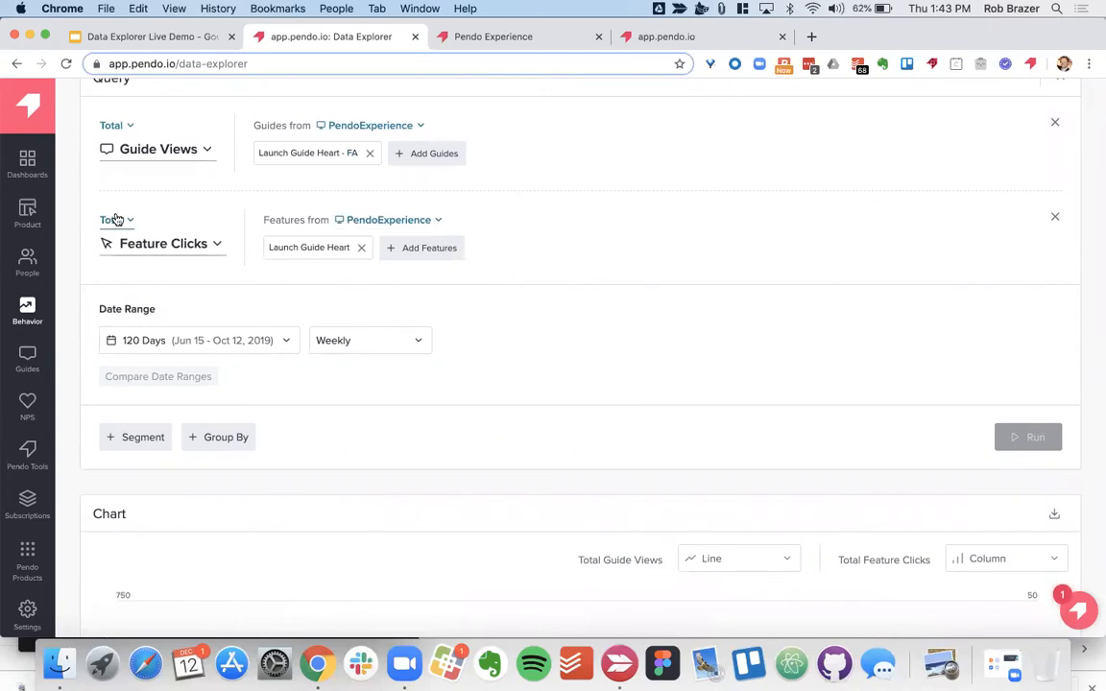
Measure feature clicks as Percent of Accounts, rerun, and inspect the Oct 6 week's 54.84%.
click(116, 219)
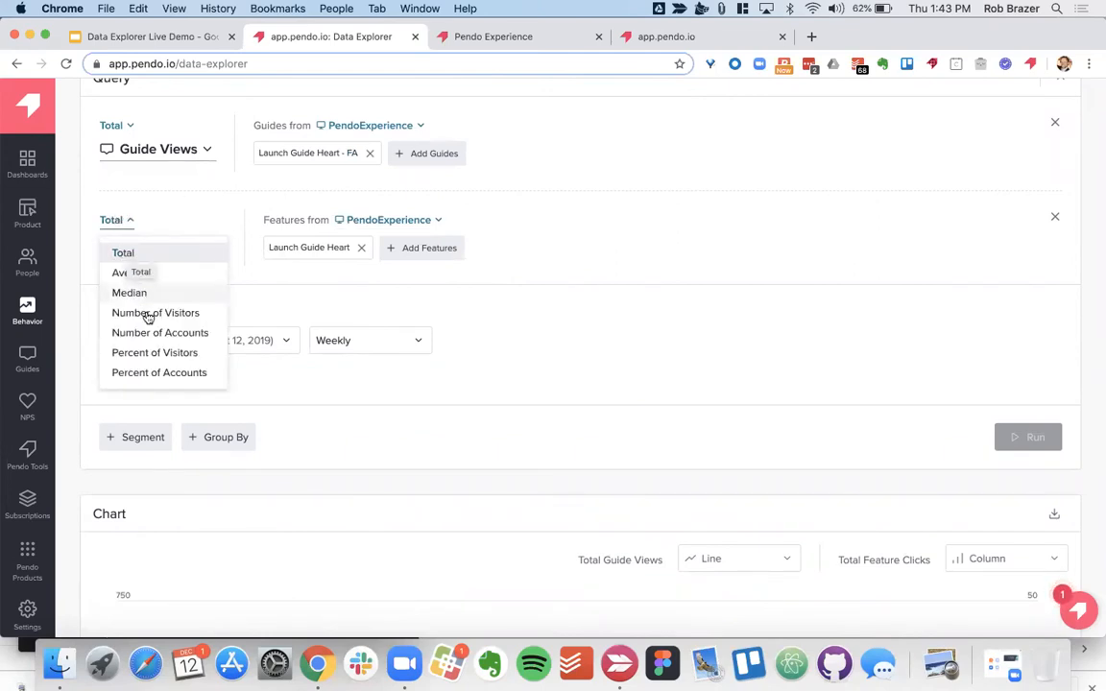
click(159, 372)
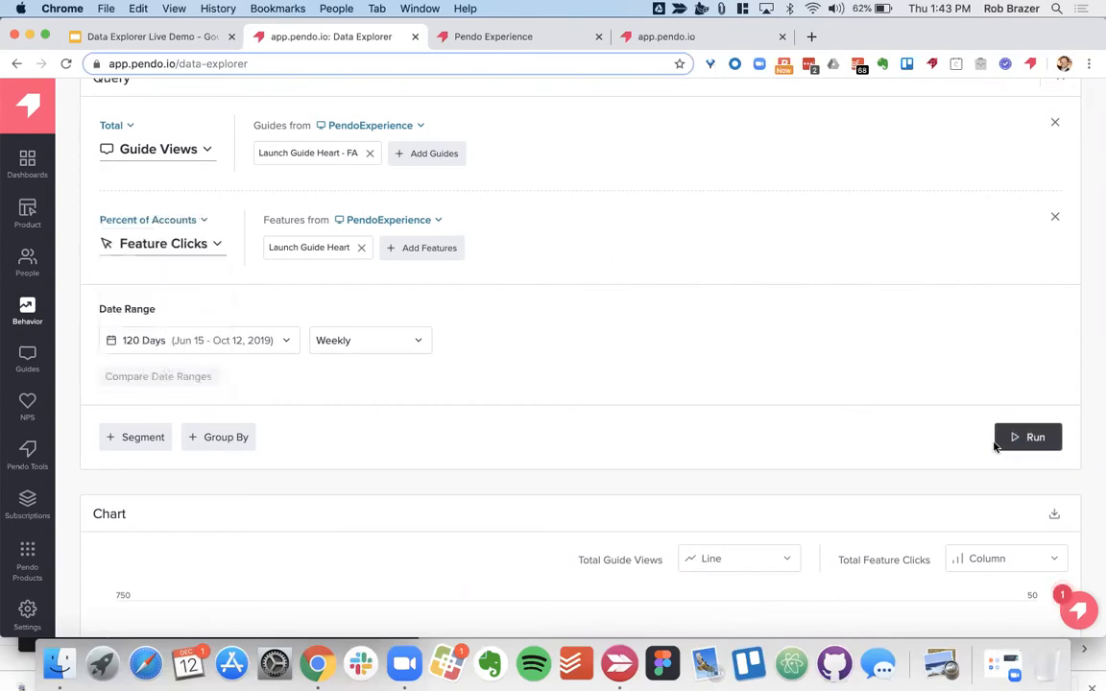
click(1028, 437)
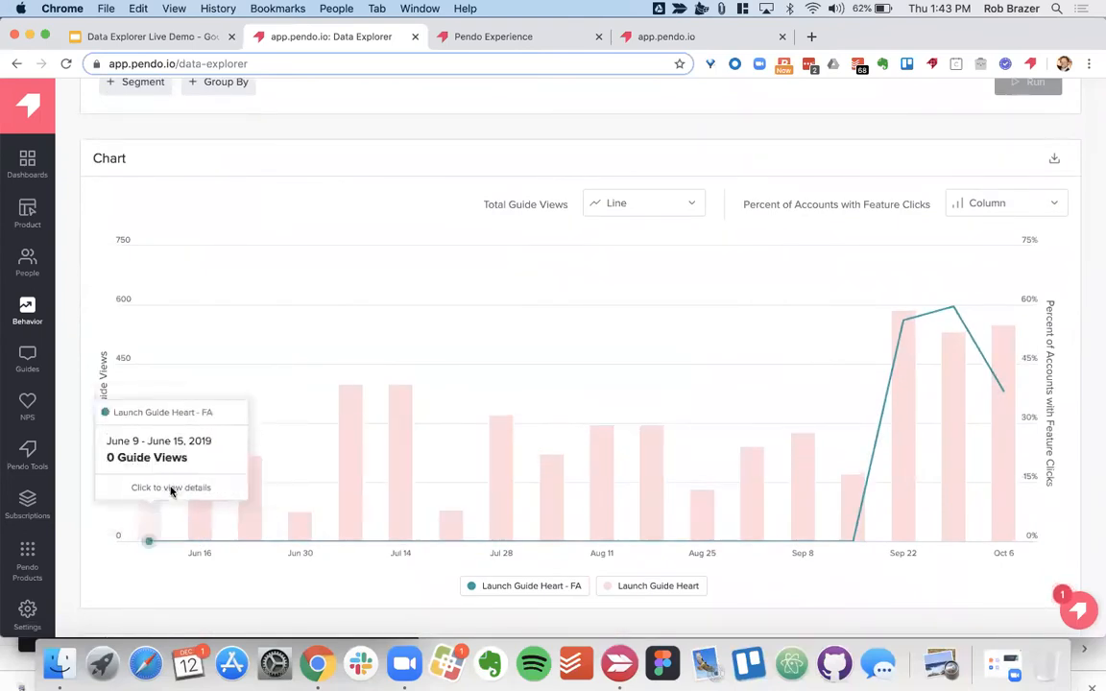
mouse_move(92, 429)
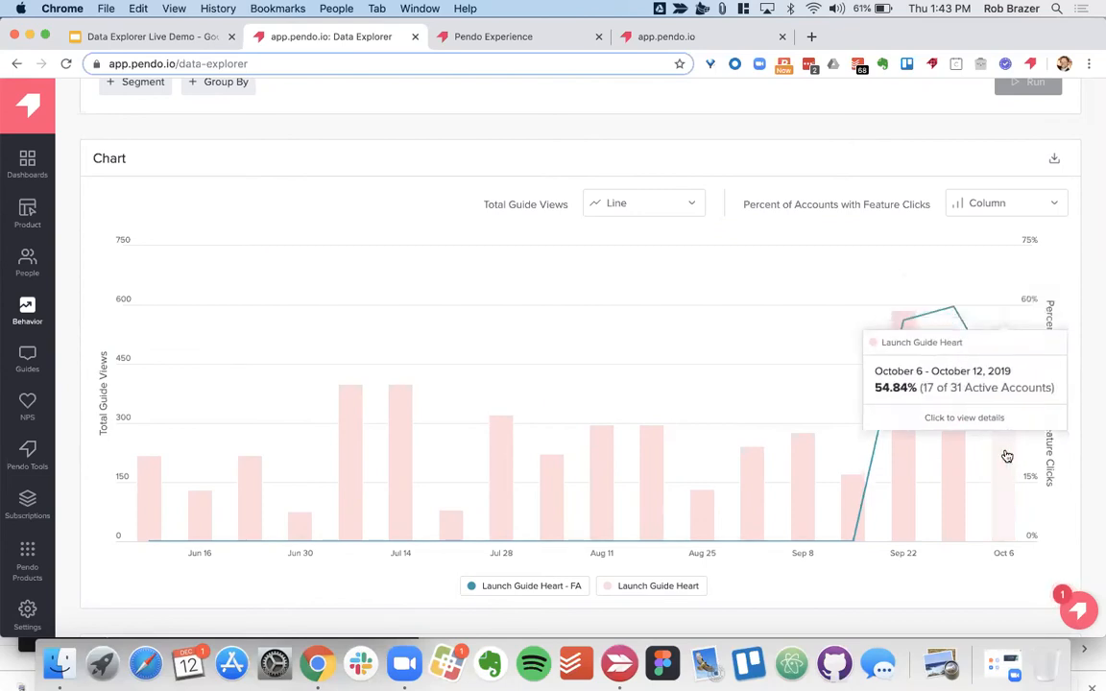
click(963, 417)
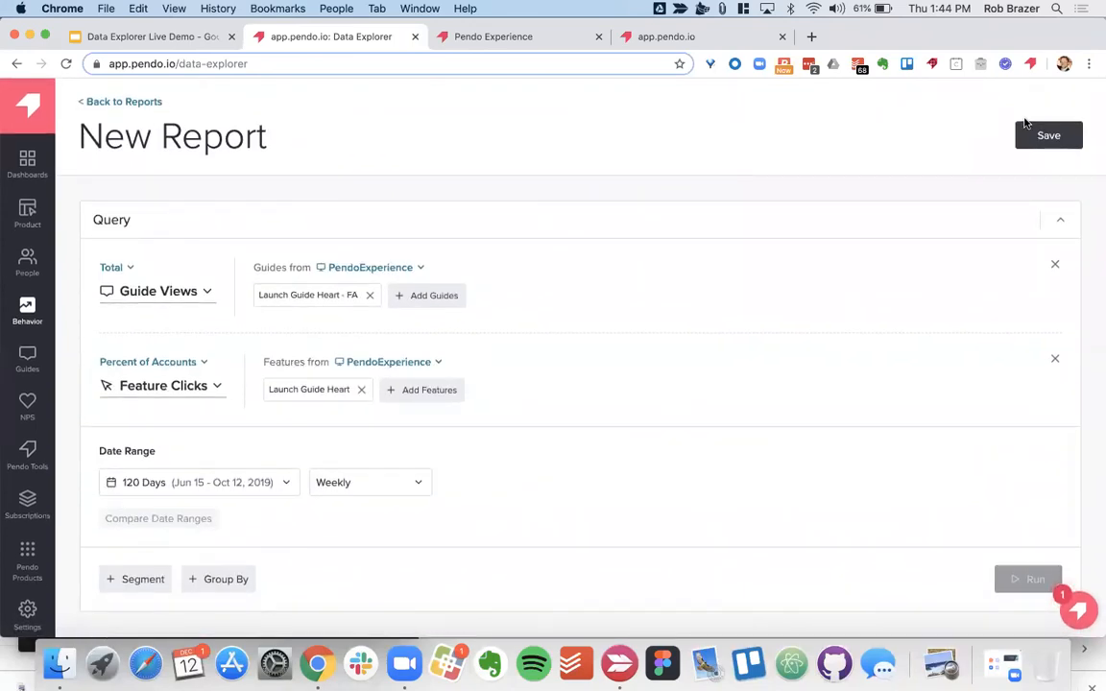
Save the report as 'Data Explorer Demo' with Only Me visibility.
click(1048, 135)
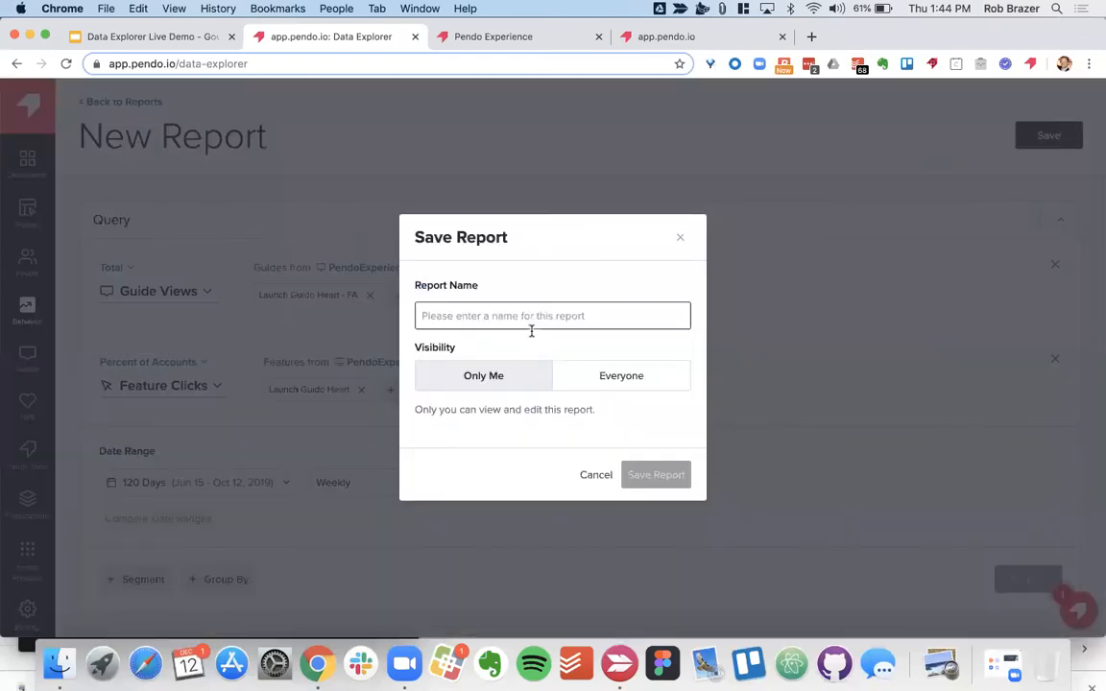
text(Data Explorer Demo)
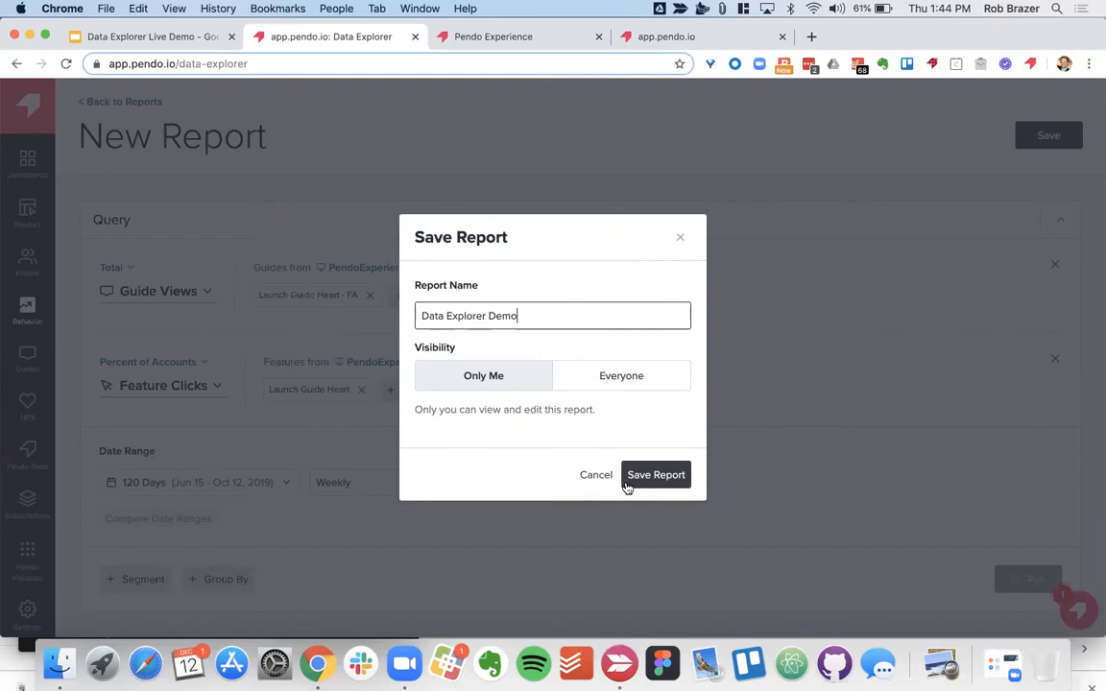
mouse_move(653, 429)
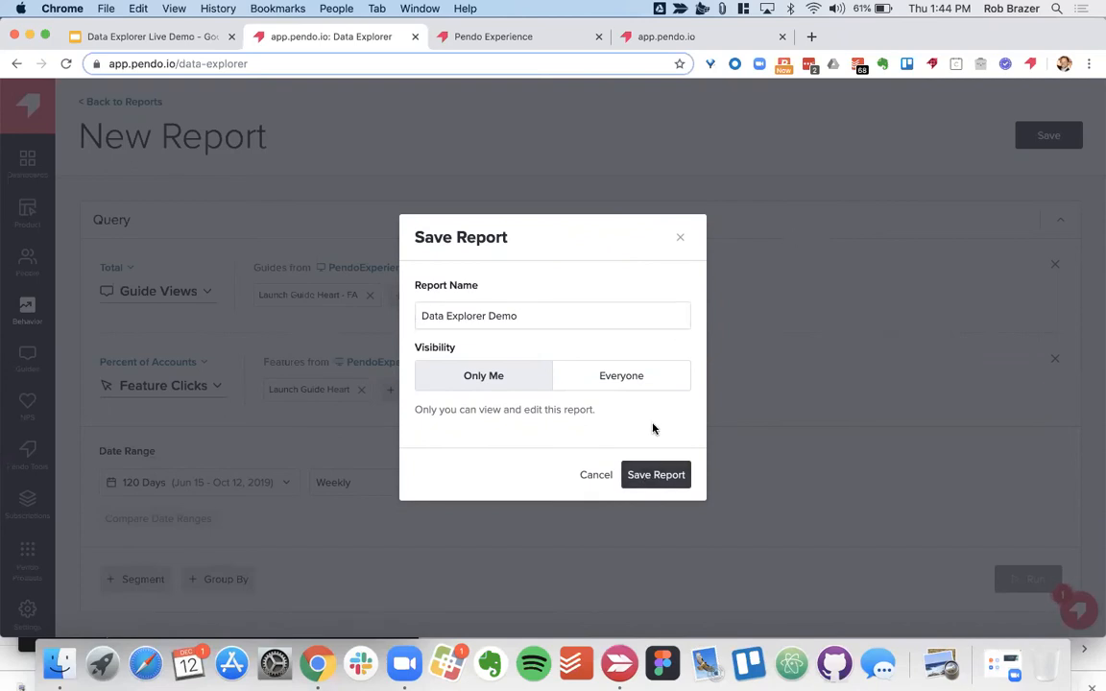
click(656, 475)
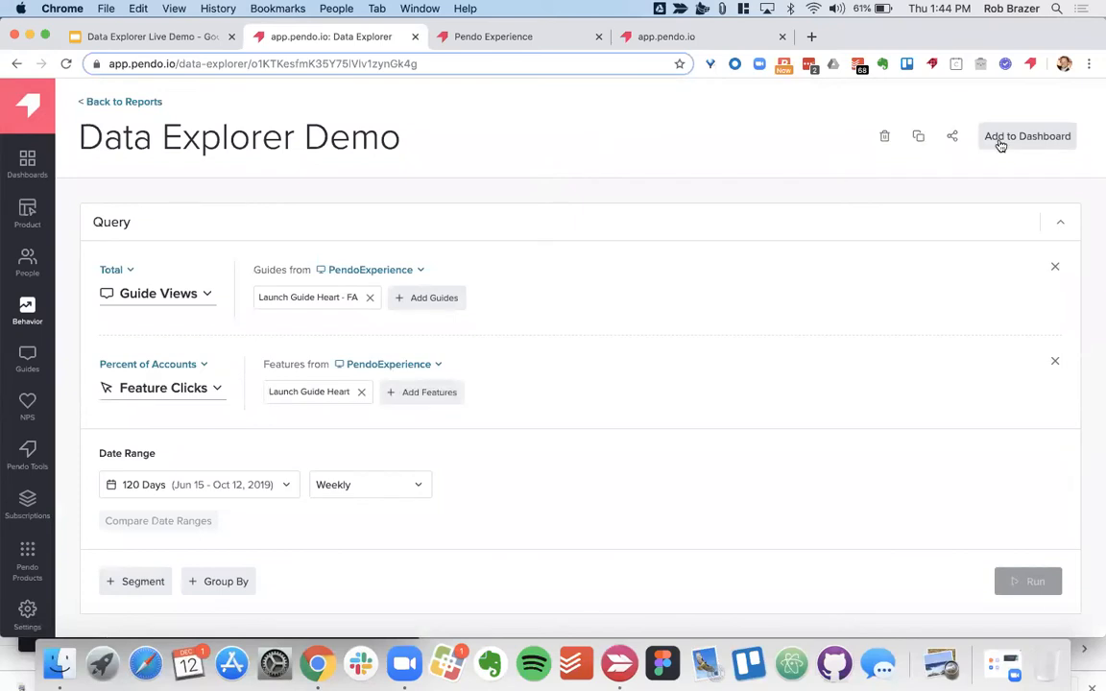
Add the report to the dashboard, reopen it in Data Explorer and set Feature Clicks to Total.
click(1028, 135)
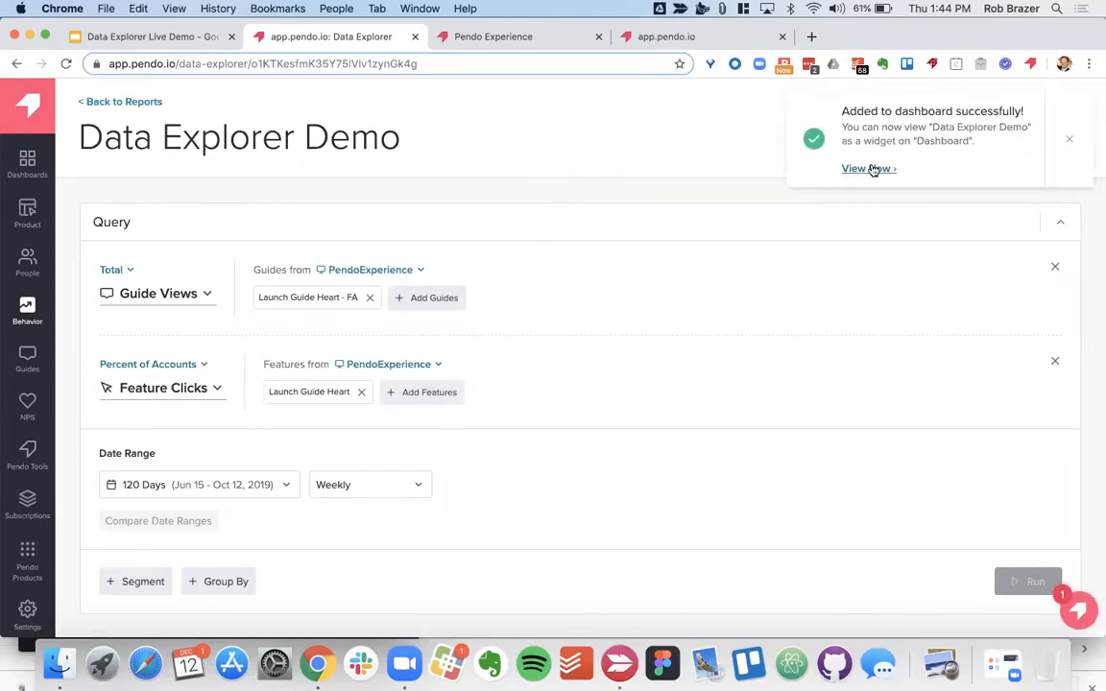
click(853, 169)
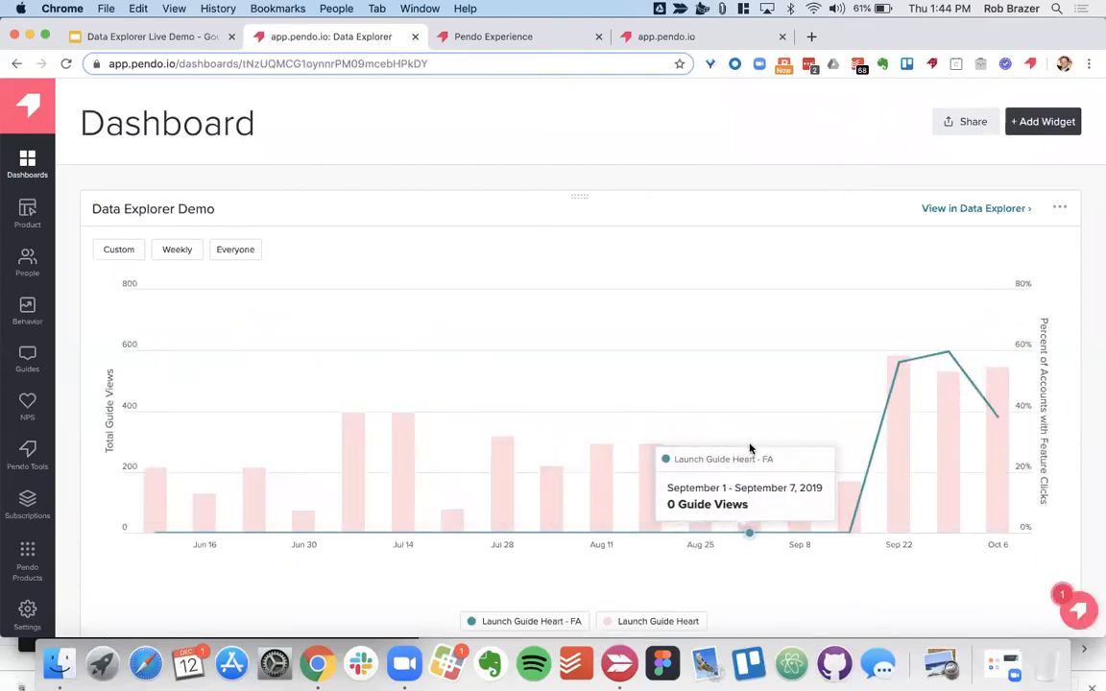
mouse_move(553, 208)
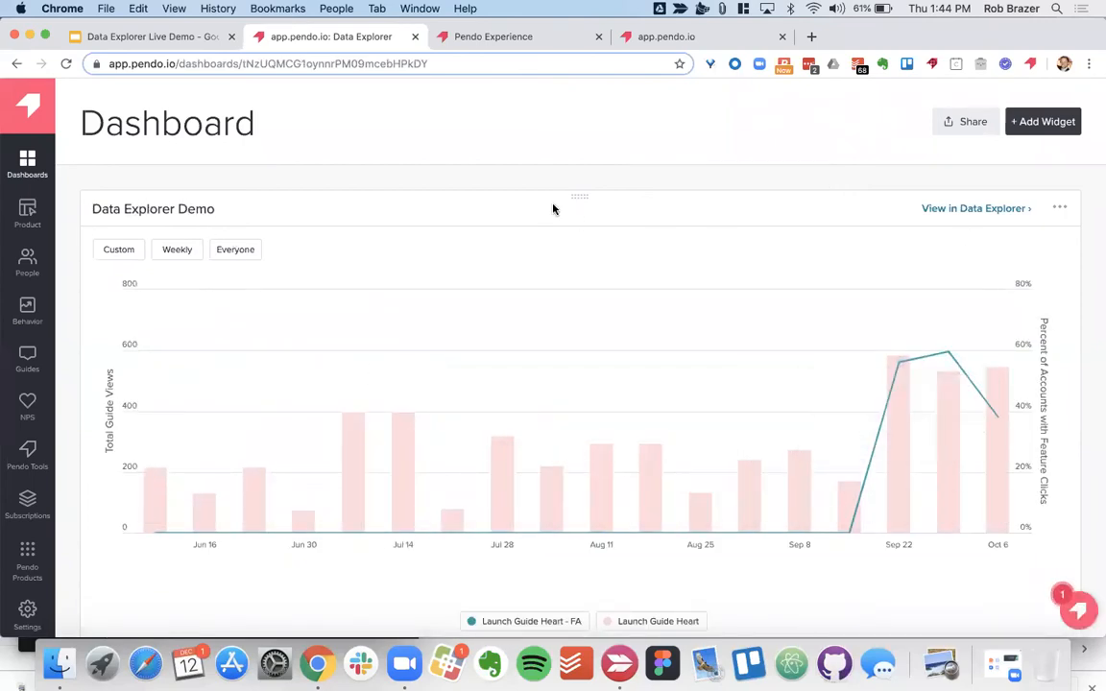
mouse_move(976, 208)
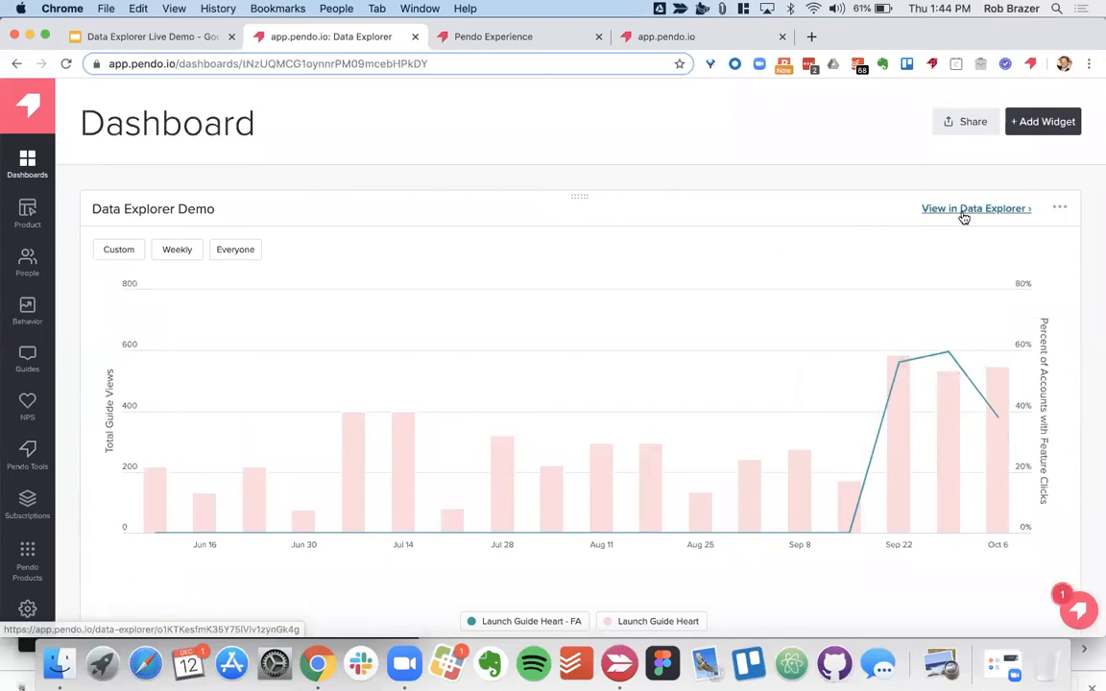
click(976, 208)
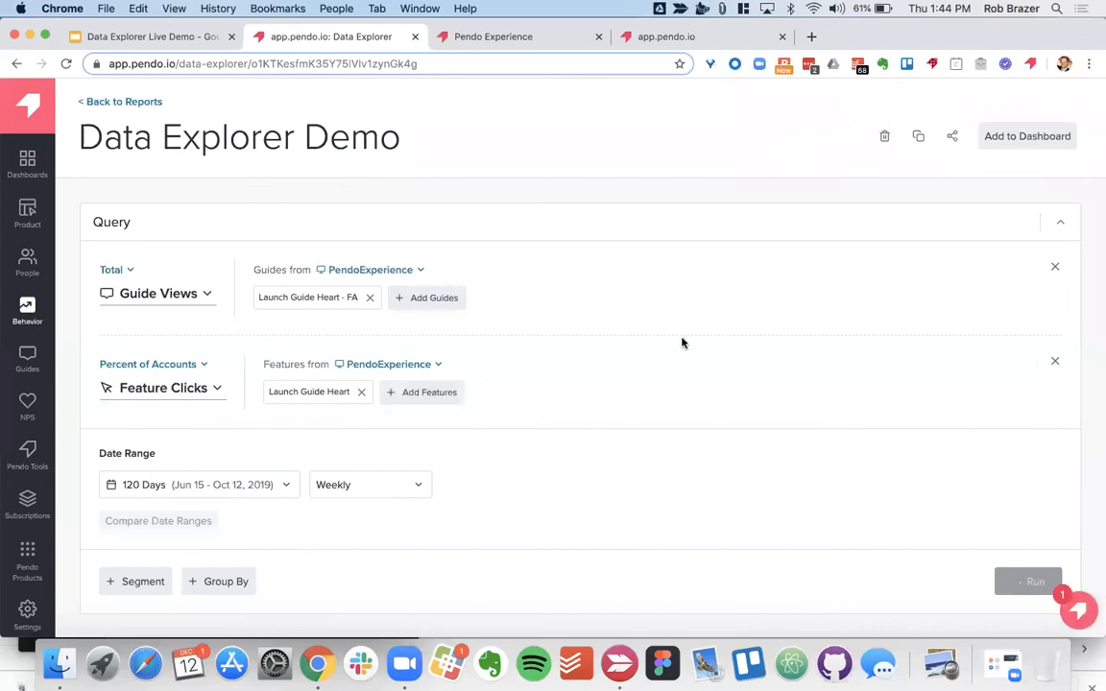
click(148, 364)
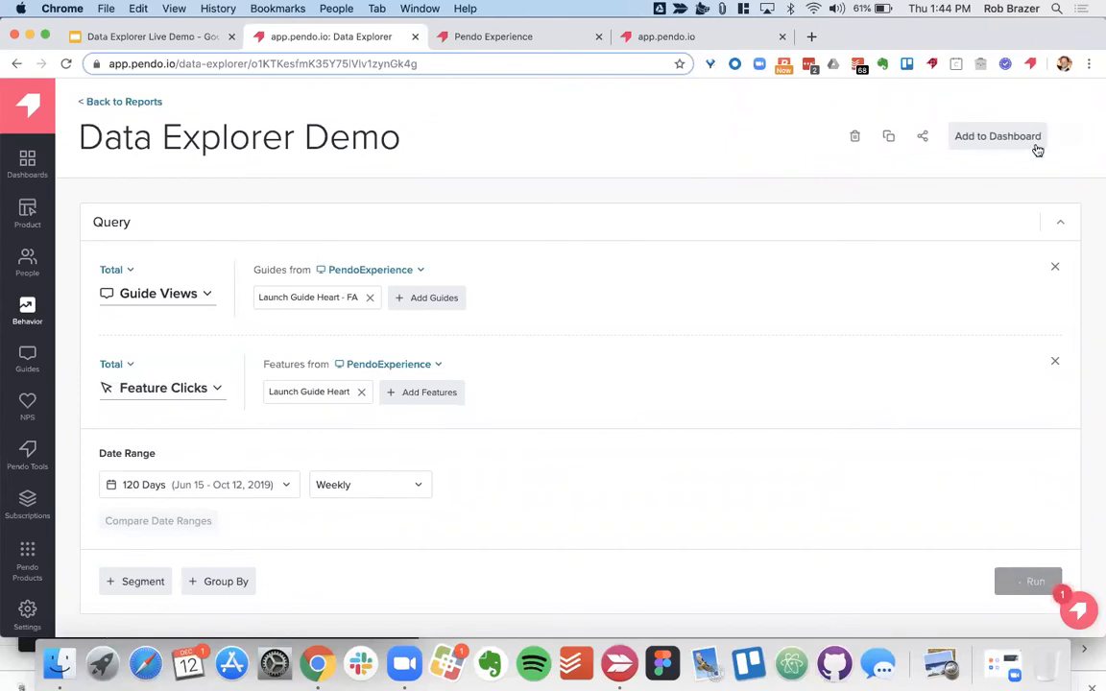
Open the Dashboard and scroll to the Group By (Professional Roles) page views widget.
click(996, 136)
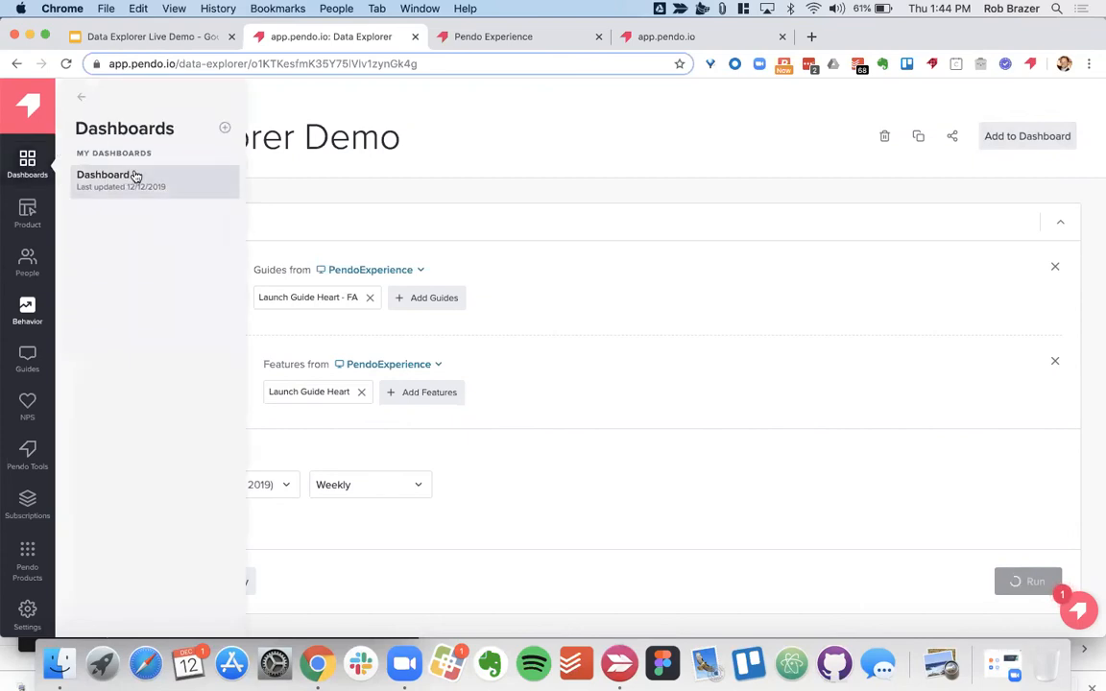
click(108, 174)
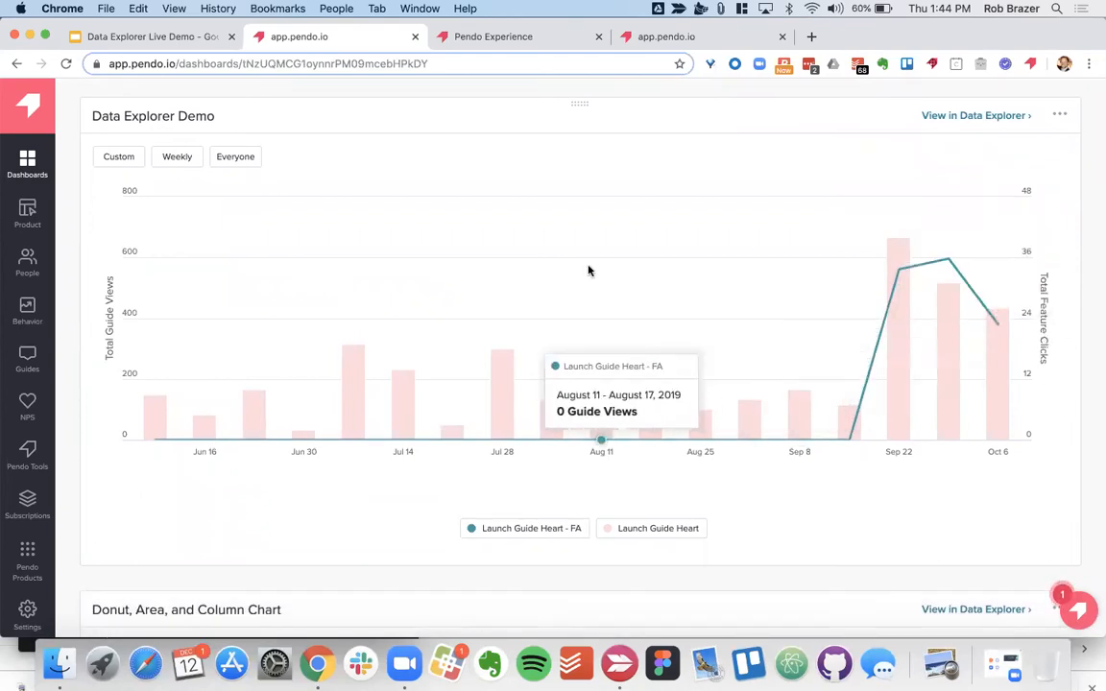
scroll(down, 3)
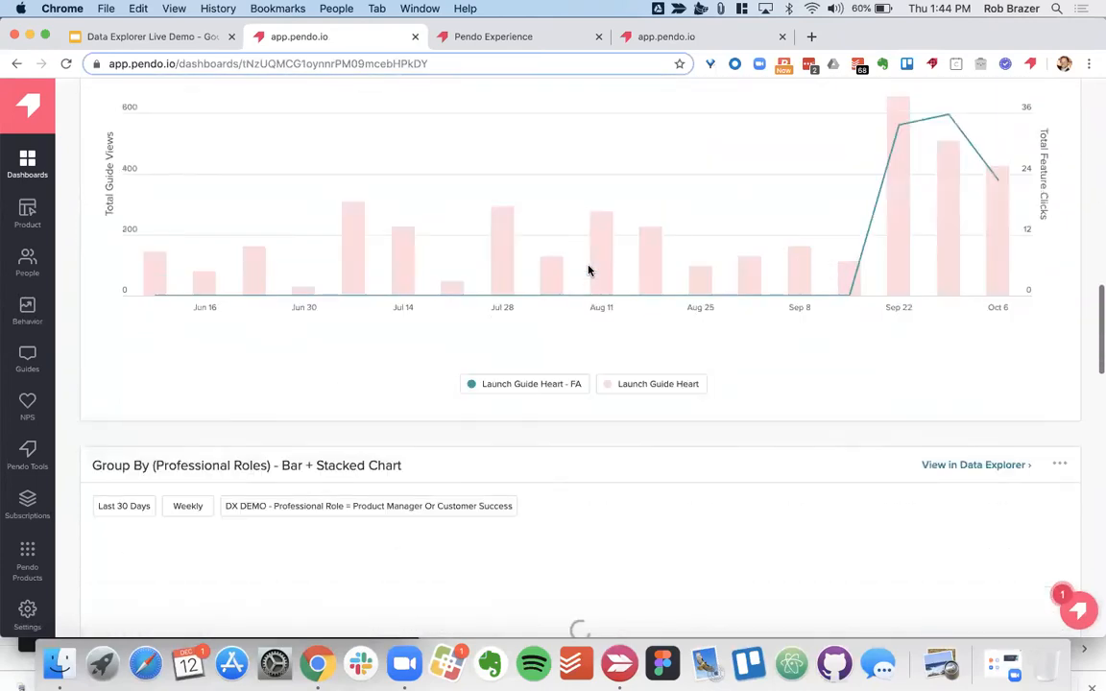
scroll(down, 3)
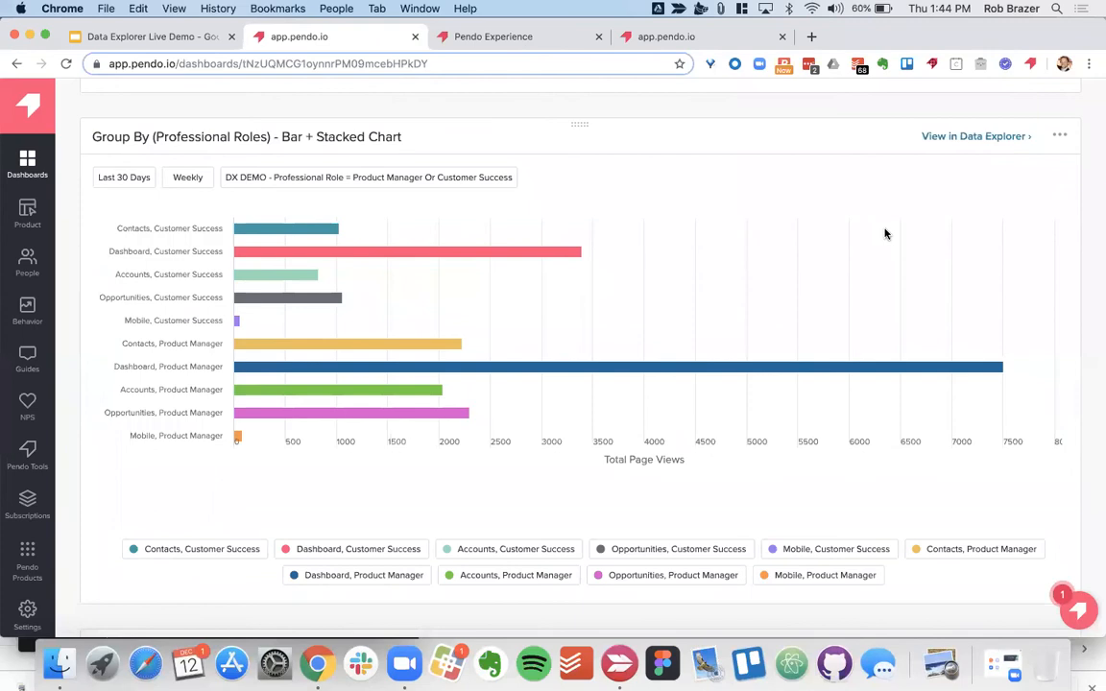
mouse_move(951, 142)
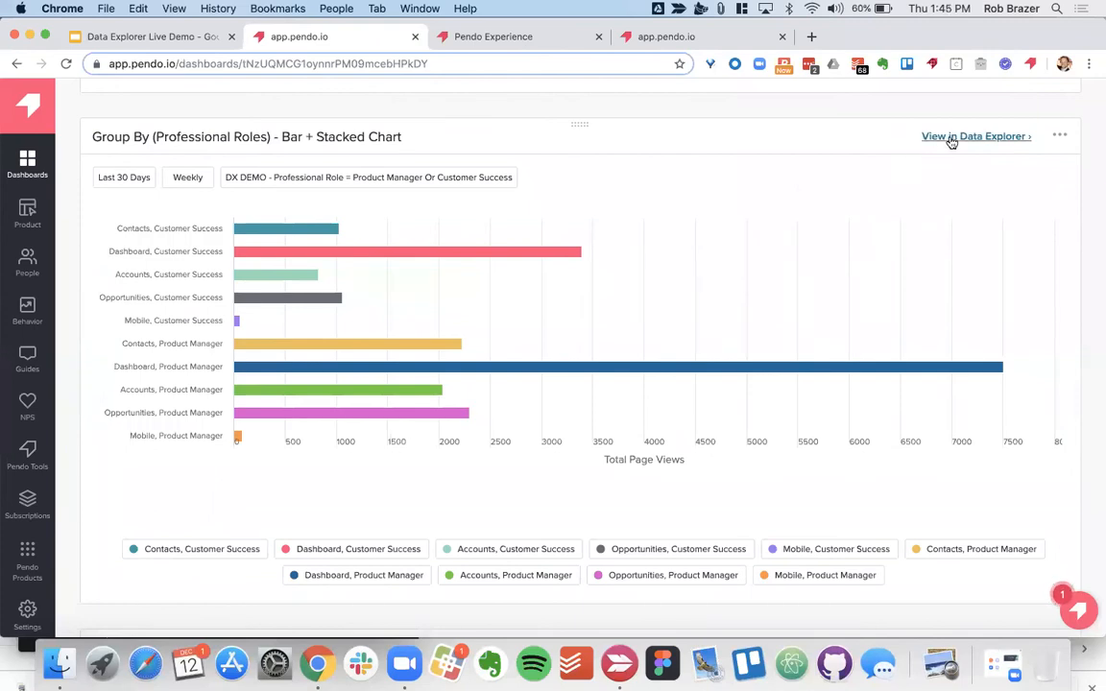
Open the professional-roles widget in Data Explorer and review its query, bar chart and breakdown table.
click(973, 135)
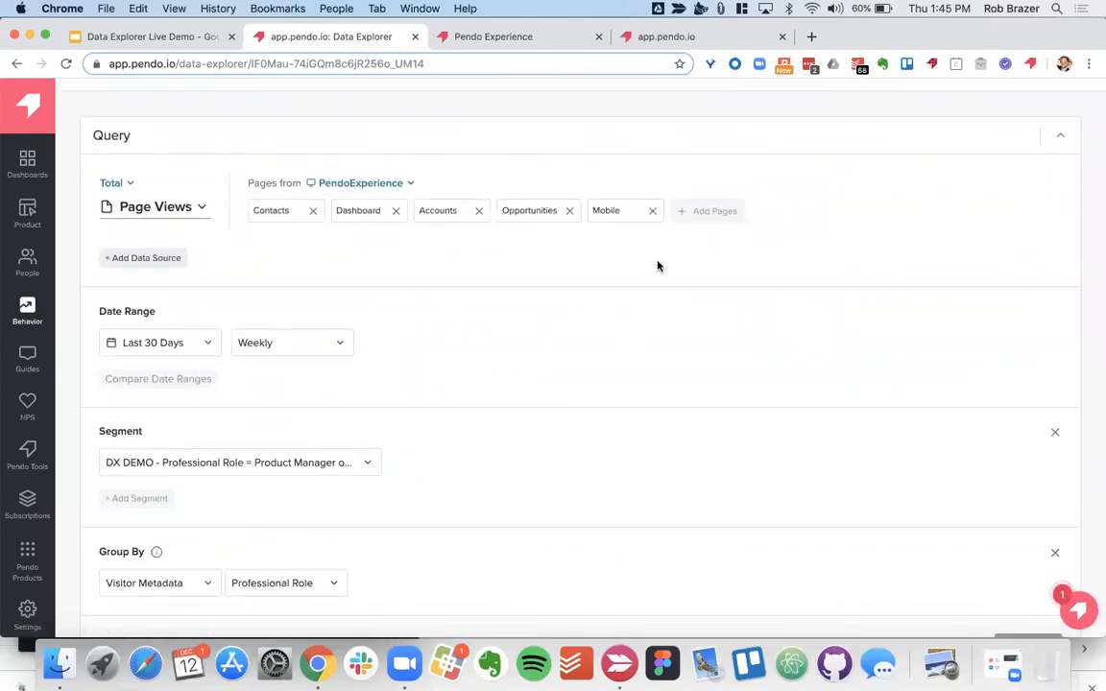
scroll(down, 3)
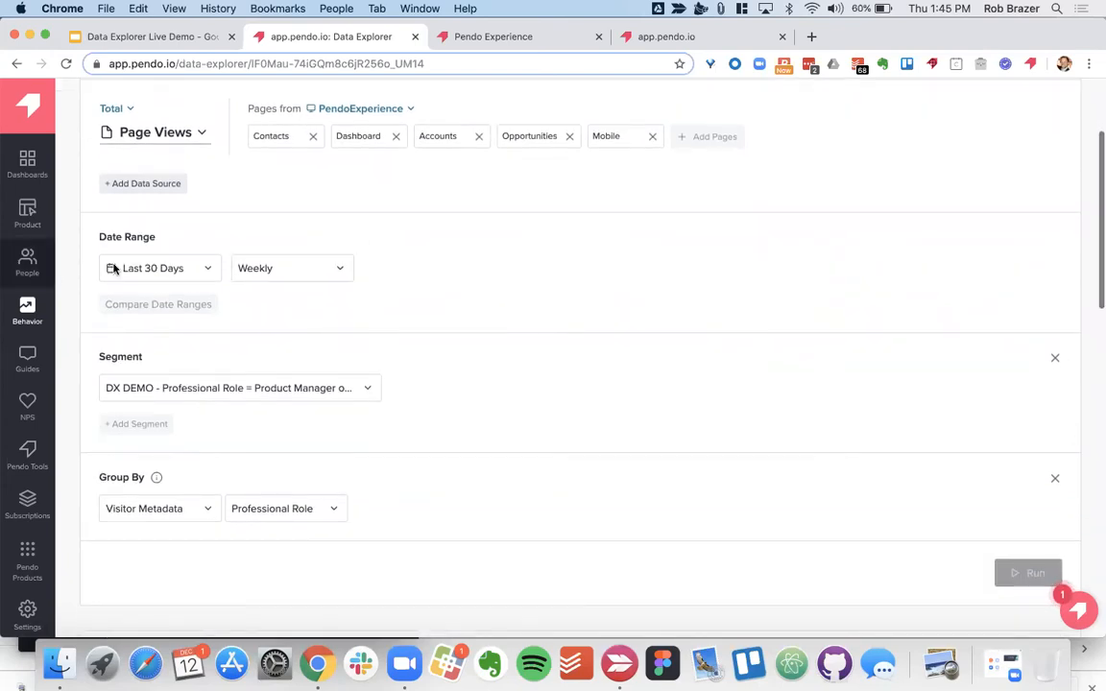
scroll(down, 3)
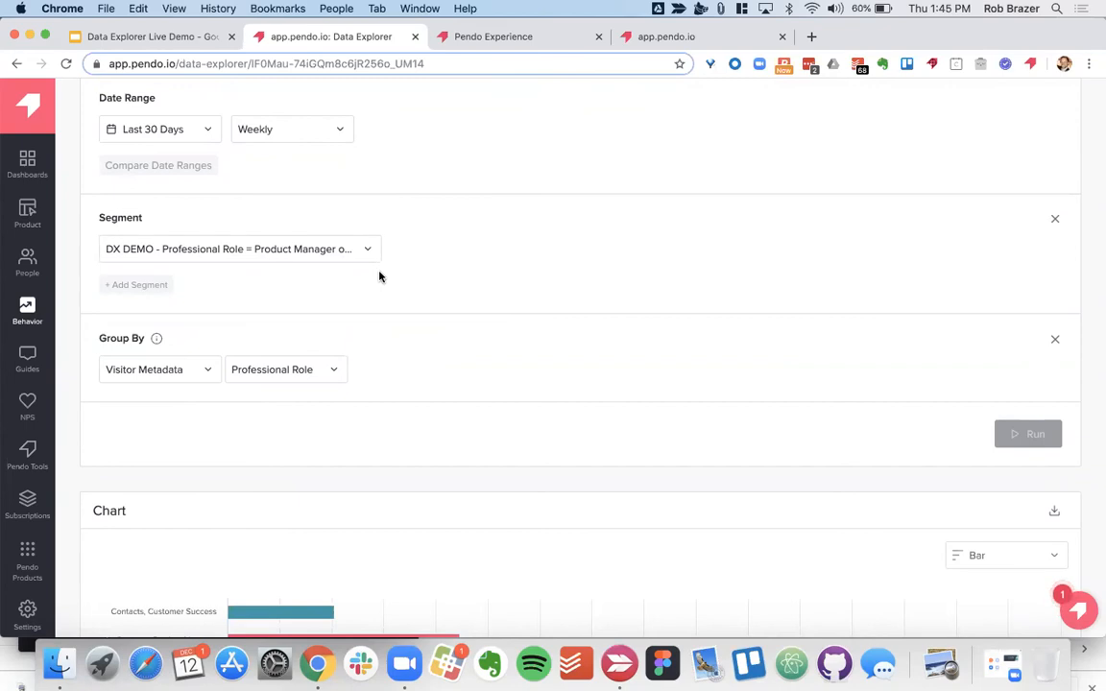
scroll(down, 3)
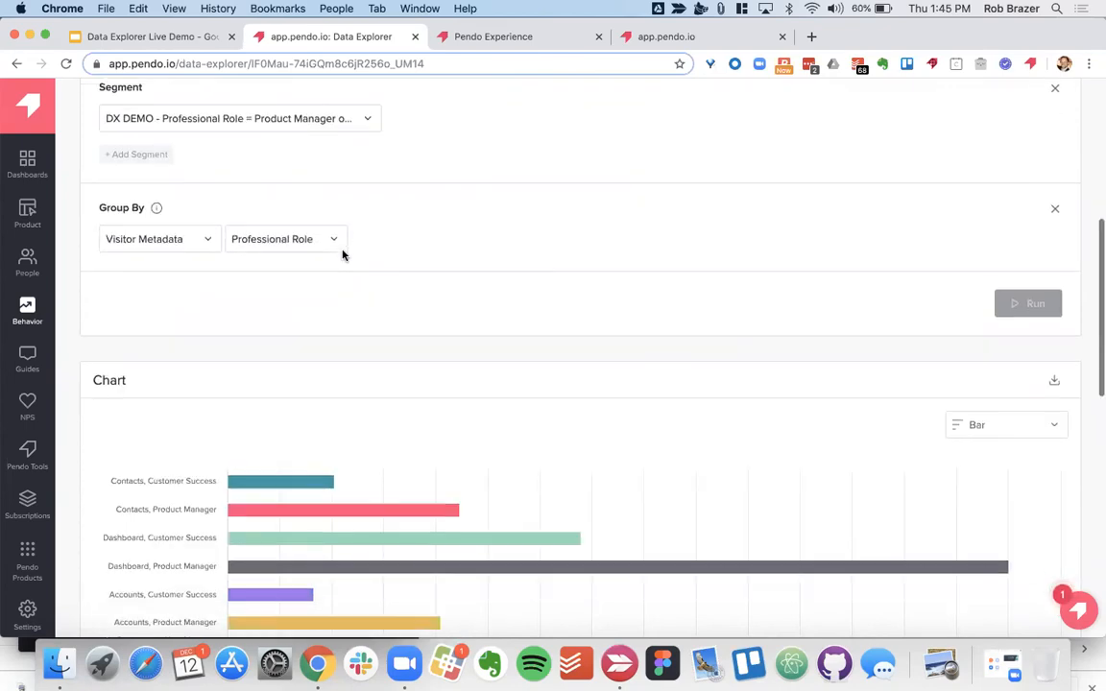
scroll(down, 3)
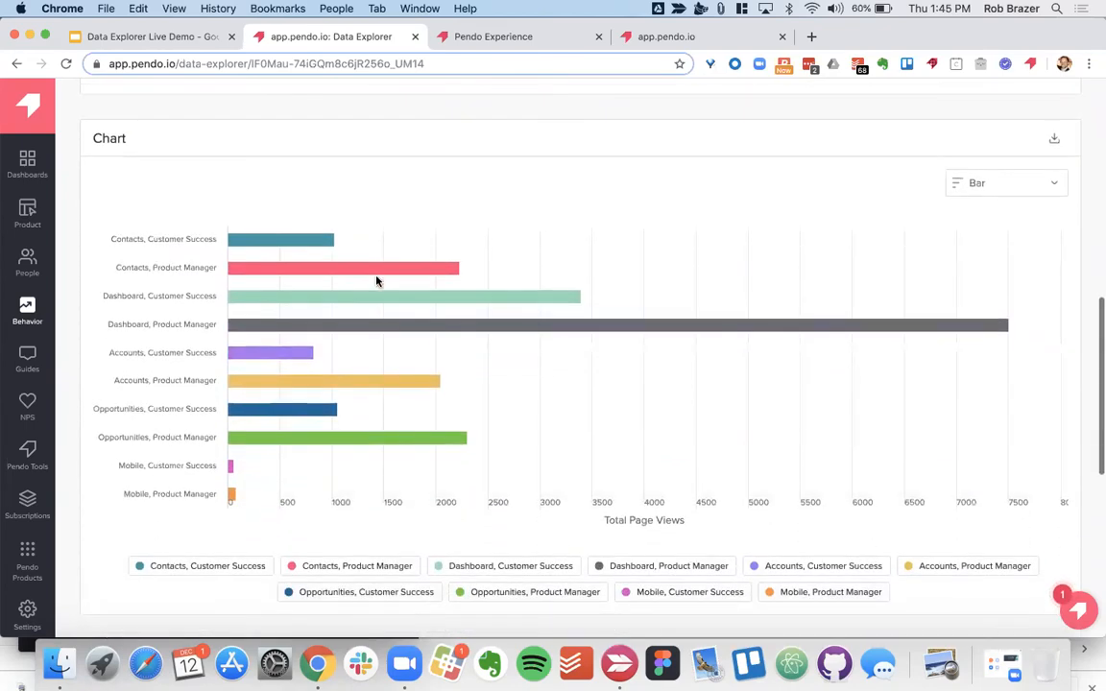
mouse_move(128, 240)
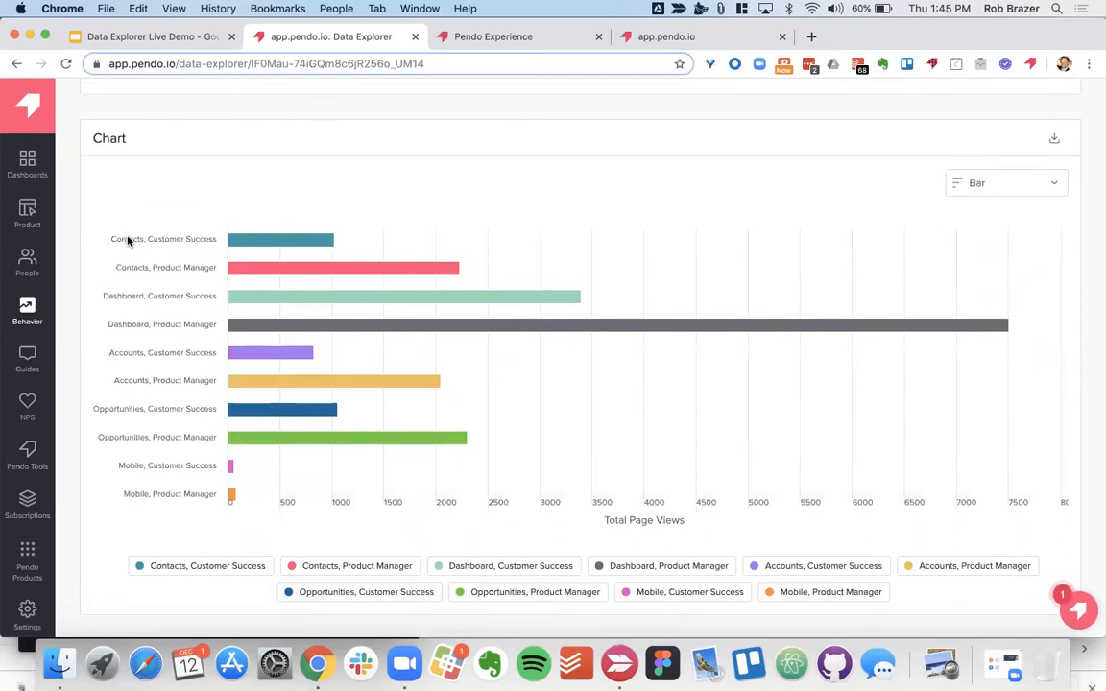
mouse_move(178, 267)
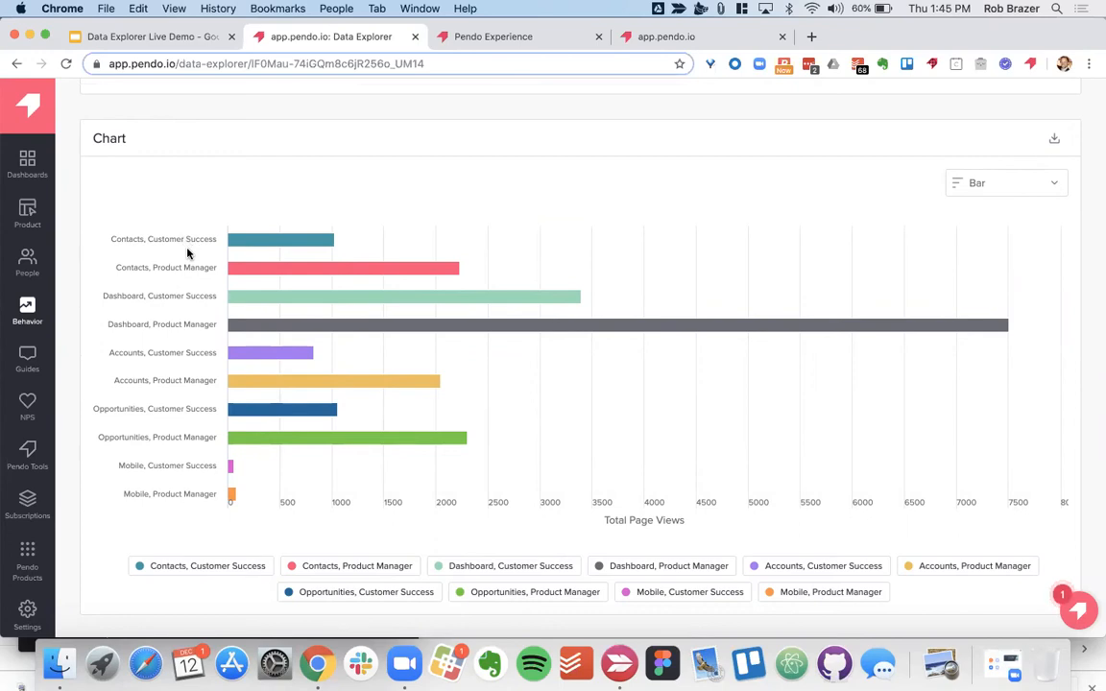
mouse_move(123, 230)
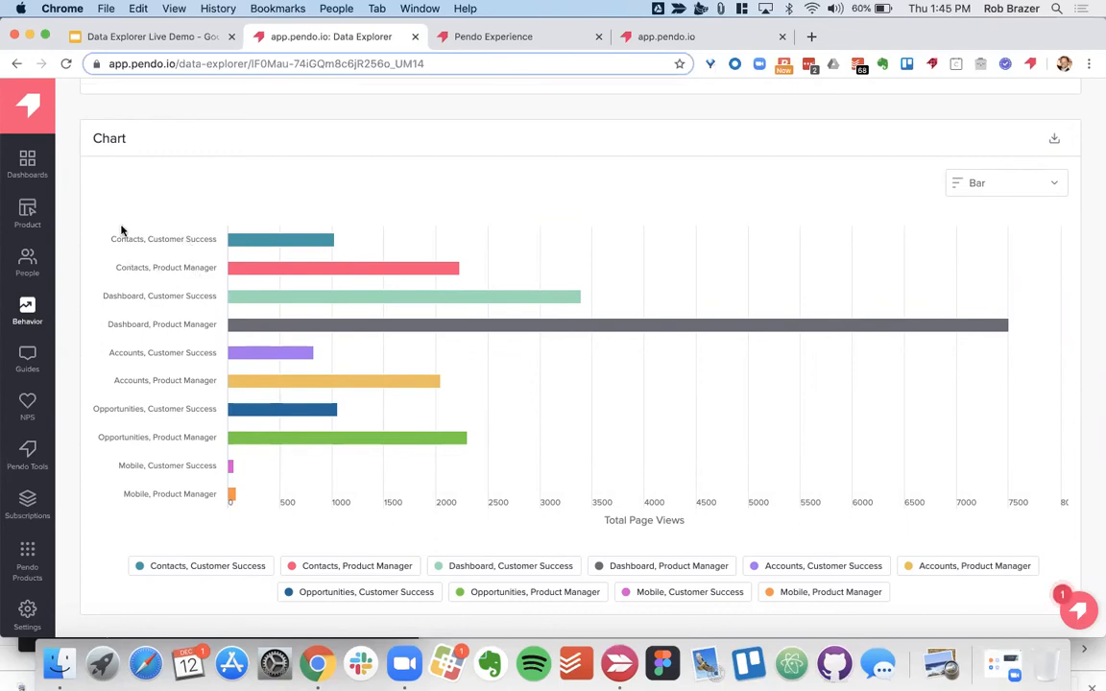
mouse_move(130, 336)
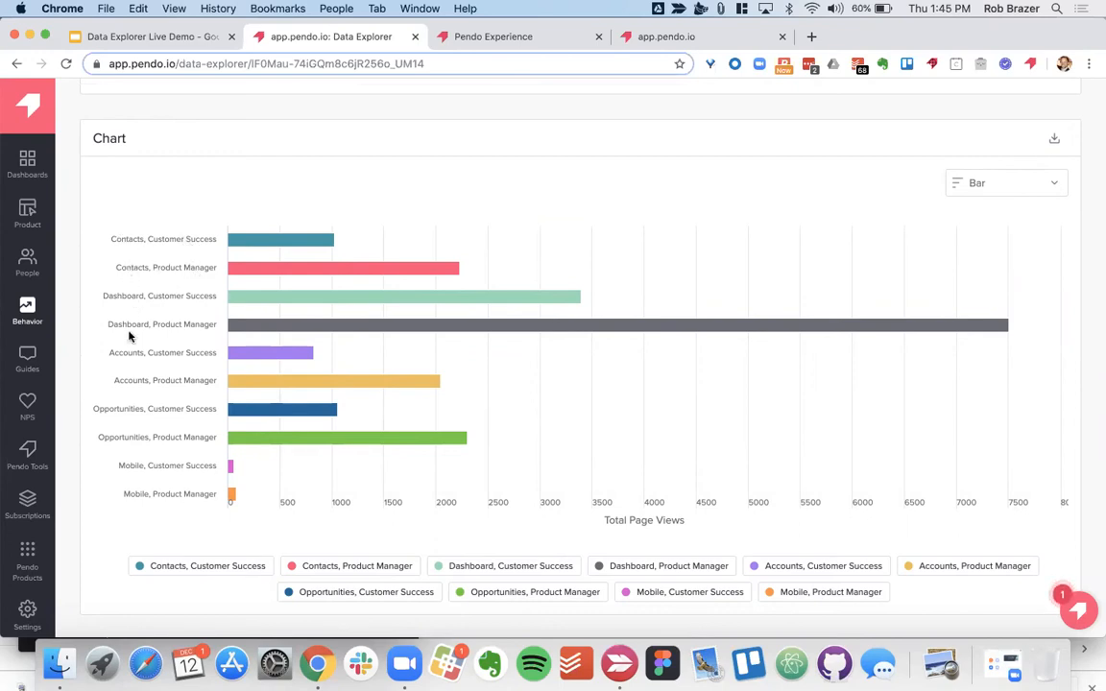
scroll(down, 3)
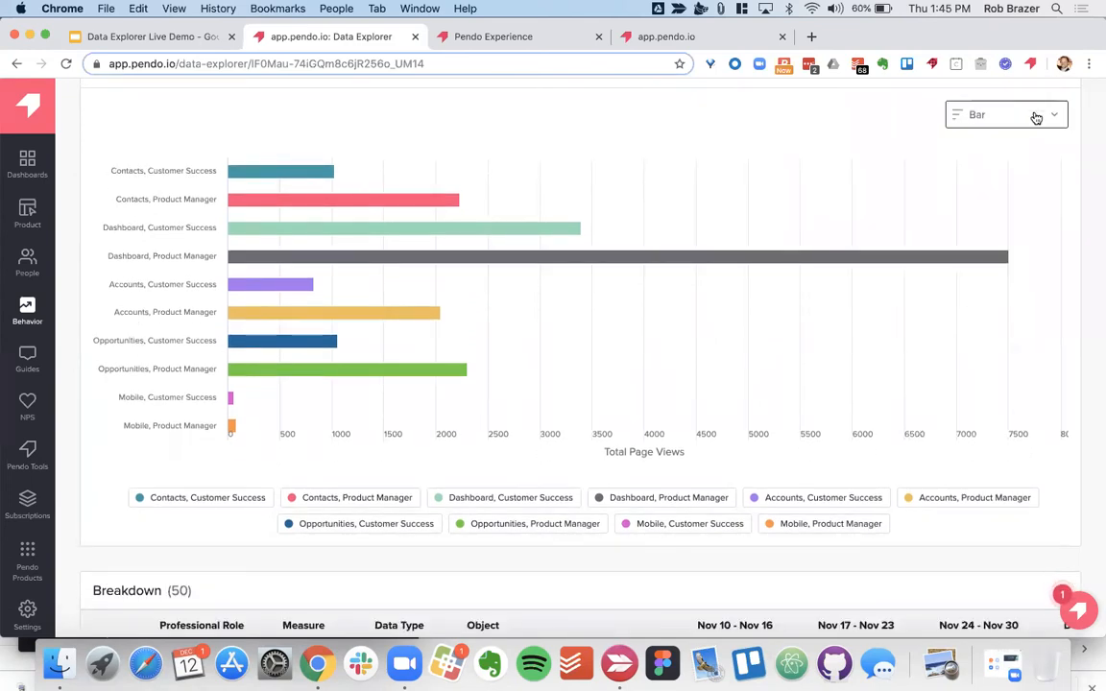
Switch the page views bar chart to Stacked, one bar per professional role.
click(1006, 114)
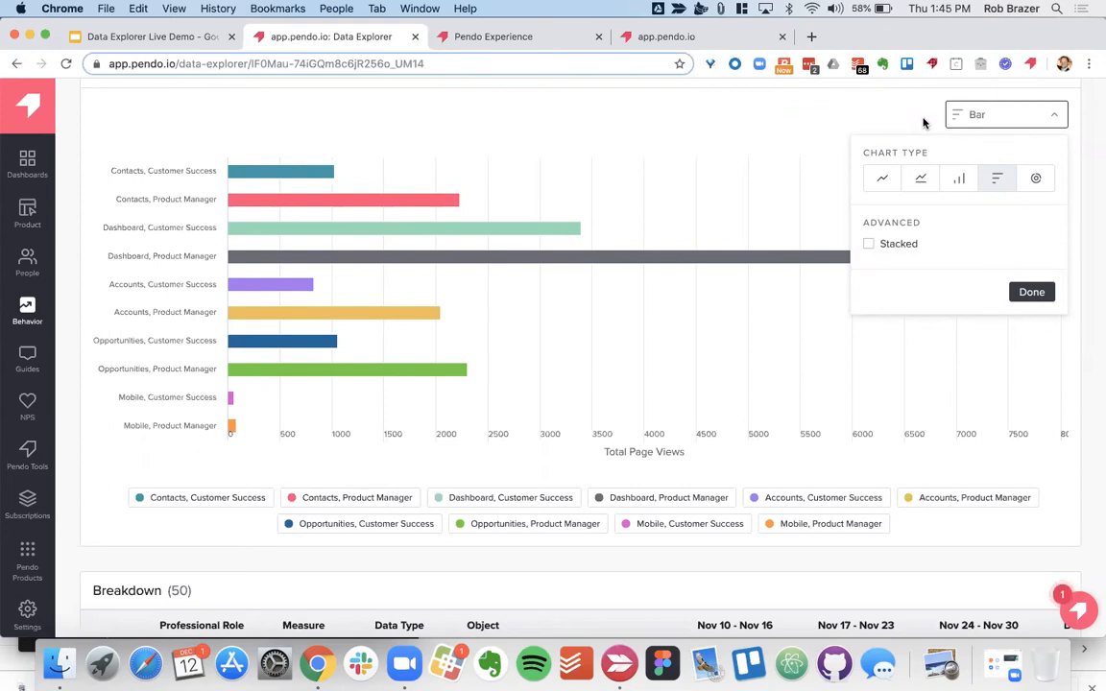
mouse_move(944, 237)
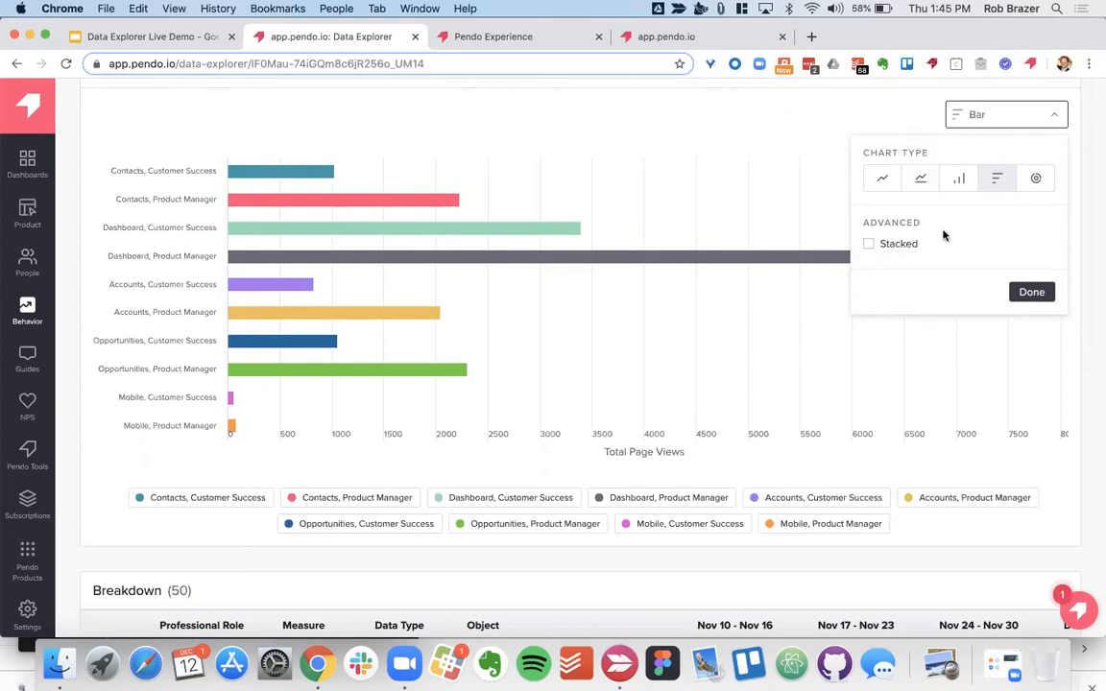
click(868, 243)
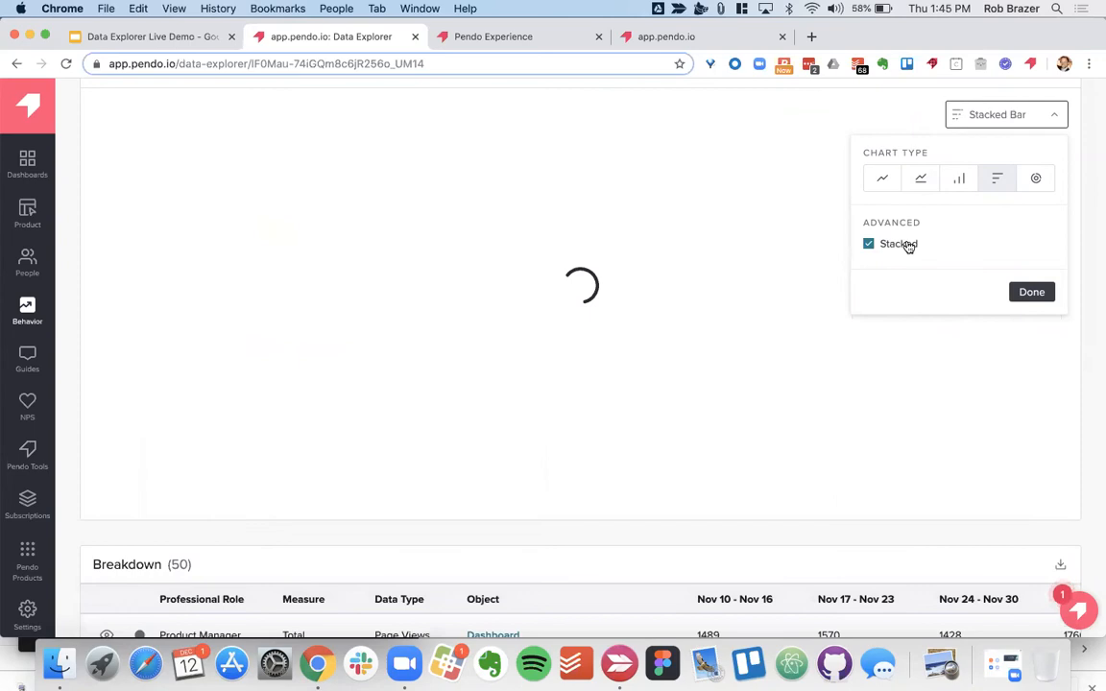
click(1032, 292)
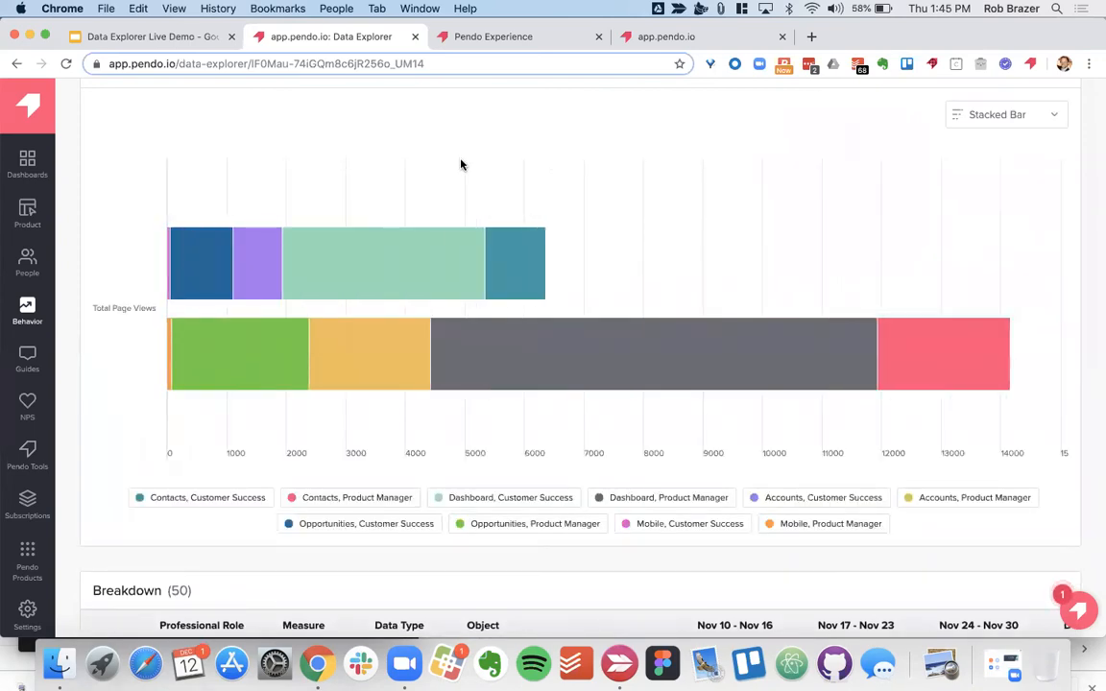
mouse_move(260, 257)
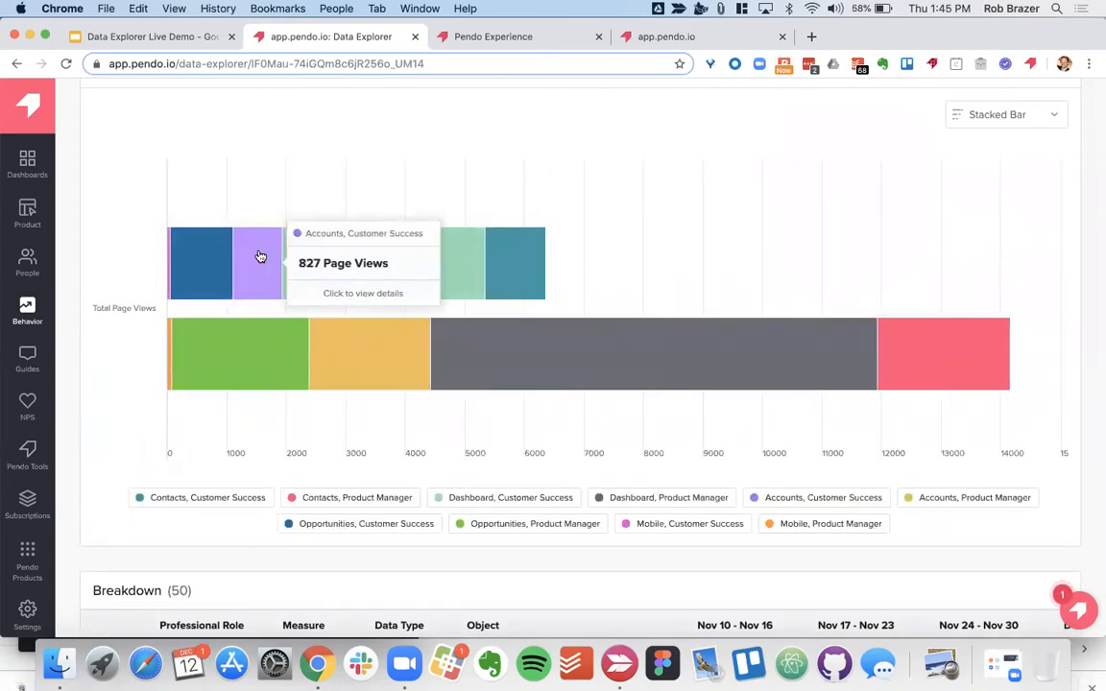
mouse_move(272, 257)
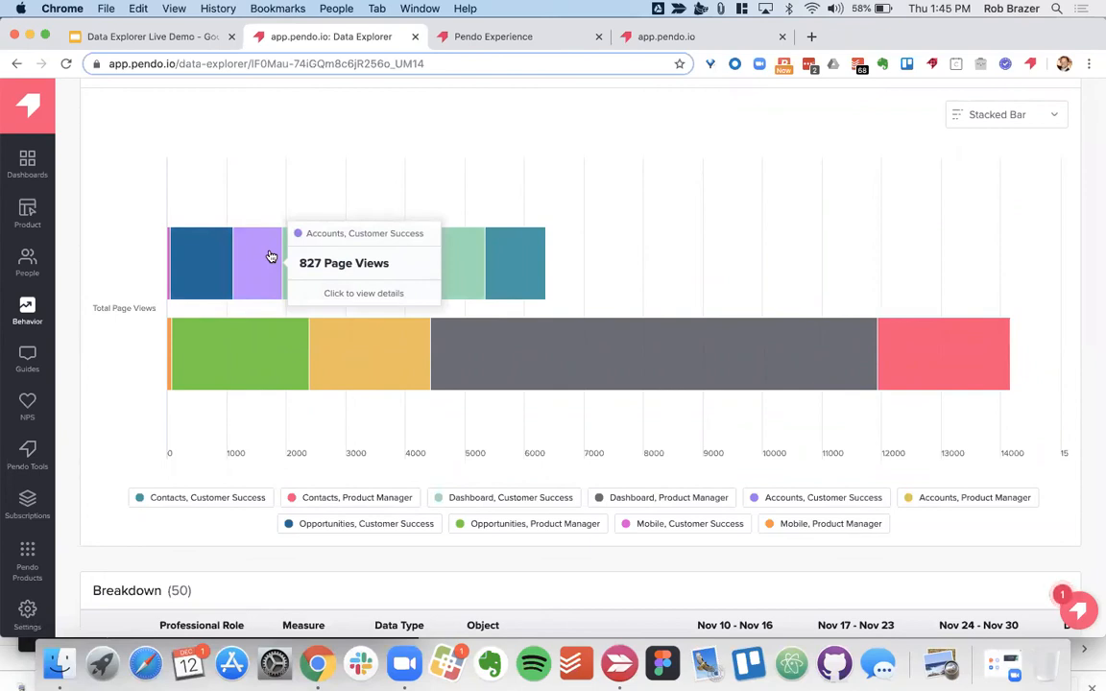
mouse_move(507, 267)
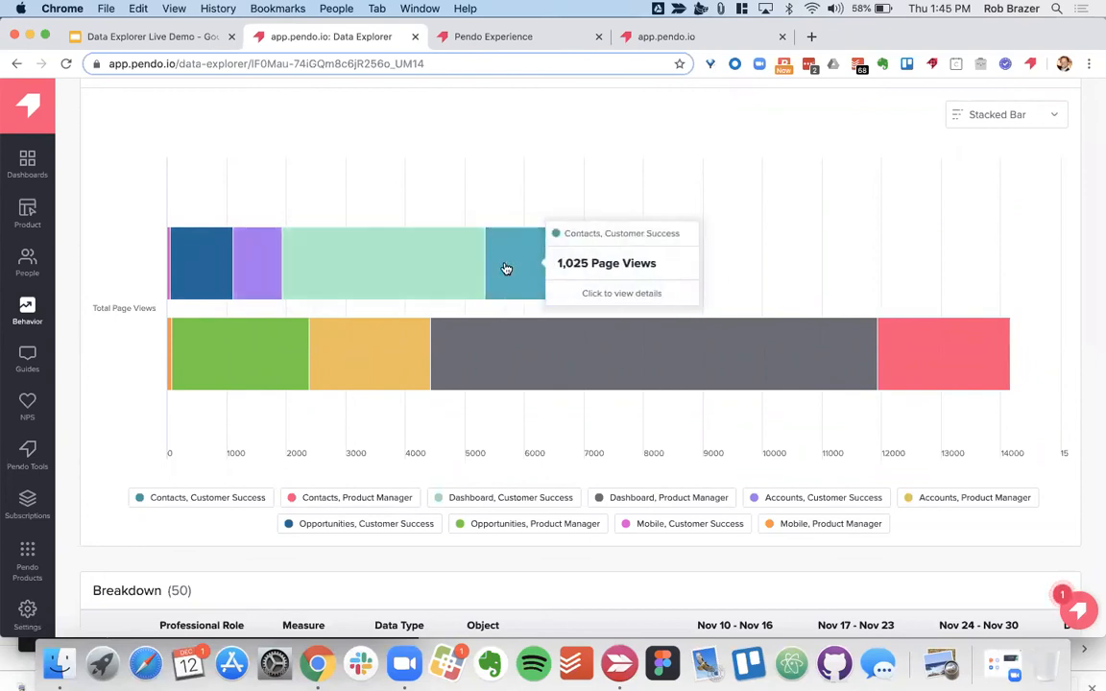
mouse_move(354, 294)
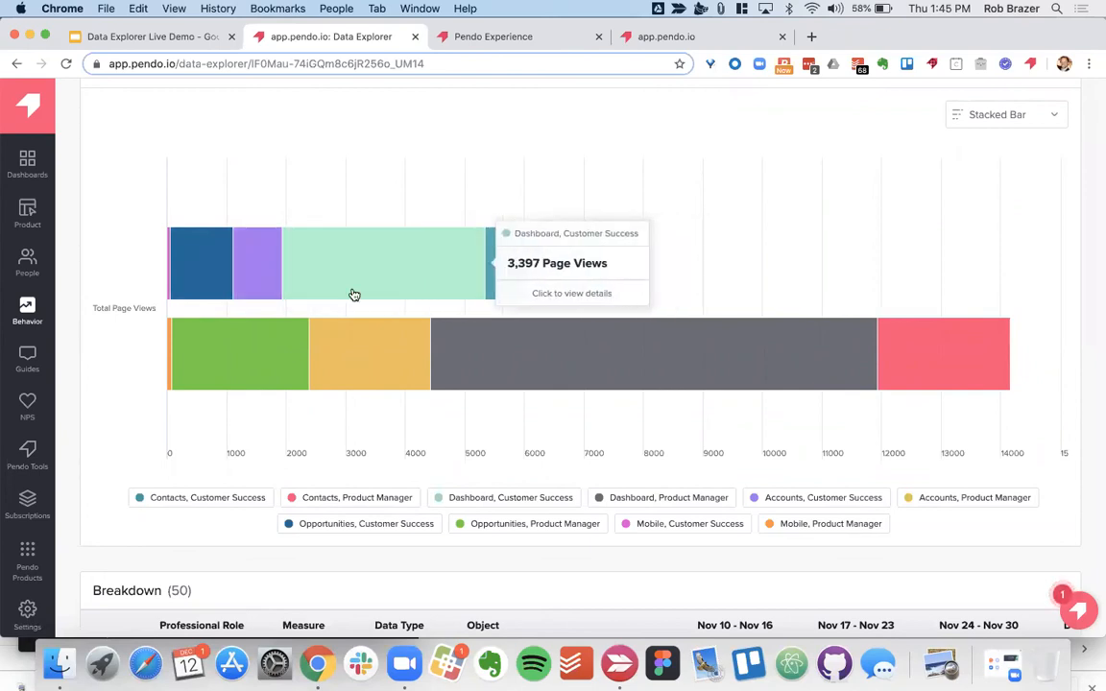
mouse_move(750, 347)
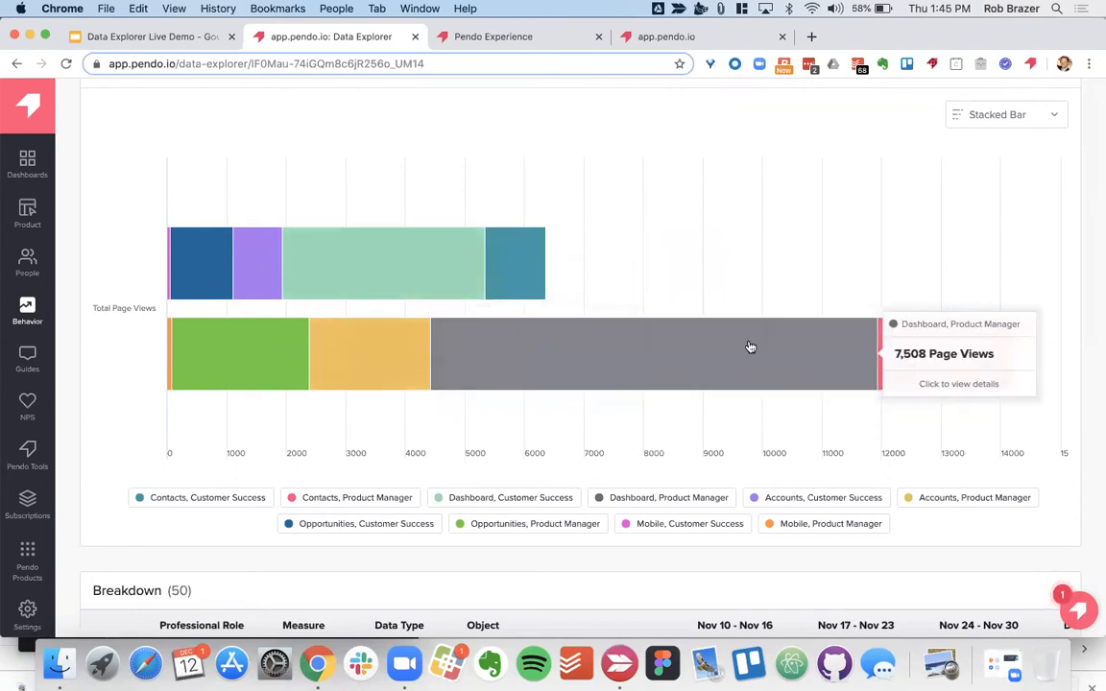
mouse_move(515, 359)
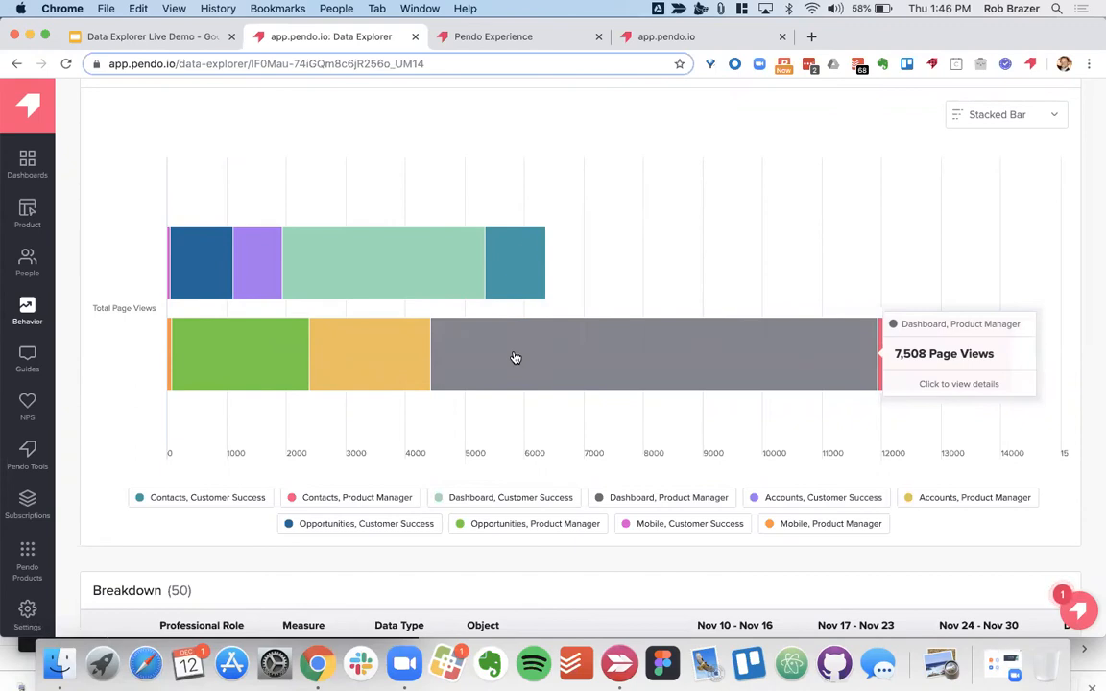
mouse_move(623, 374)
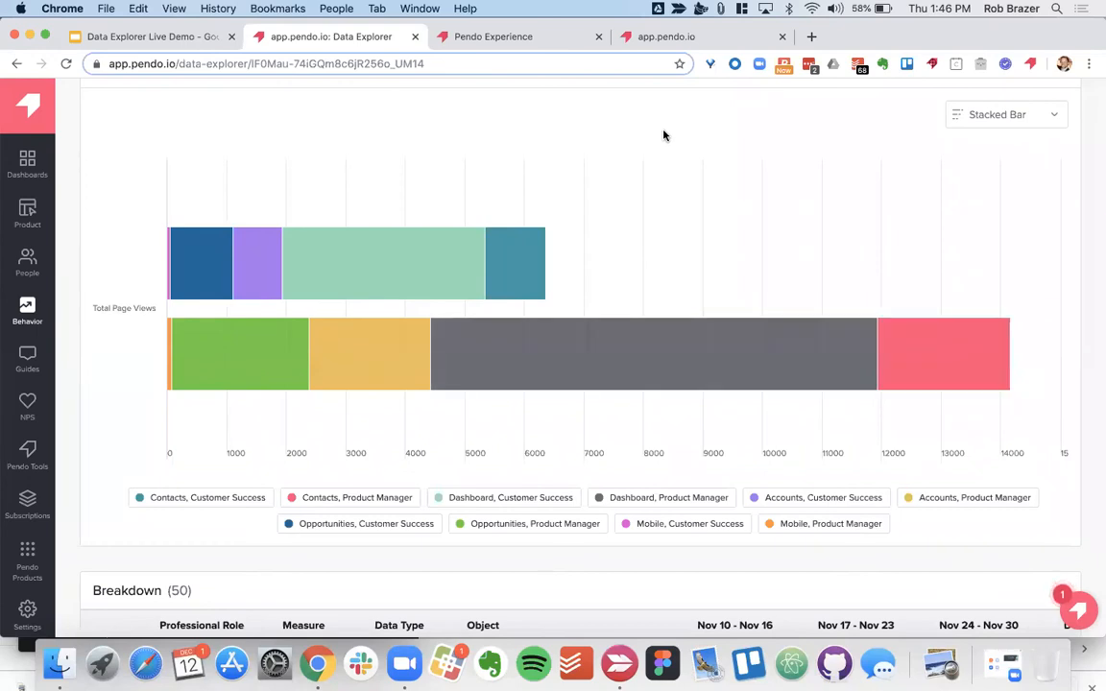
scroll(down, 3)
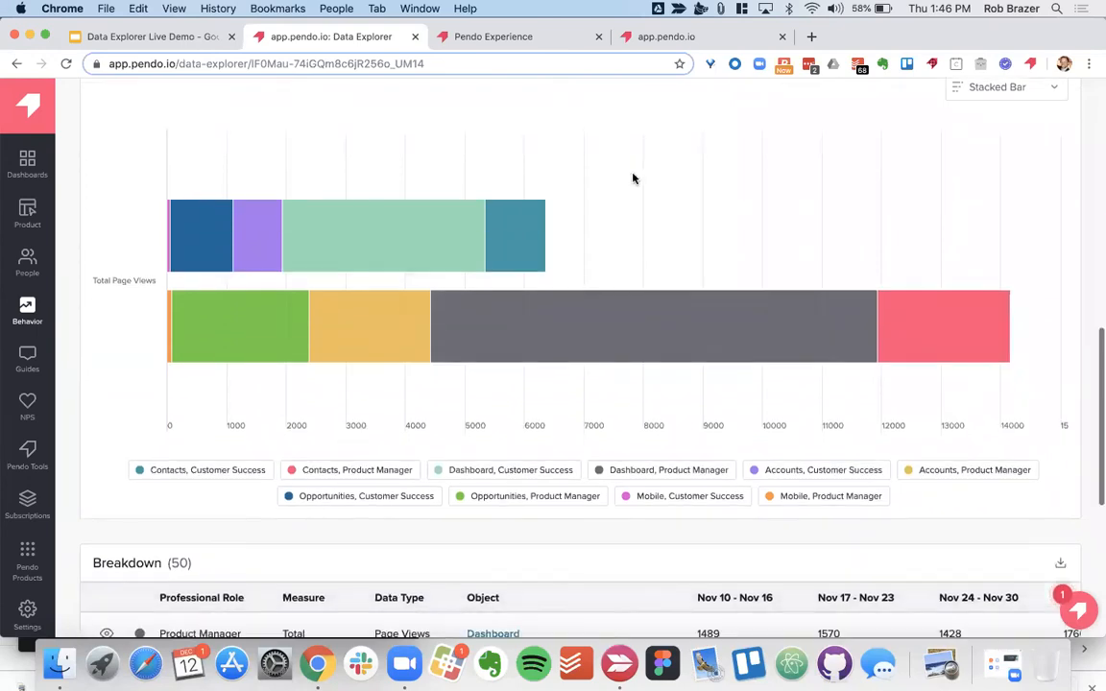
scroll(down, 3)
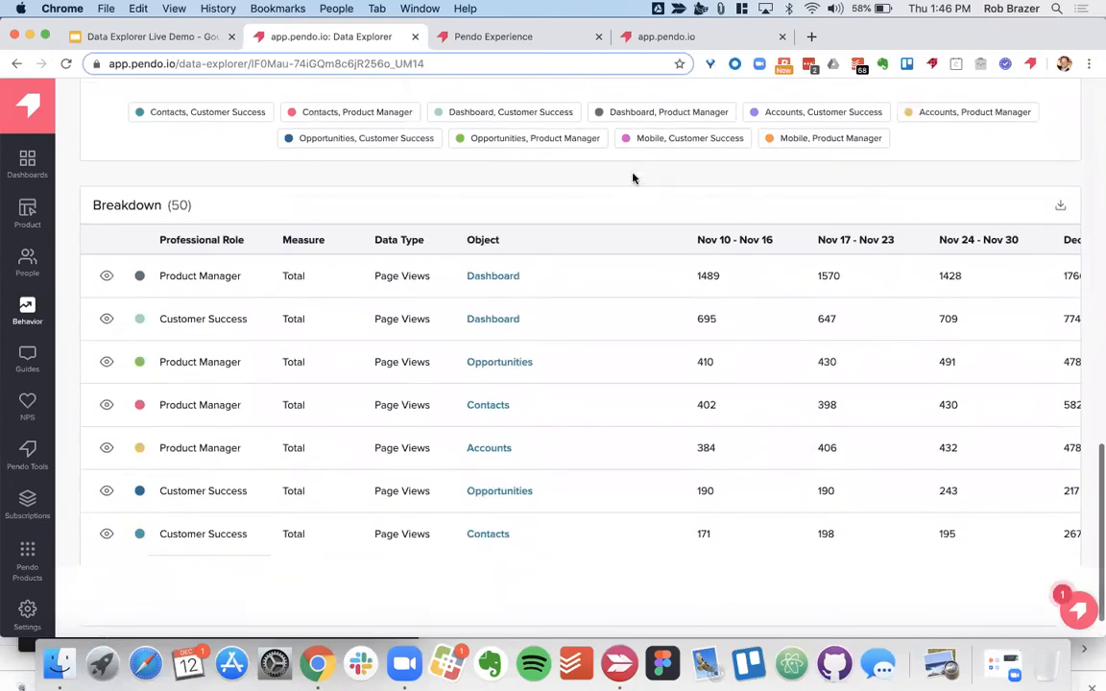
scroll(down, 3)
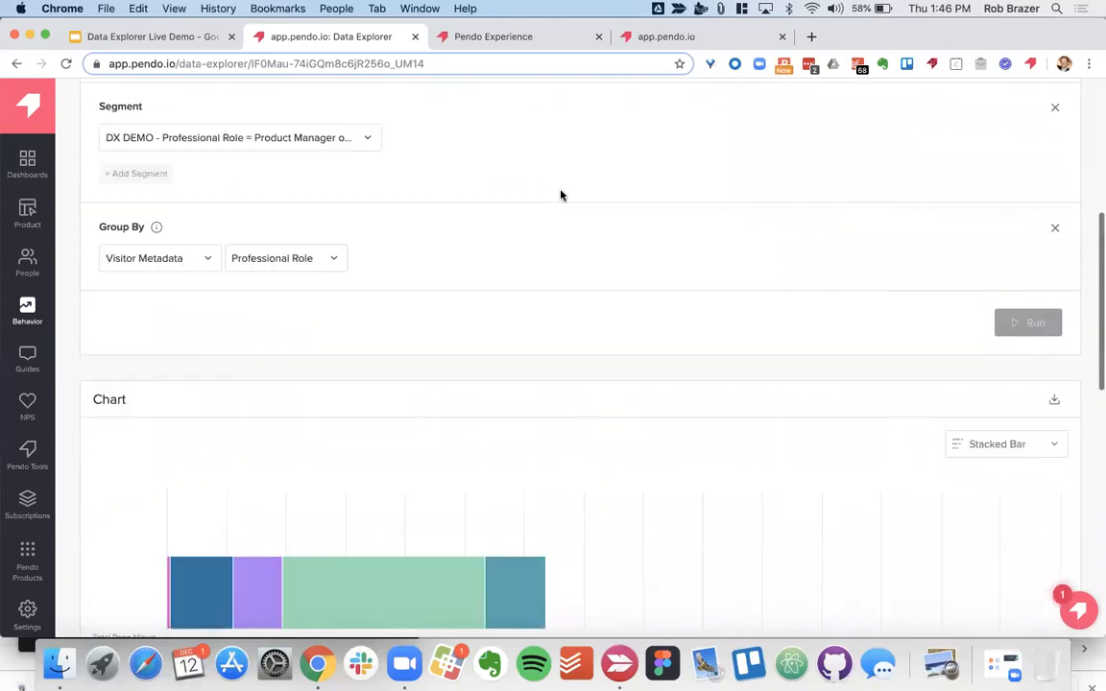
scroll(down, 3)
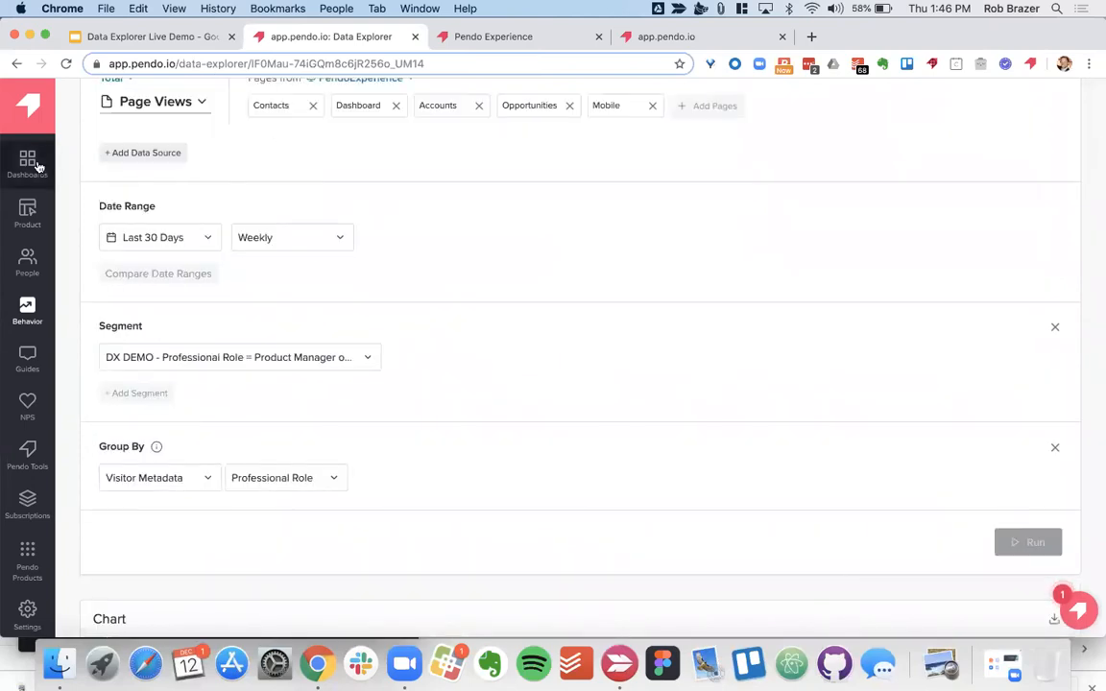
Return to Dashboards and open the Professional Roles average report in Data Explorer.
click(27, 163)
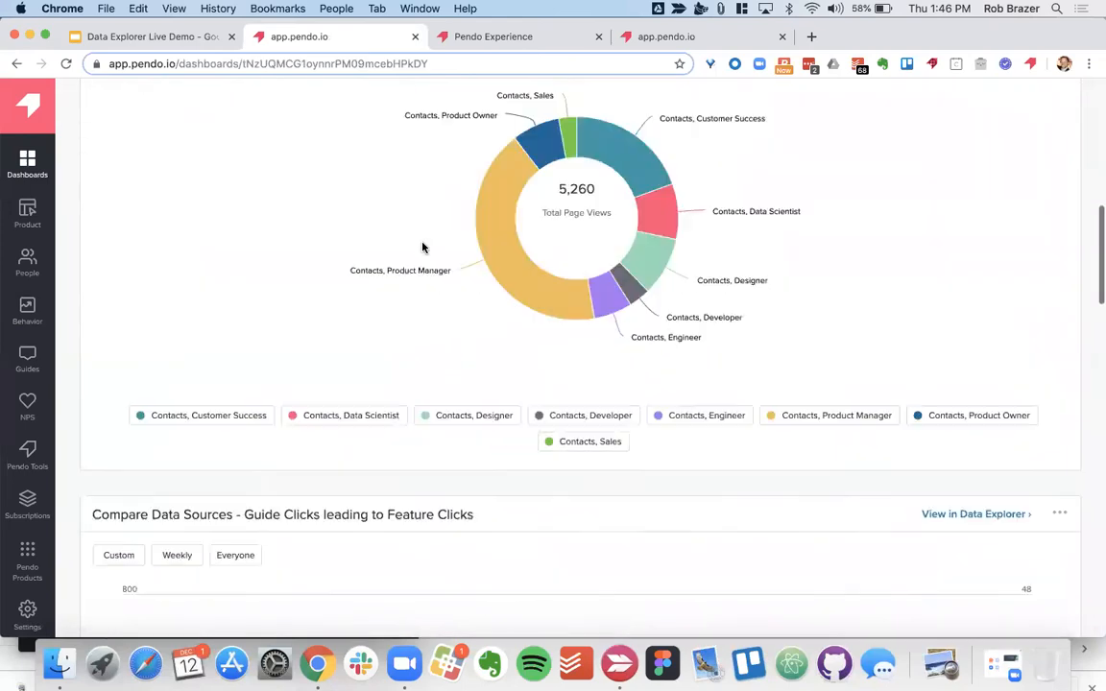
scroll(down, 3)
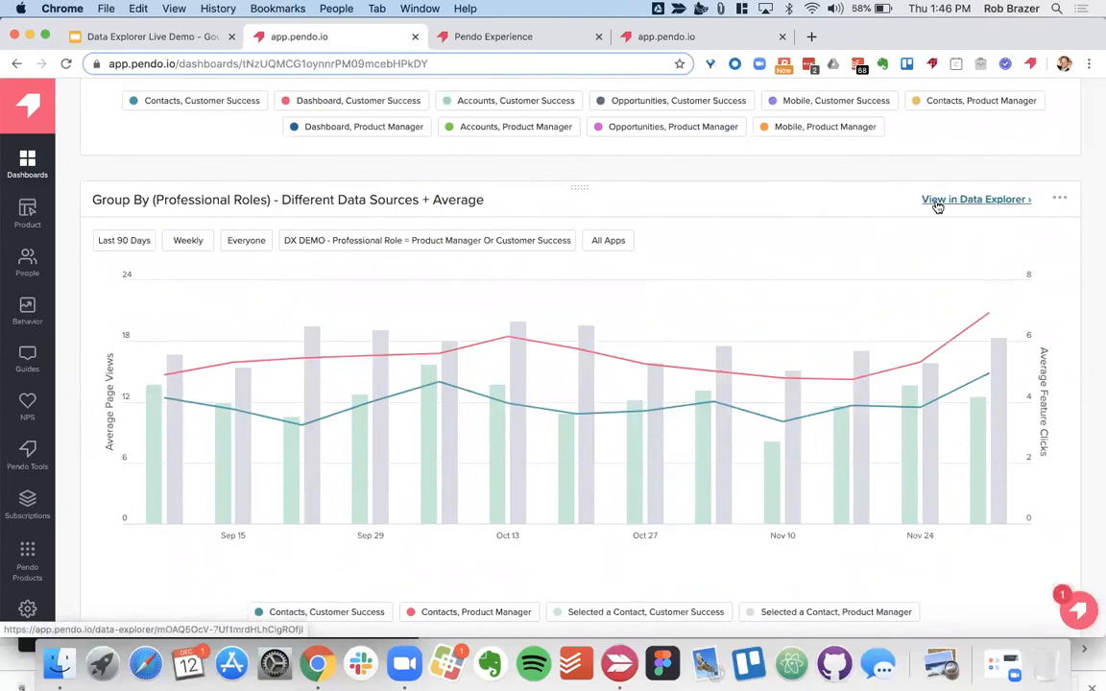
click(972, 199)
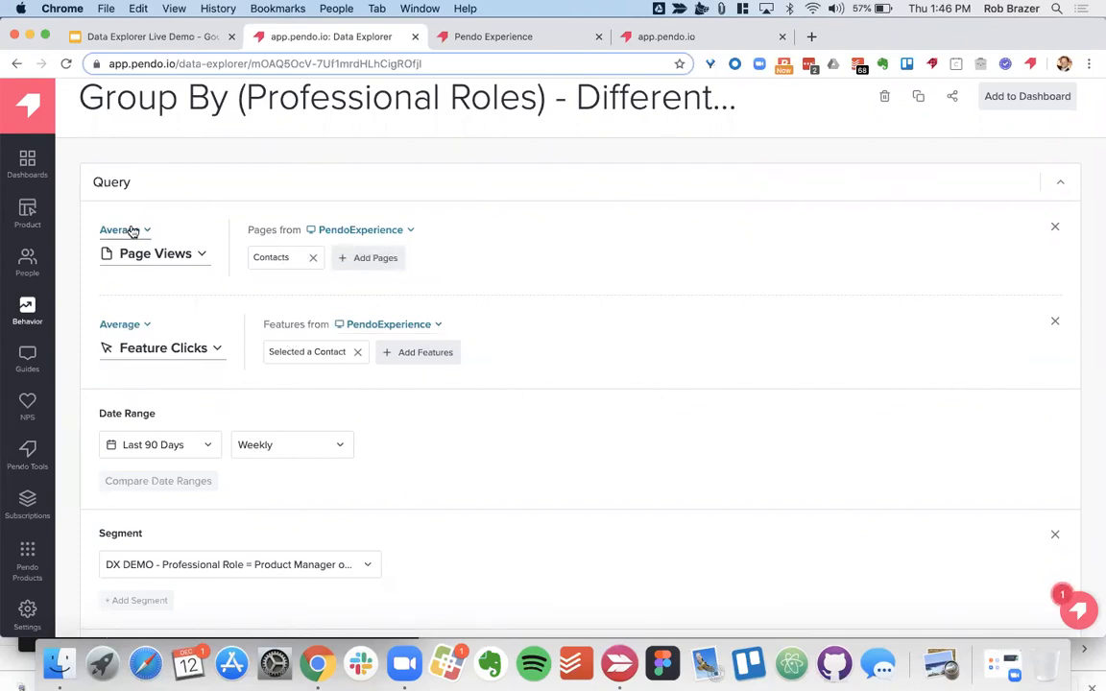
click(123, 230)
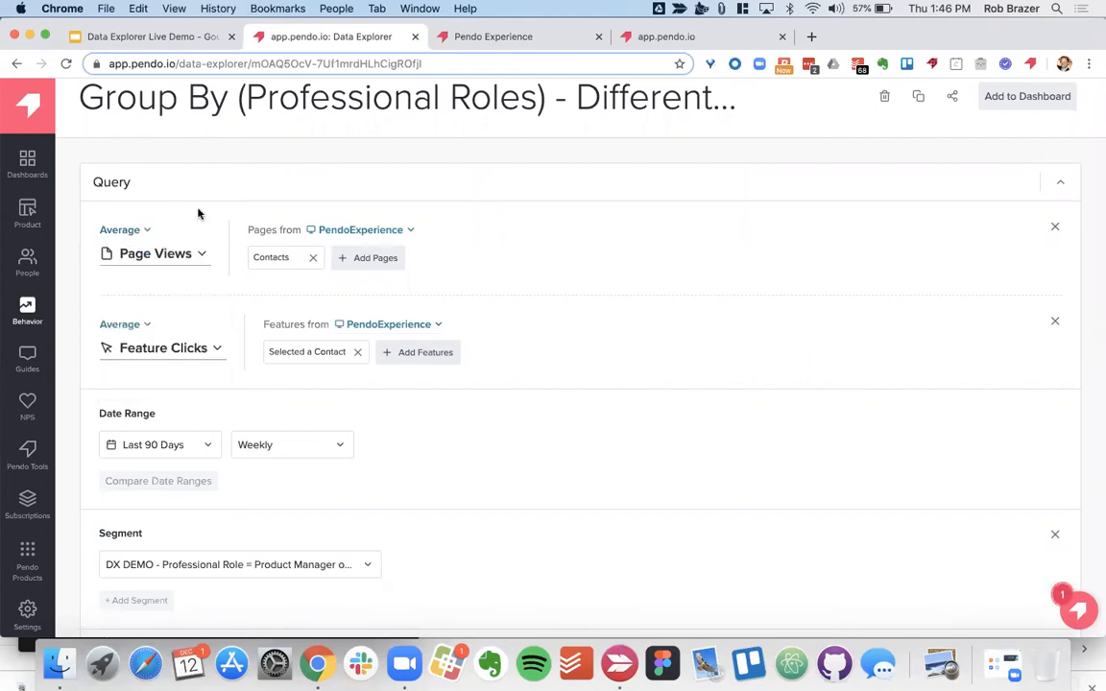
scroll(down, 3)
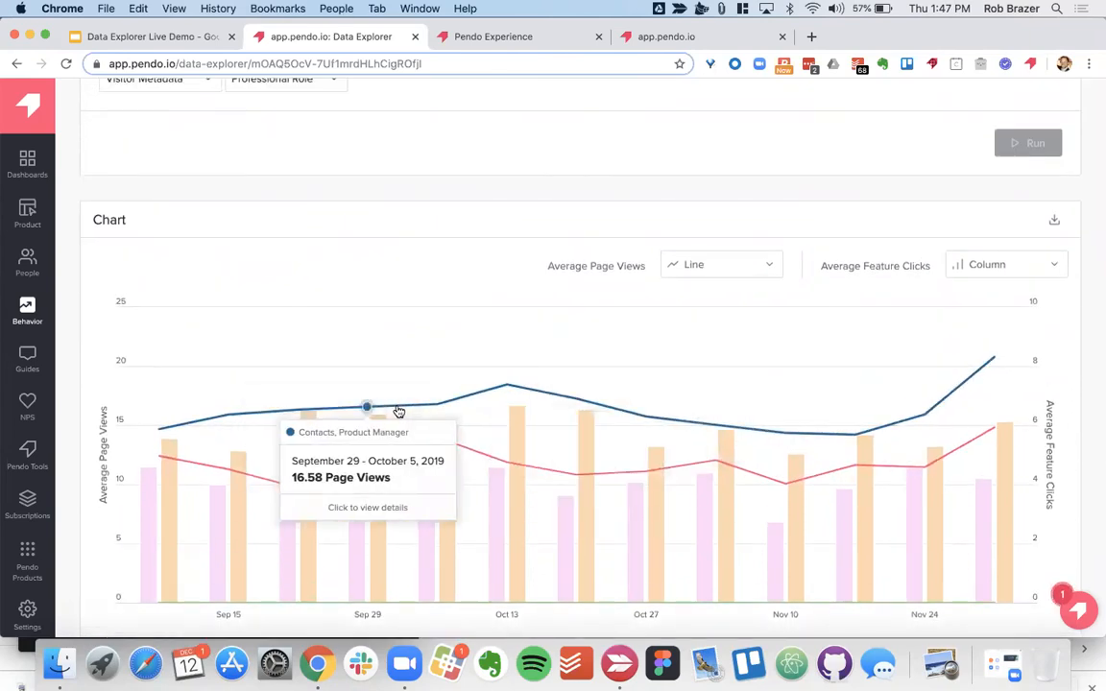
mouse_move(437, 440)
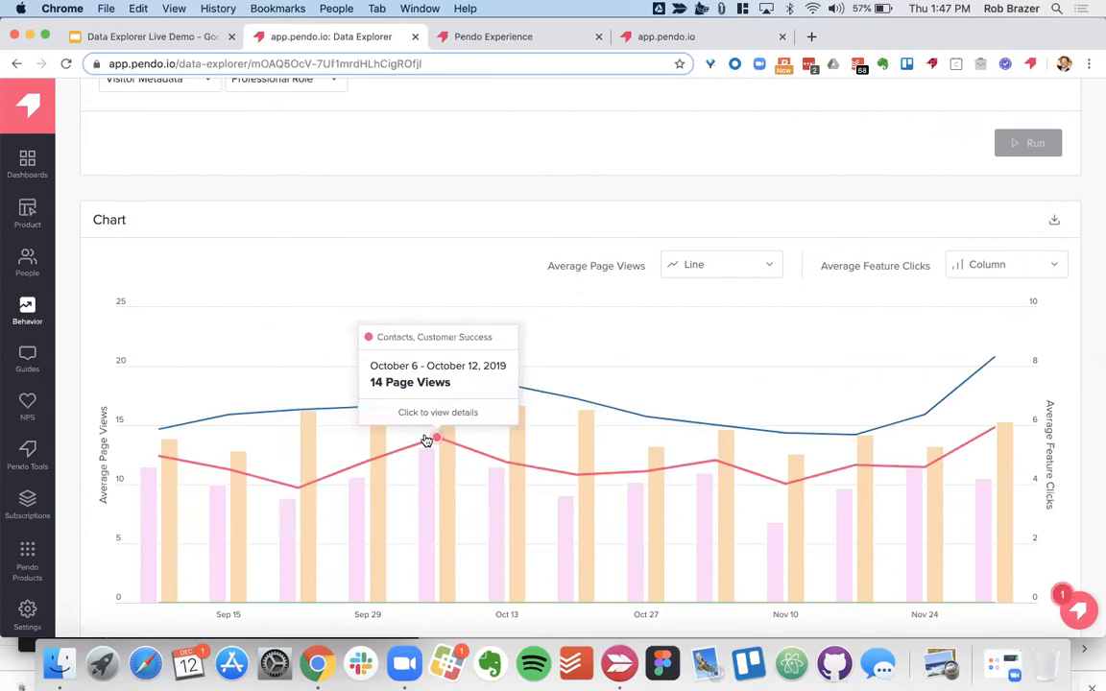
mouse_move(426, 451)
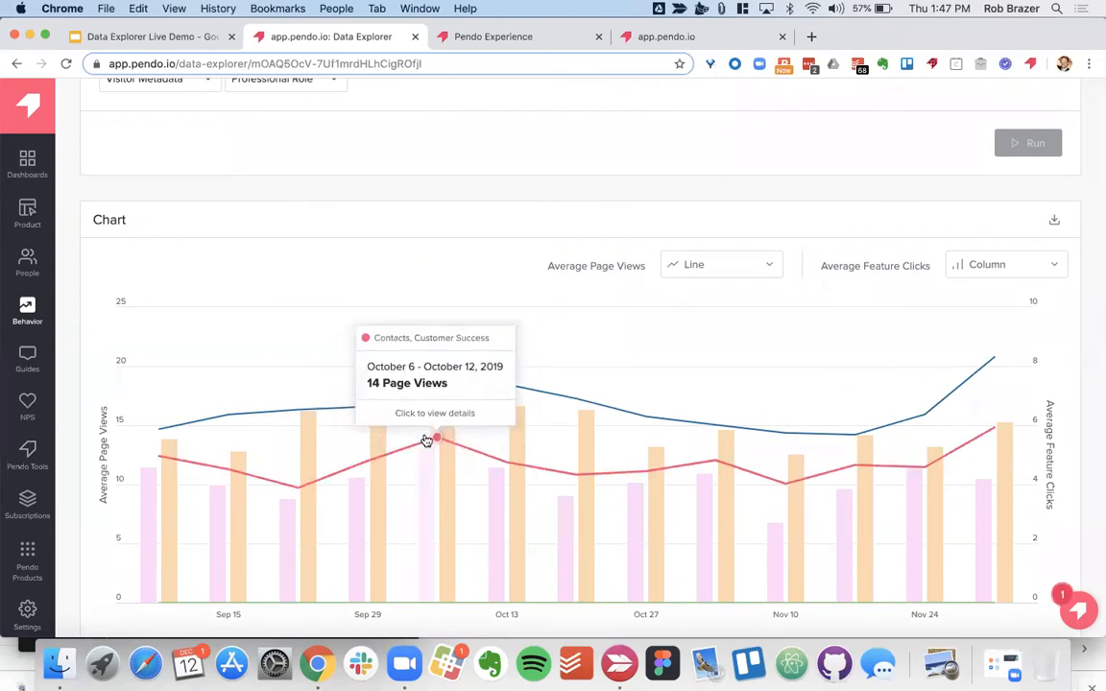
mouse_move(435, 403)
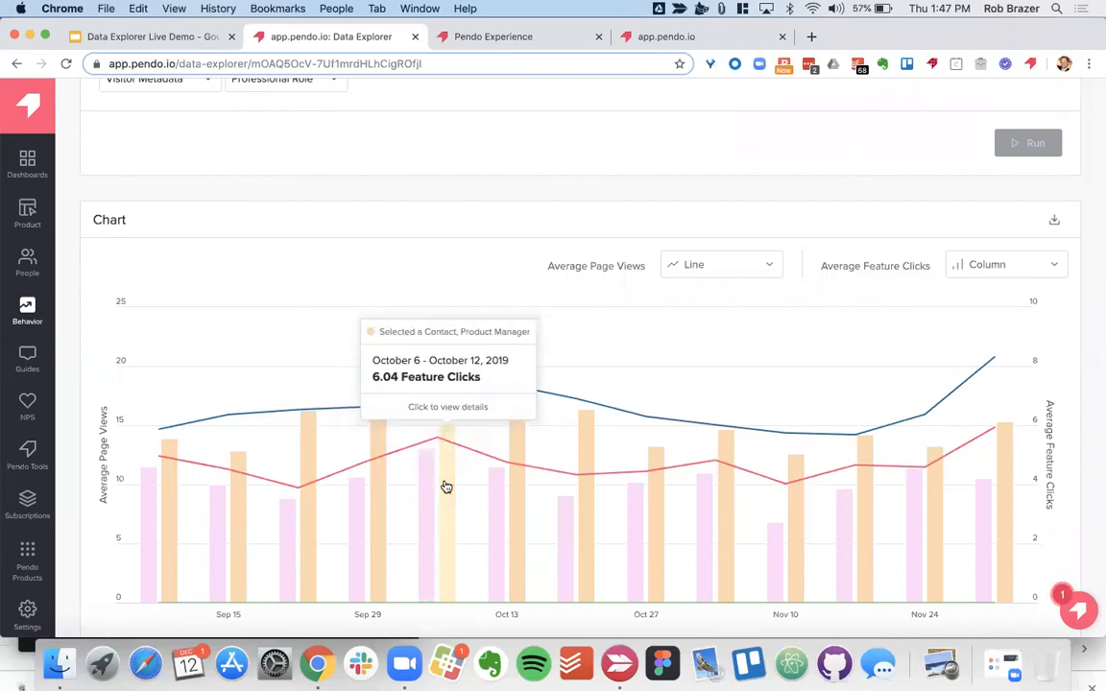
mouse_move(437, 439)
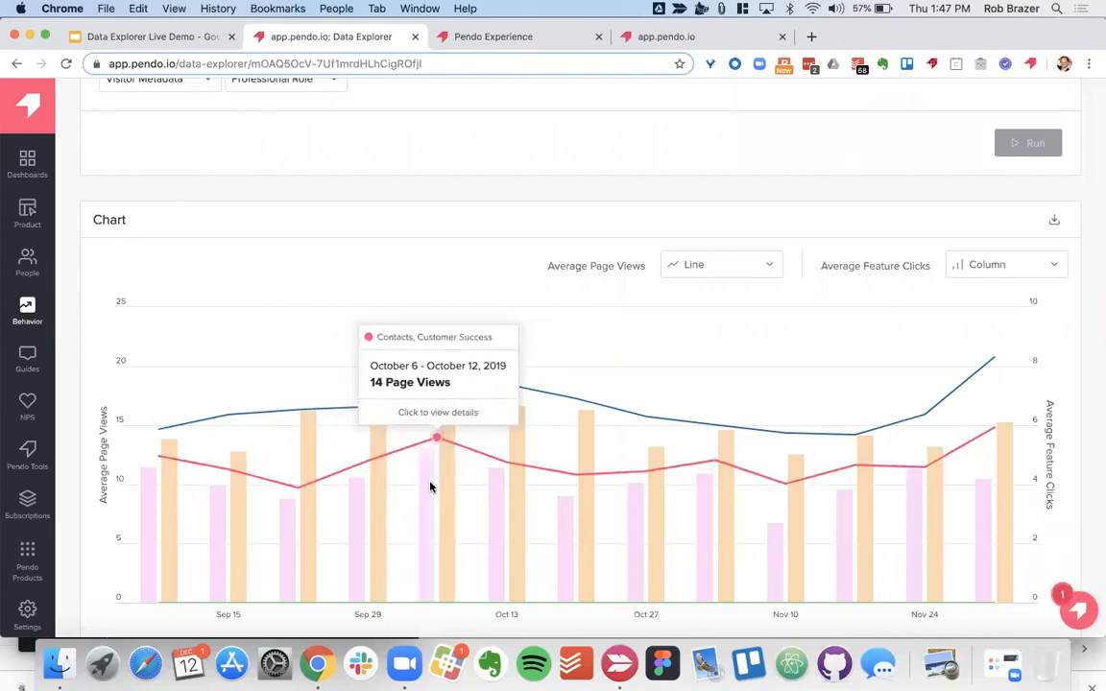